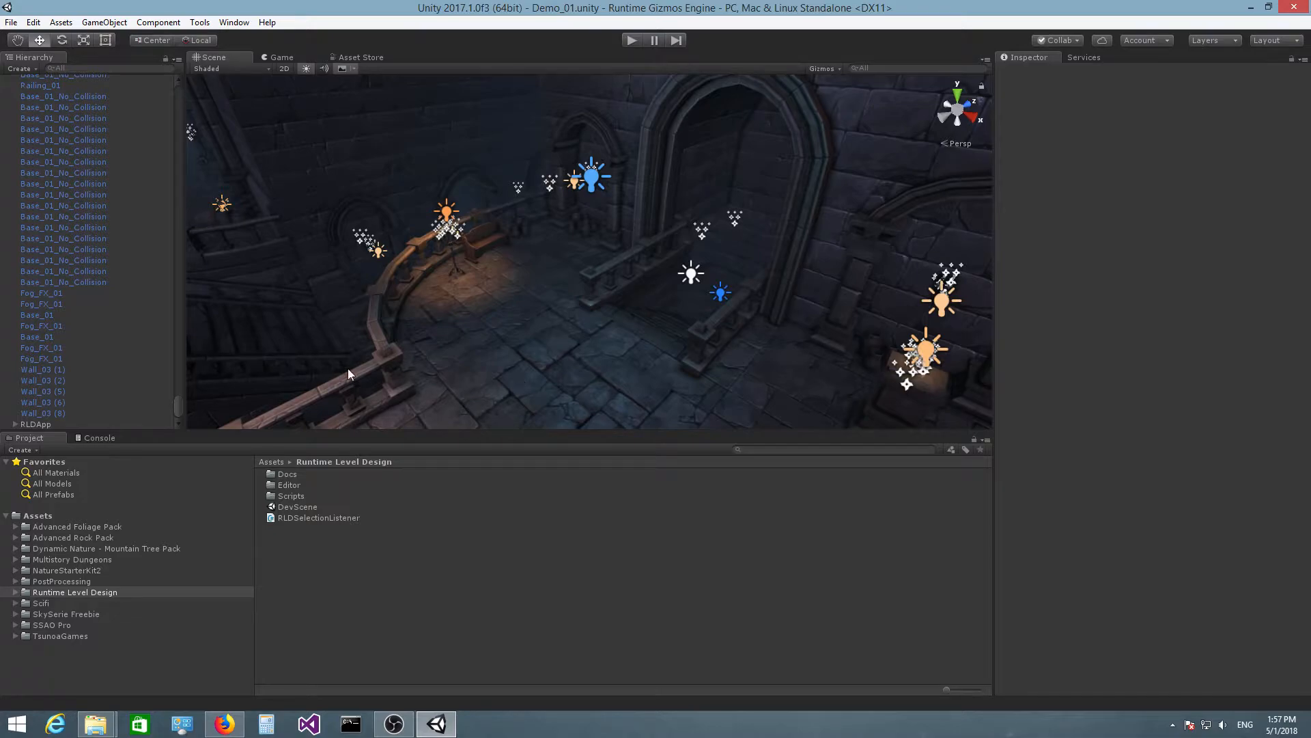
pyautogui.moveTo(508, 352)
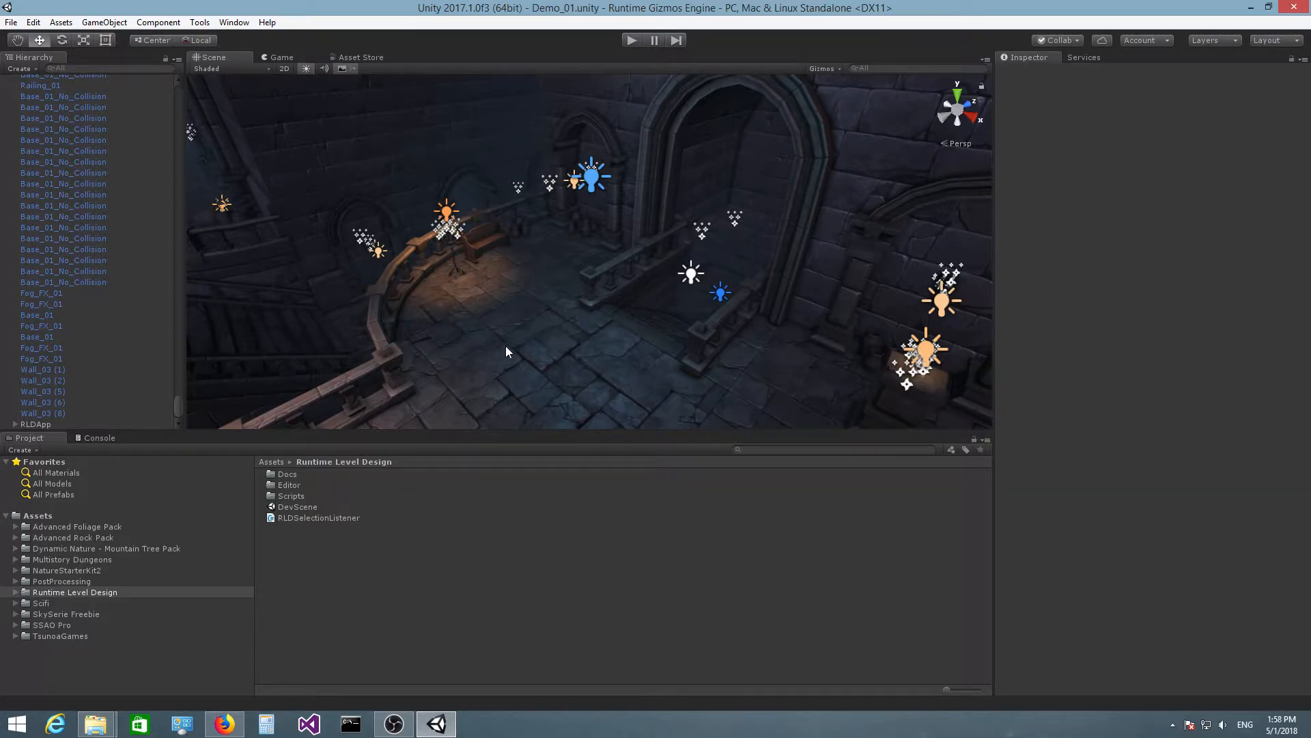
pyautogui.moveTo(176, 417)
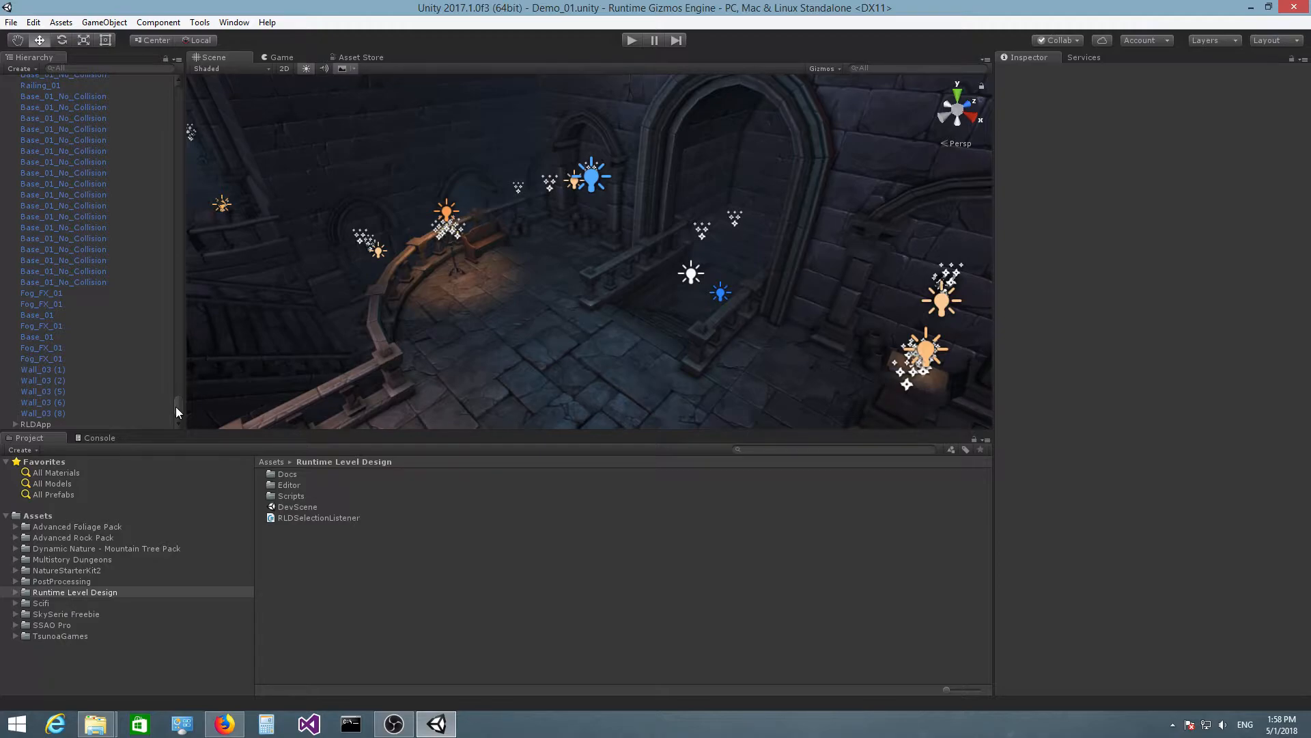
pyautogui.moveTo(295, 177)
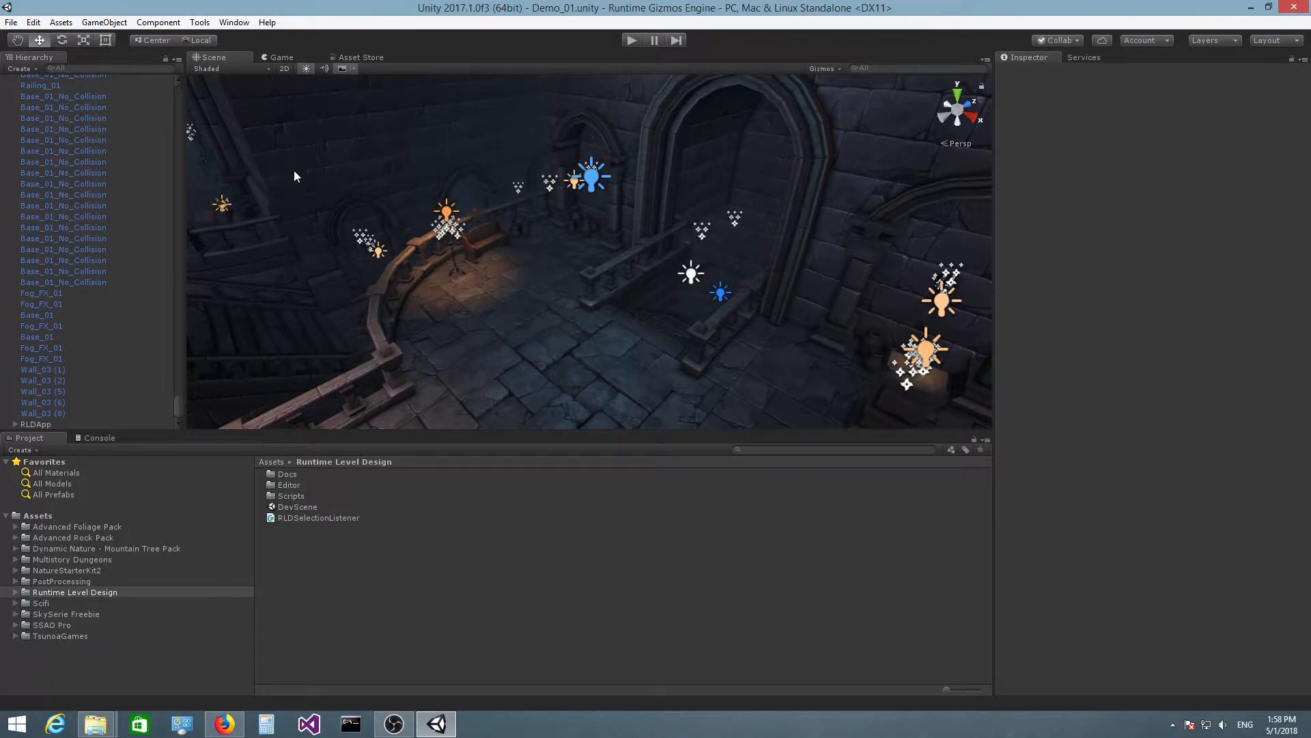
pyautogui.moveTo(292, 191)
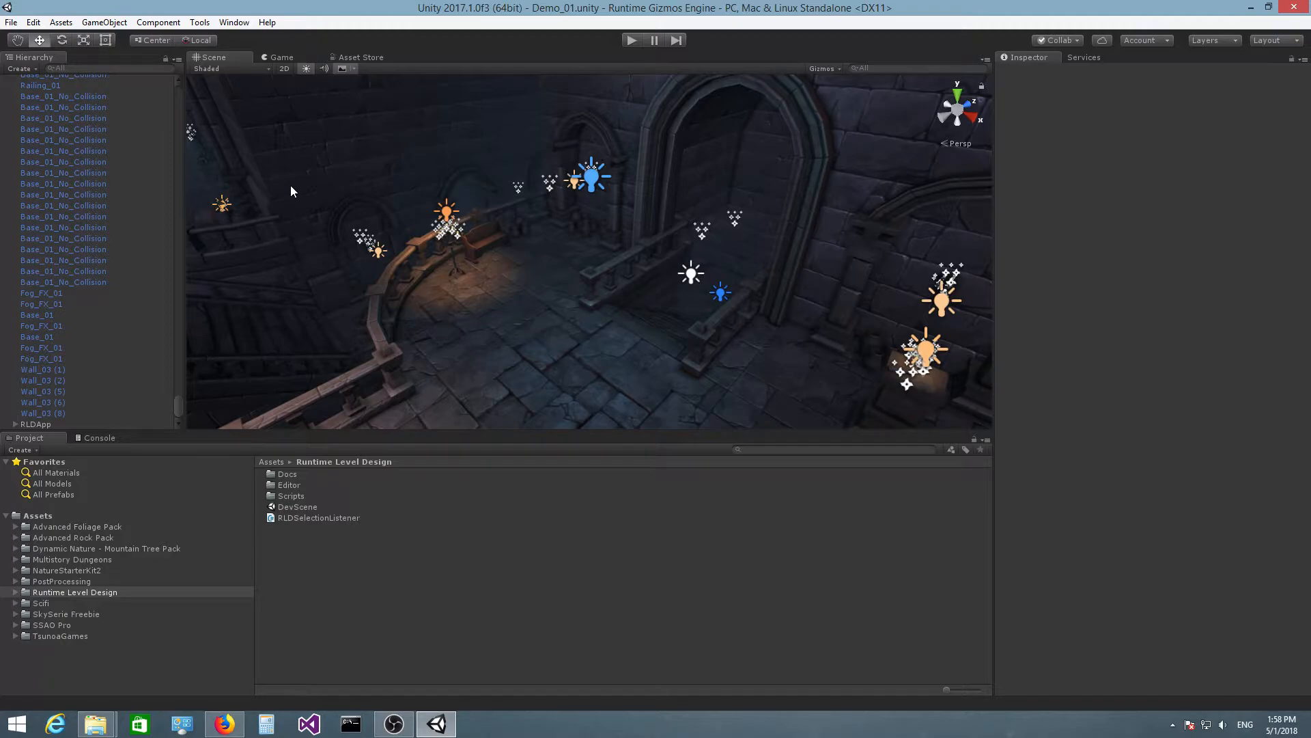
pyautogui.moveTo(177, 416)
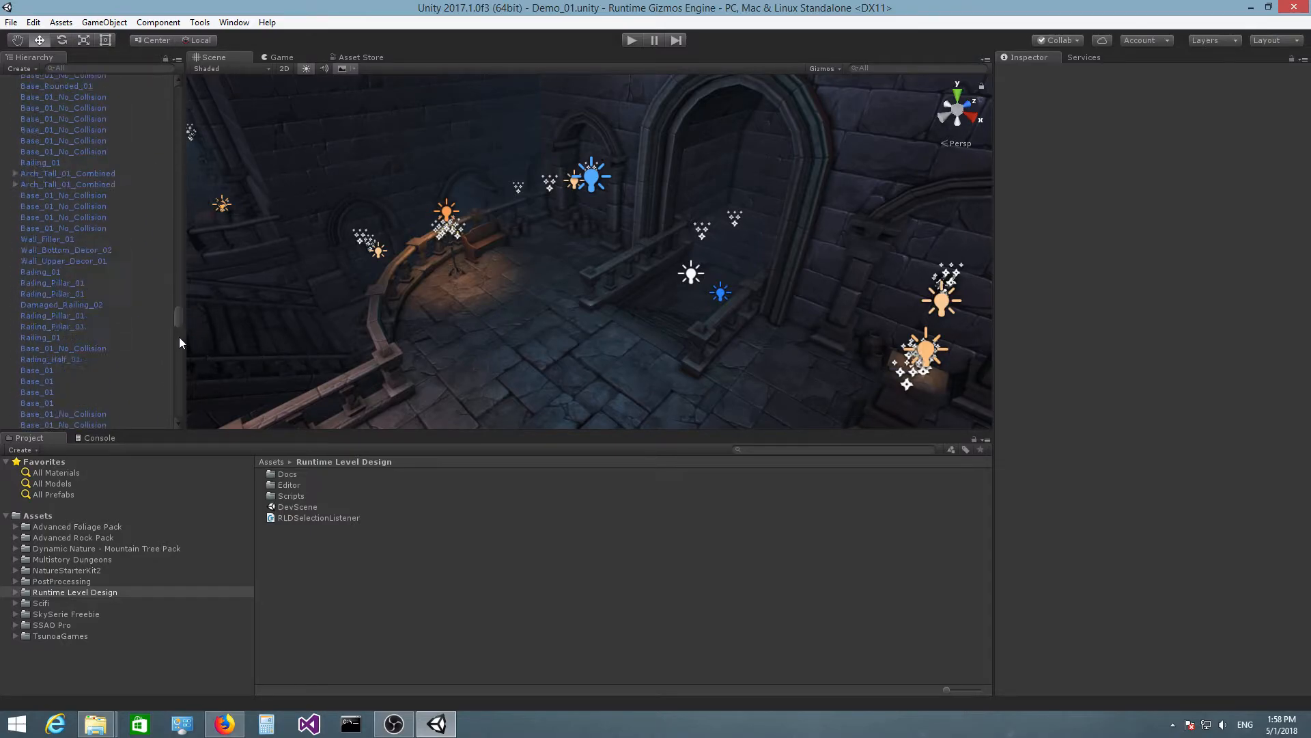
# Step: Open the Dynamic Convert utility from Tools > Runtime Level Design > Utilities
pyautogui.scroll(-3)
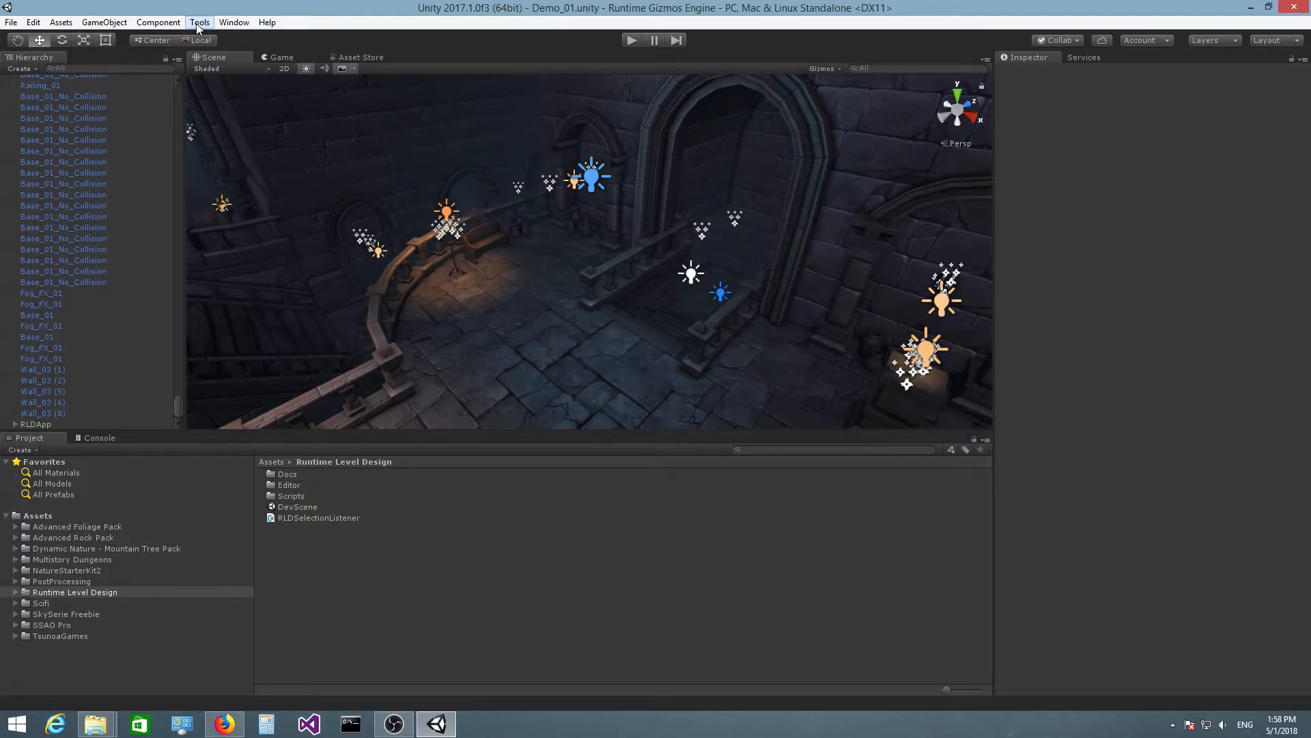
pyautogui.click(199, 21)
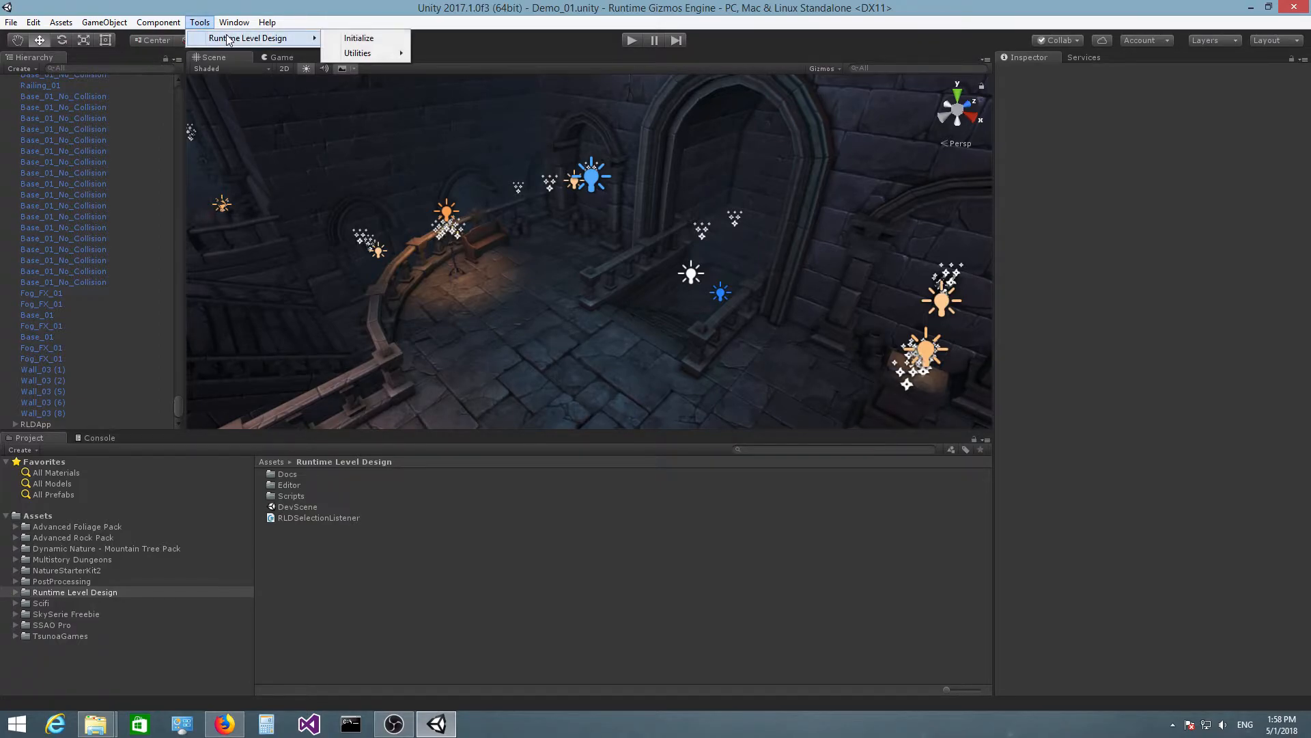
pyautogui.moveTo(365, 52)
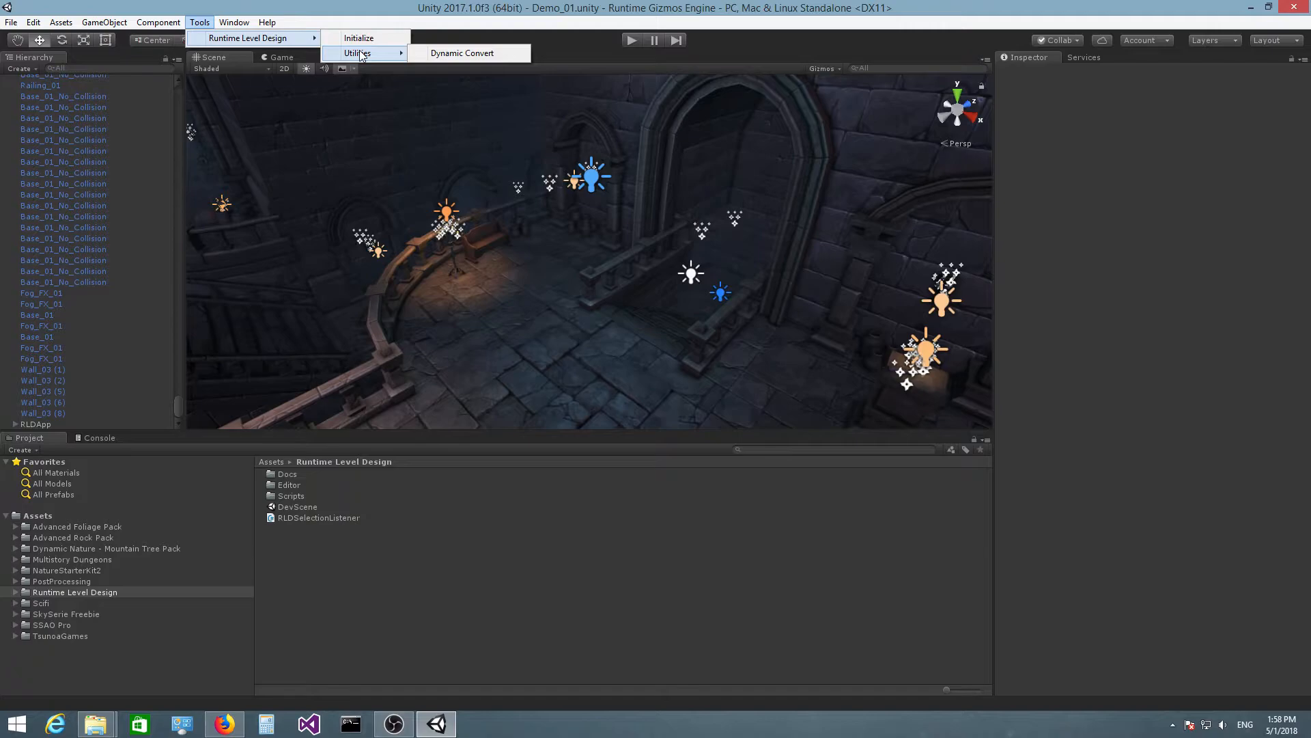
pyautogui.moveTo(444, 61)
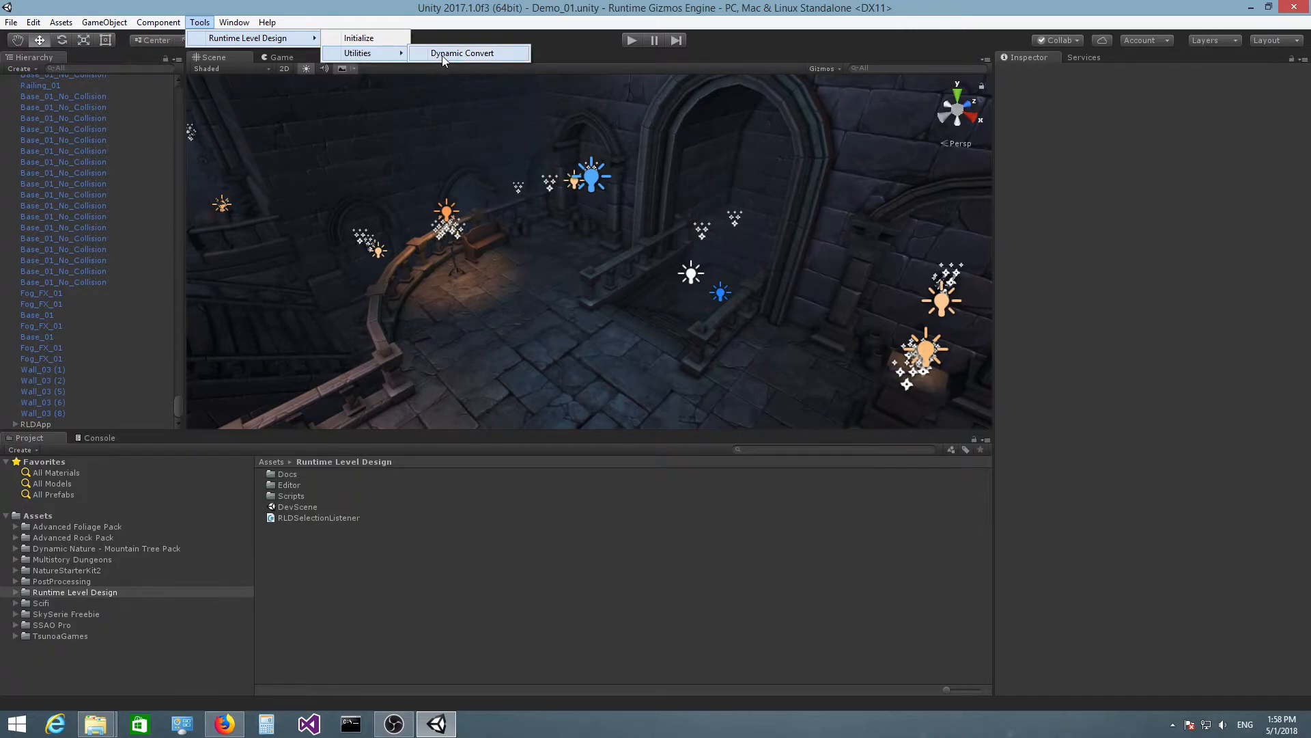
pyautogui.click(463, 53)
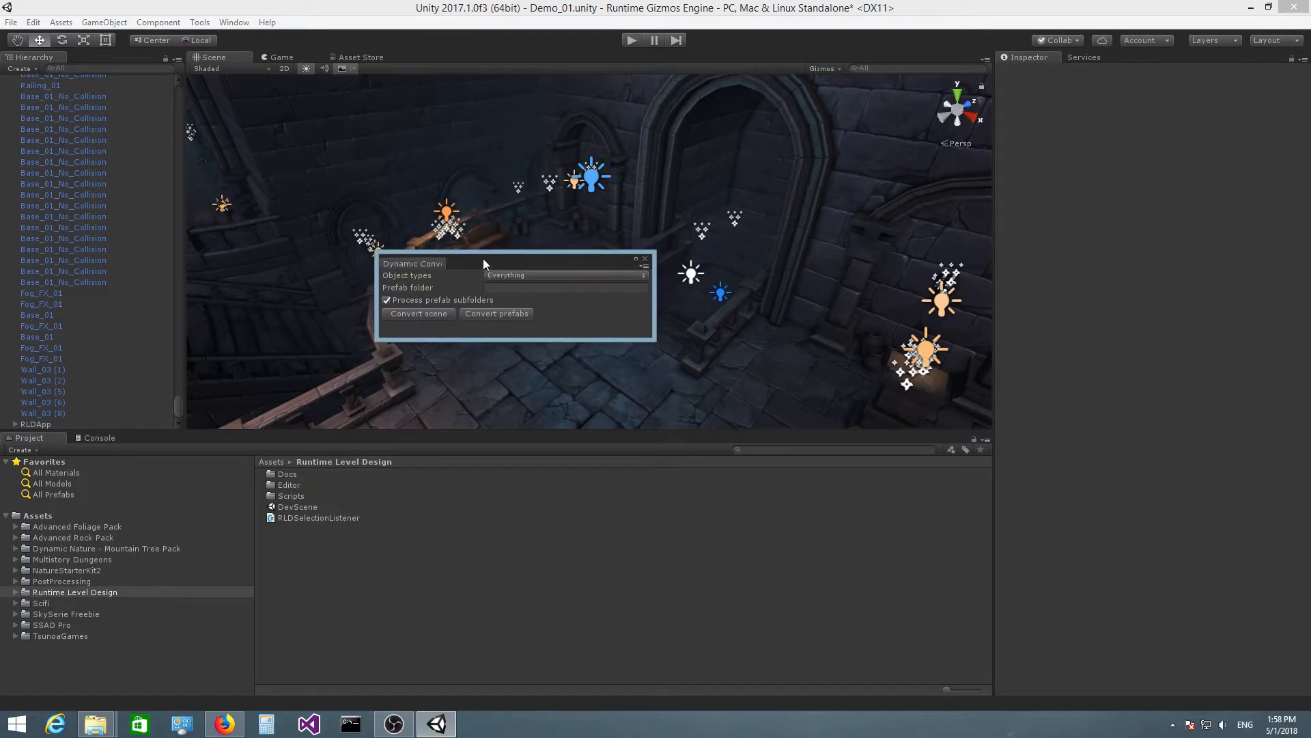
pyautogui.moveTo(421, 363)
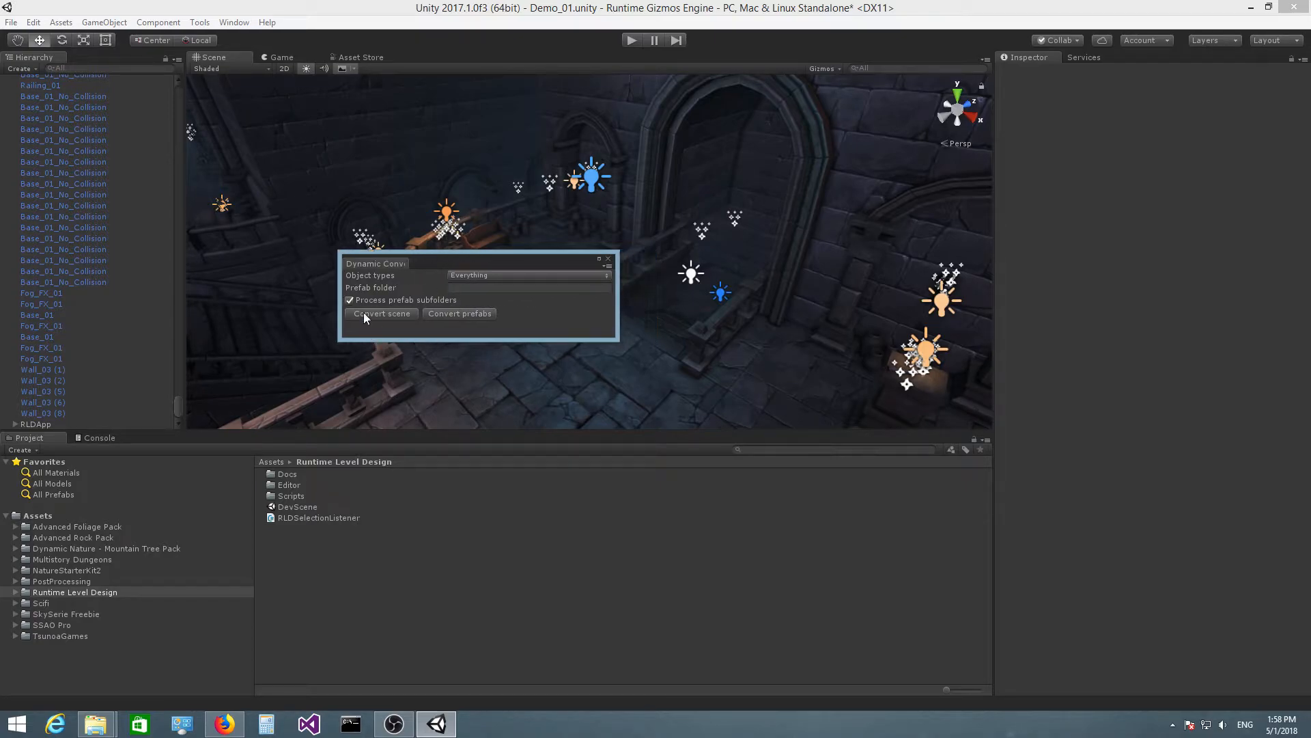
pyautogui.moveTo(389, 320)
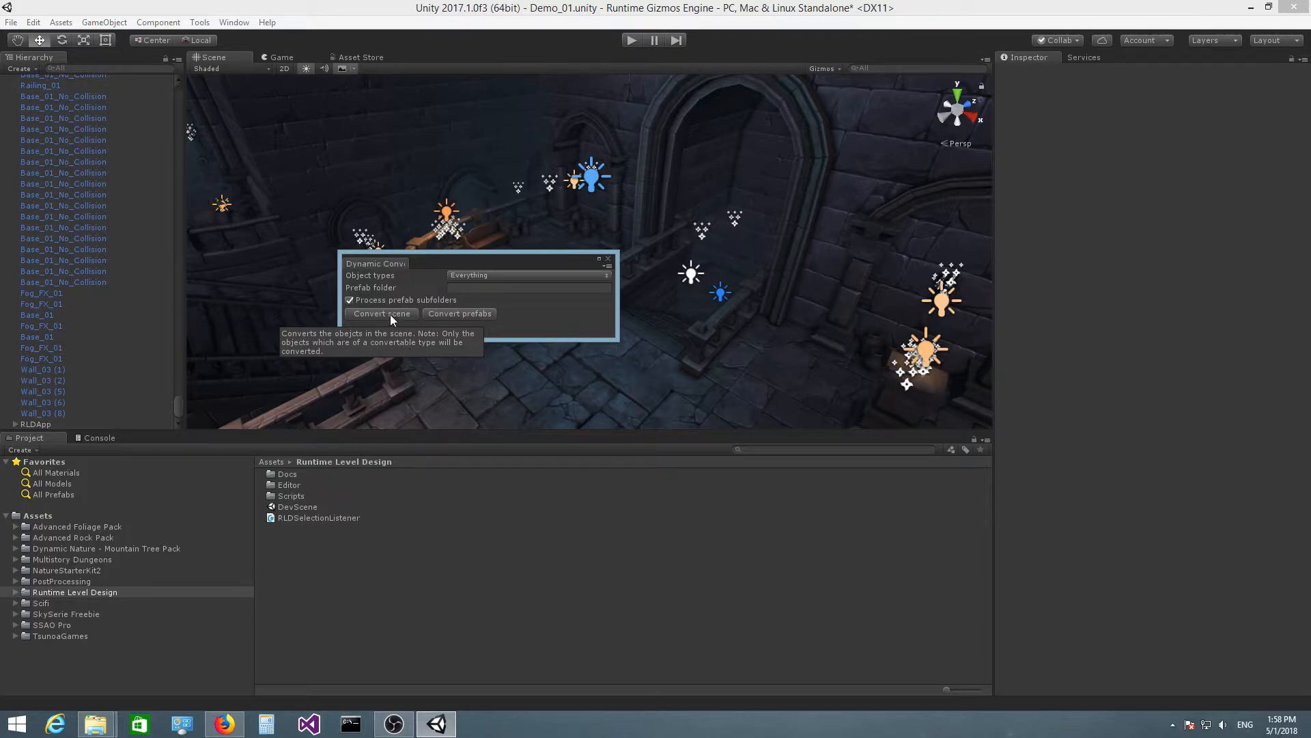
# Step: Convert all Demo_01 scene objects to dynamic with Object types set to Everything
pyautogui.click(381, 313)
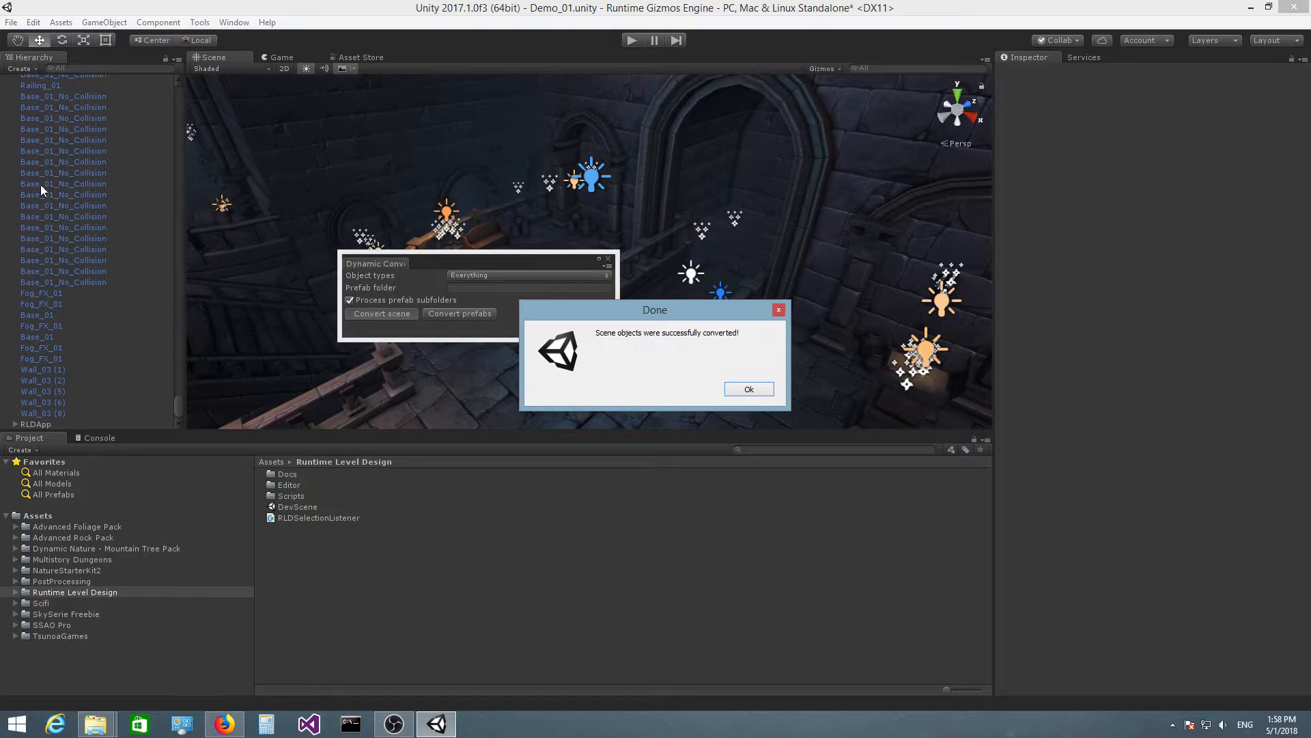
pyautogui.moveTo(66, 198)
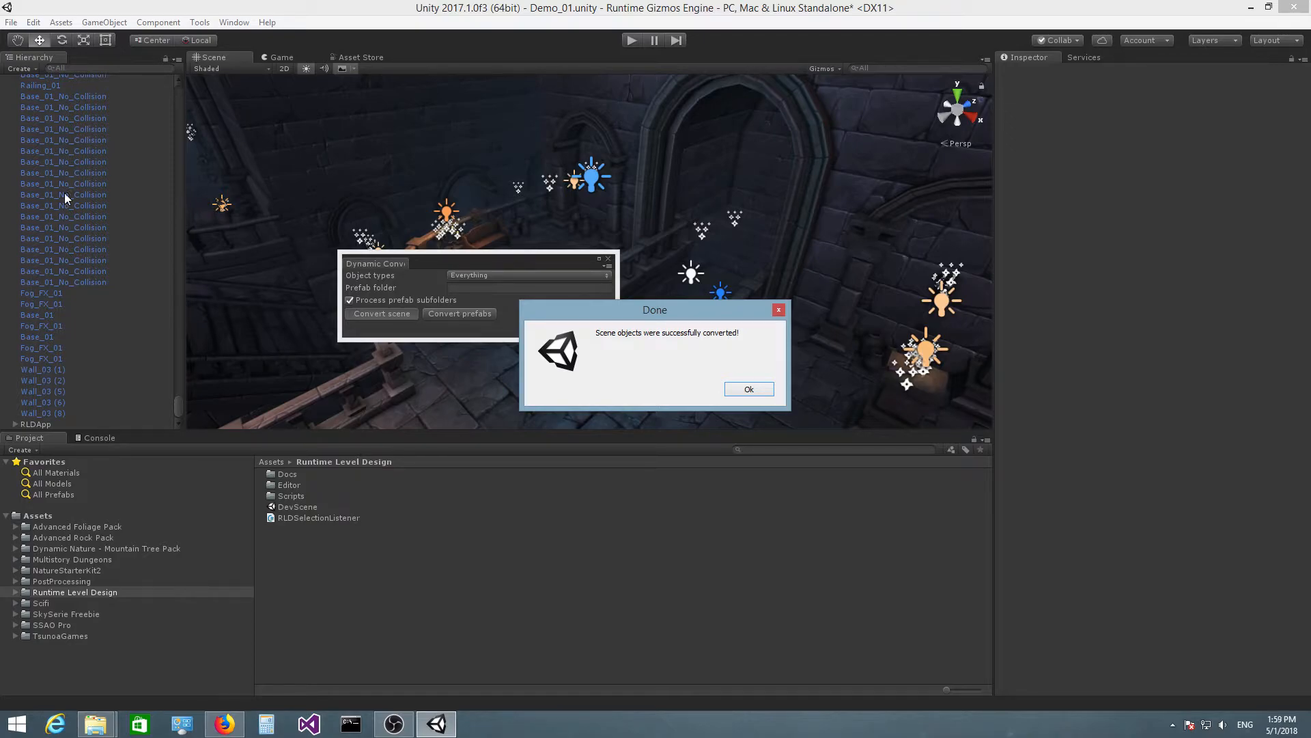
pyautogui.moveTo(624, 356)
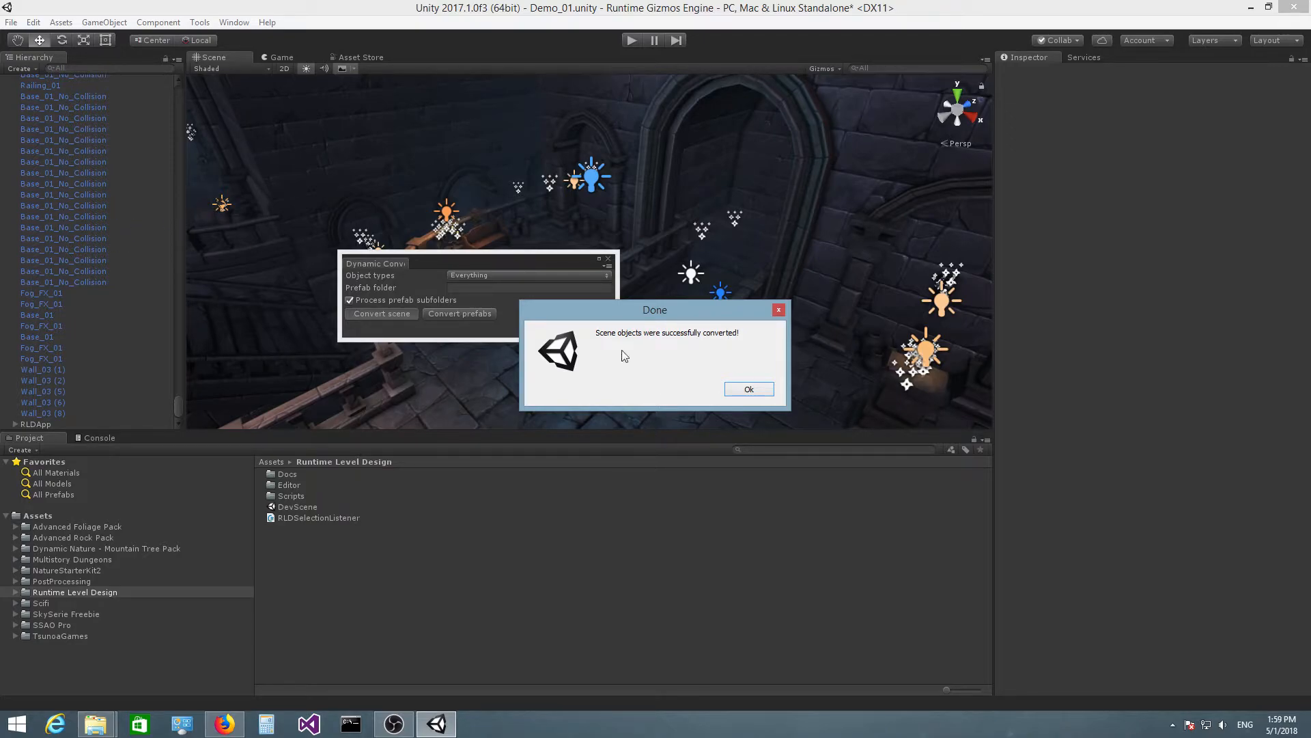
pyautogui.moveTo(608, 341)
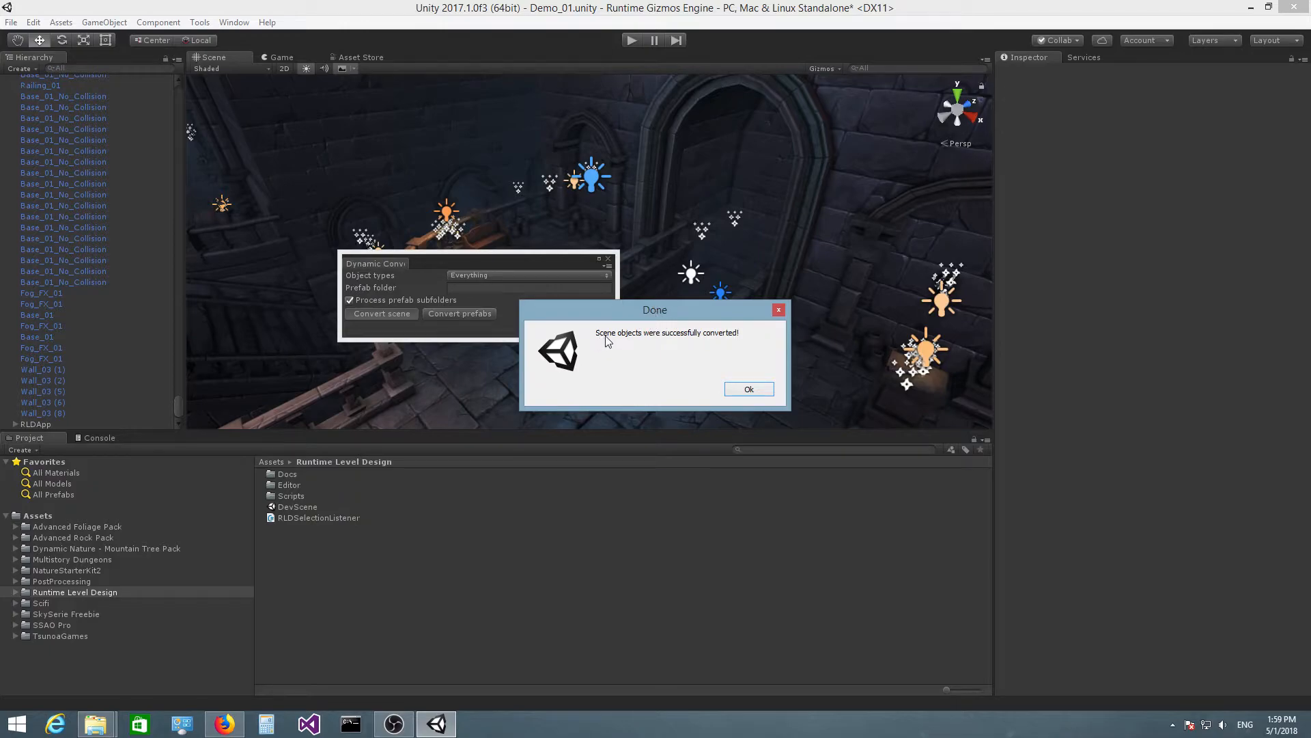
pyautogui.moveTo(633, 343)
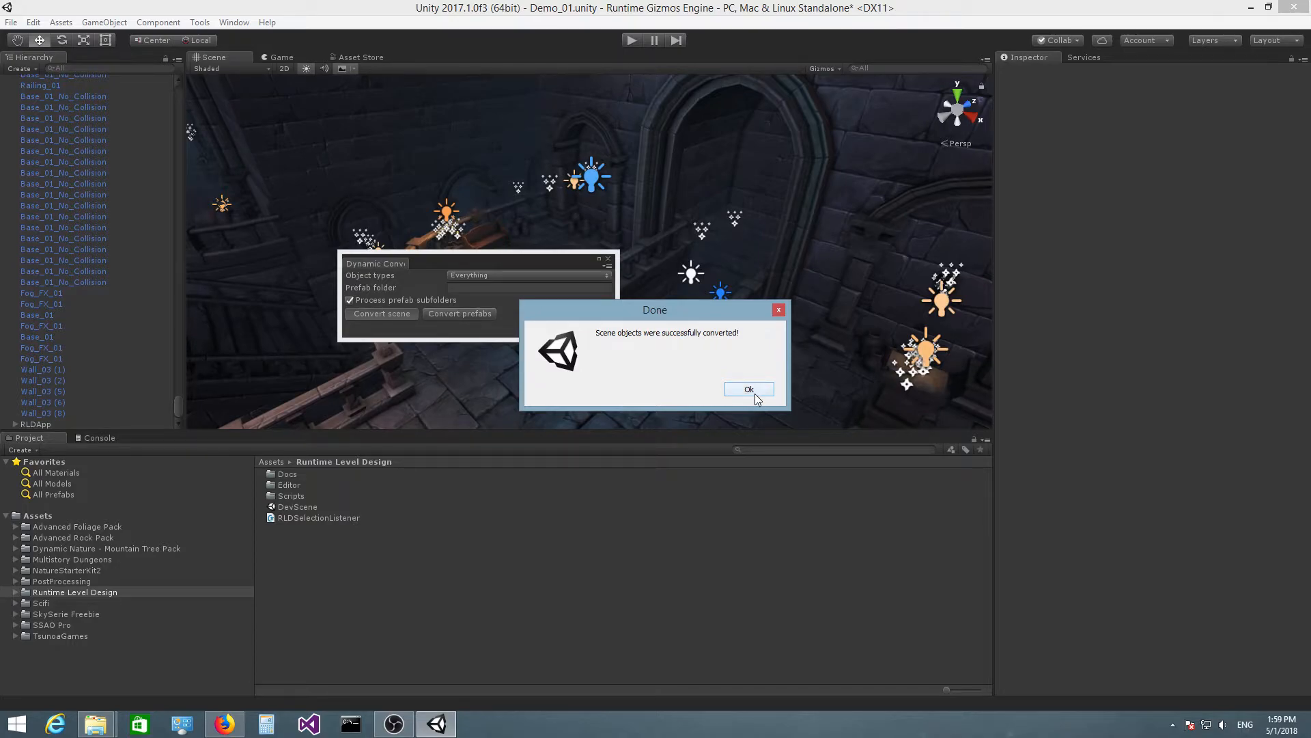
# Step: Dismiss the Done message and inspect several converted Base_01 and Base_01_No_Collision objects
pyautogui.click(749, 390)
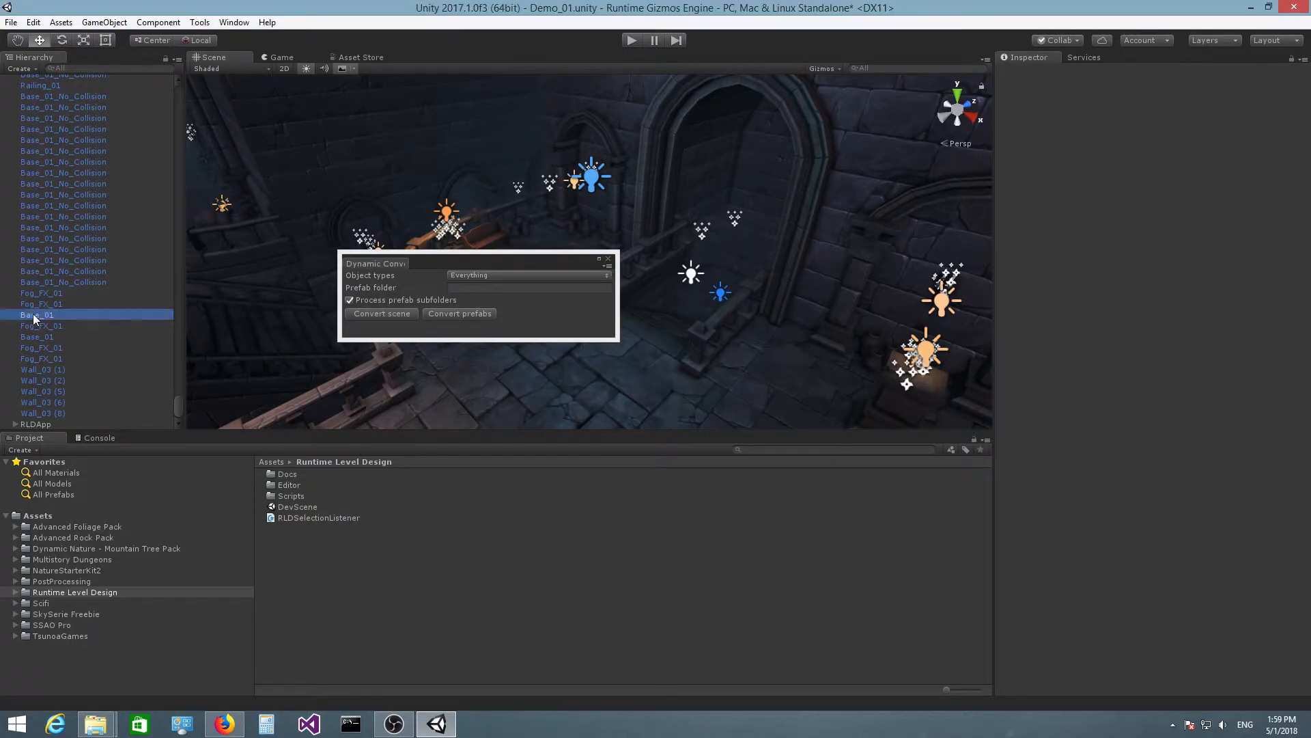
pyautogui.click(63, 161)
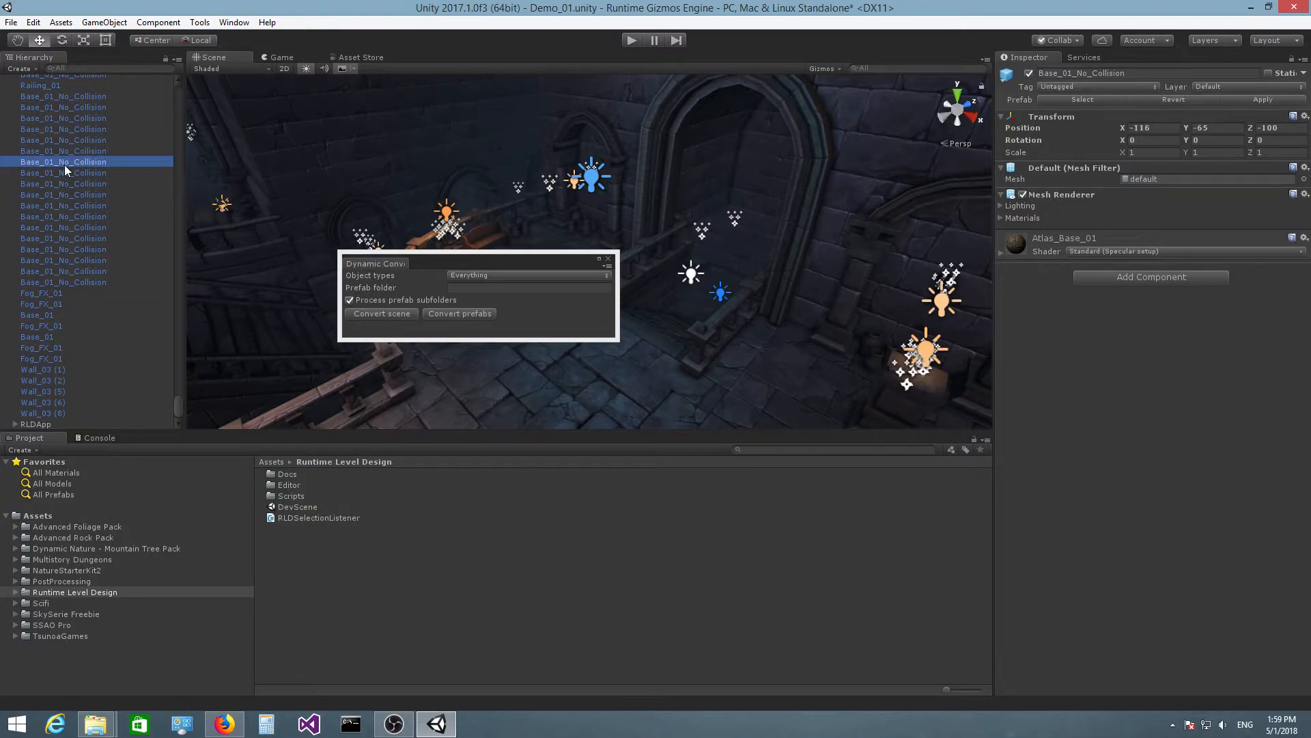
pyautogui.click(63, 183)
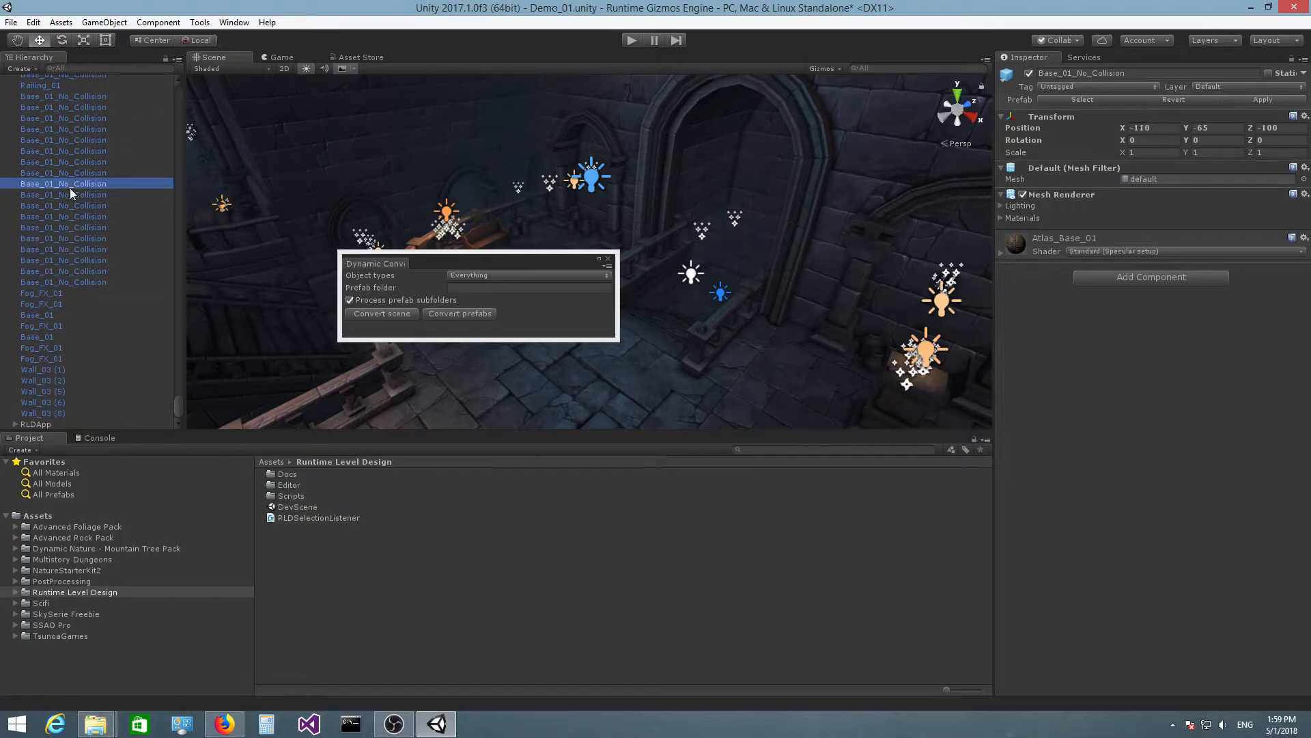
pyautogui.click(72, 248)
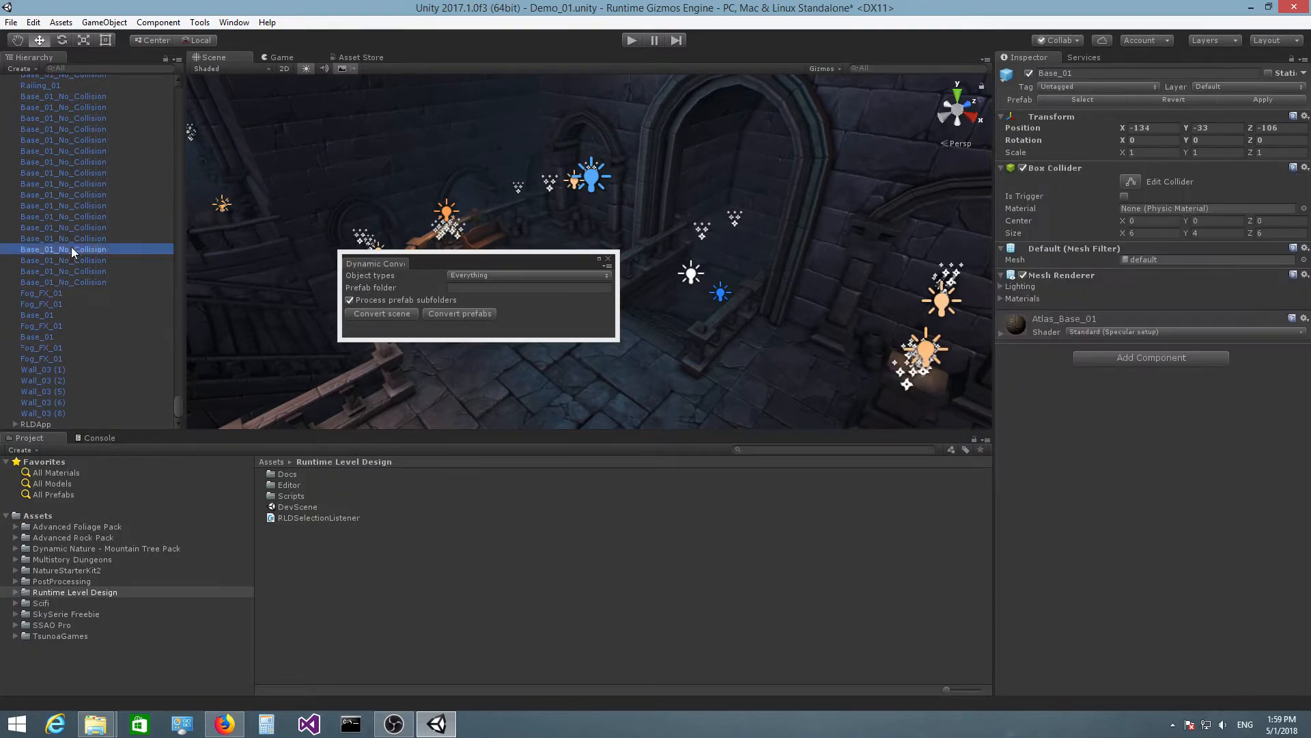
pyautogui.click(64, 151)
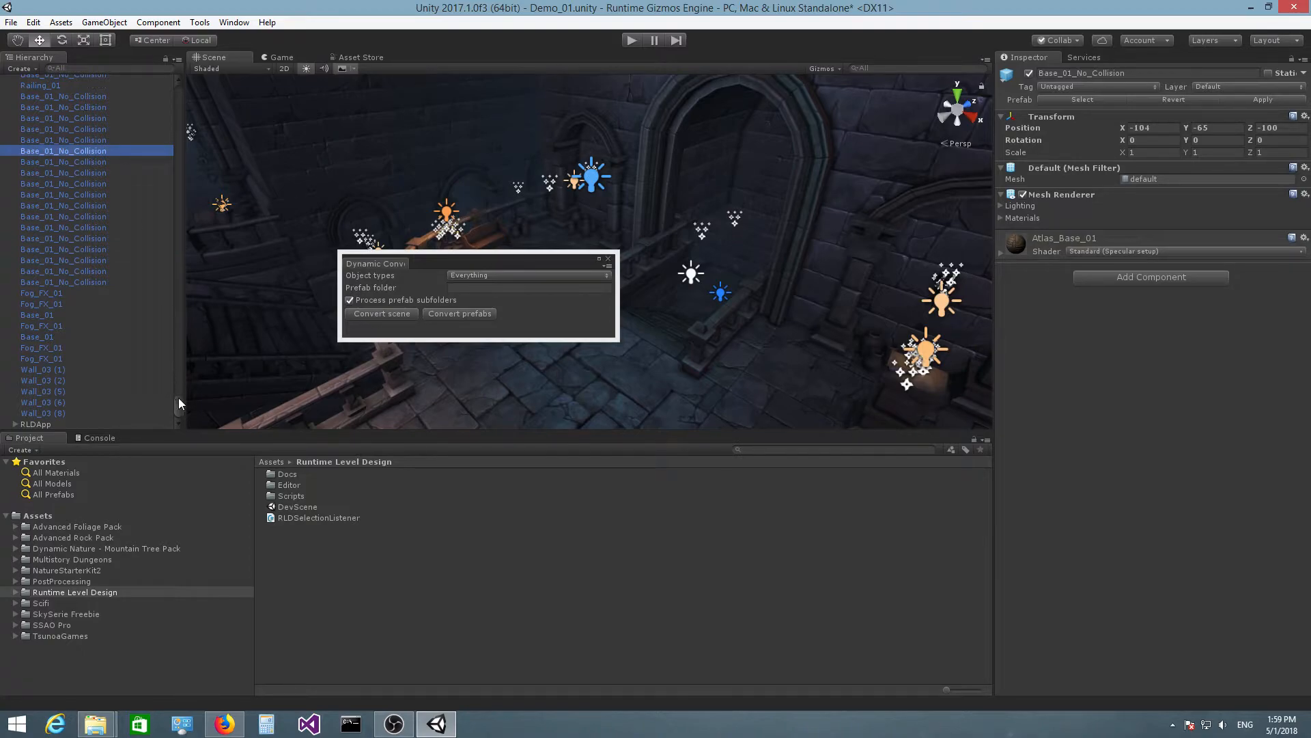
pyautogui.scroll(-3)
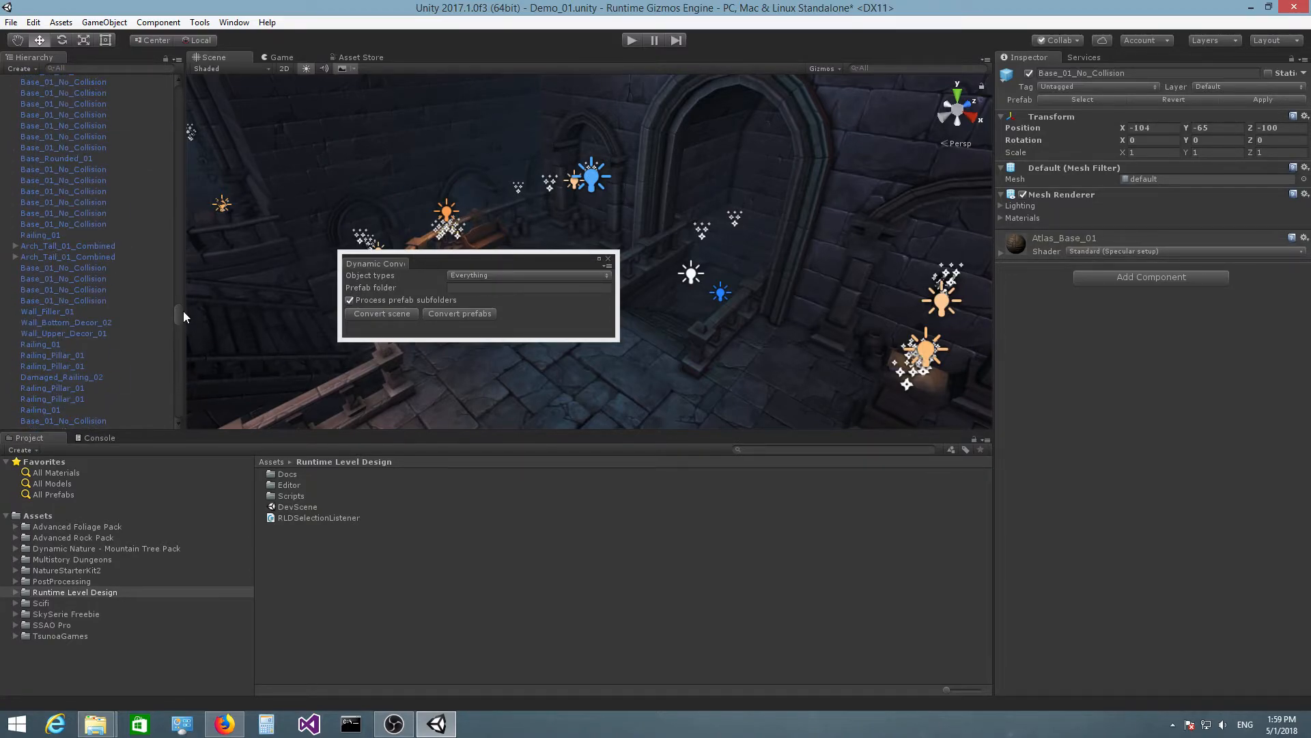
pyautogui.click(63, 322)
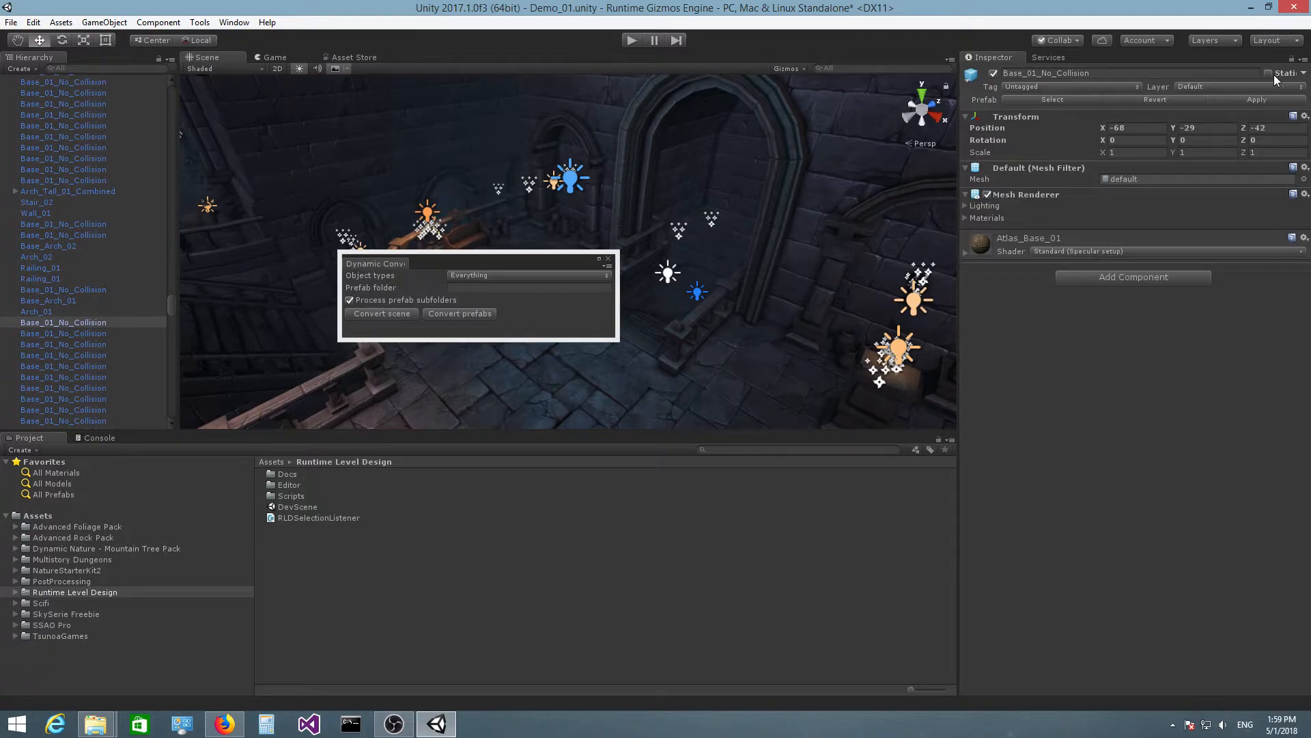
pyautogui.scroll(-3)
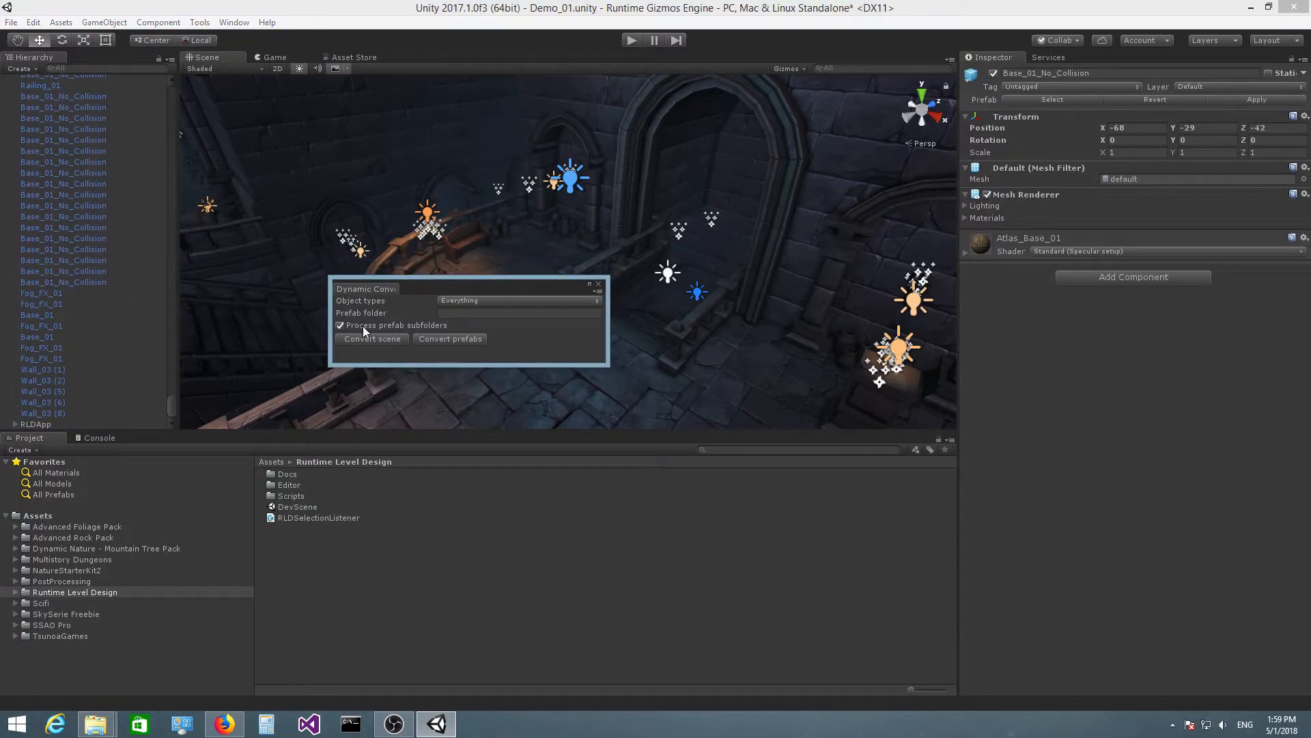
pyautogui.moveTo(376, 300)
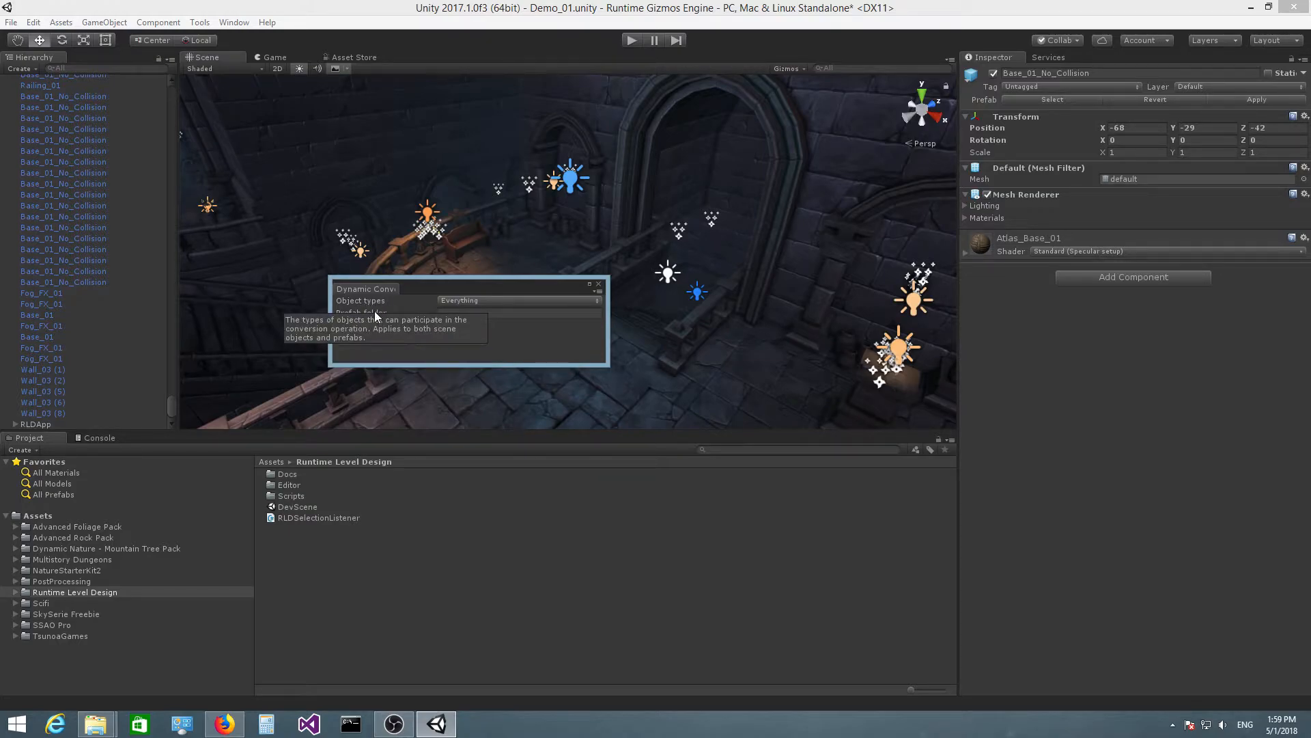
pyautogui.moveTo(459, 307)
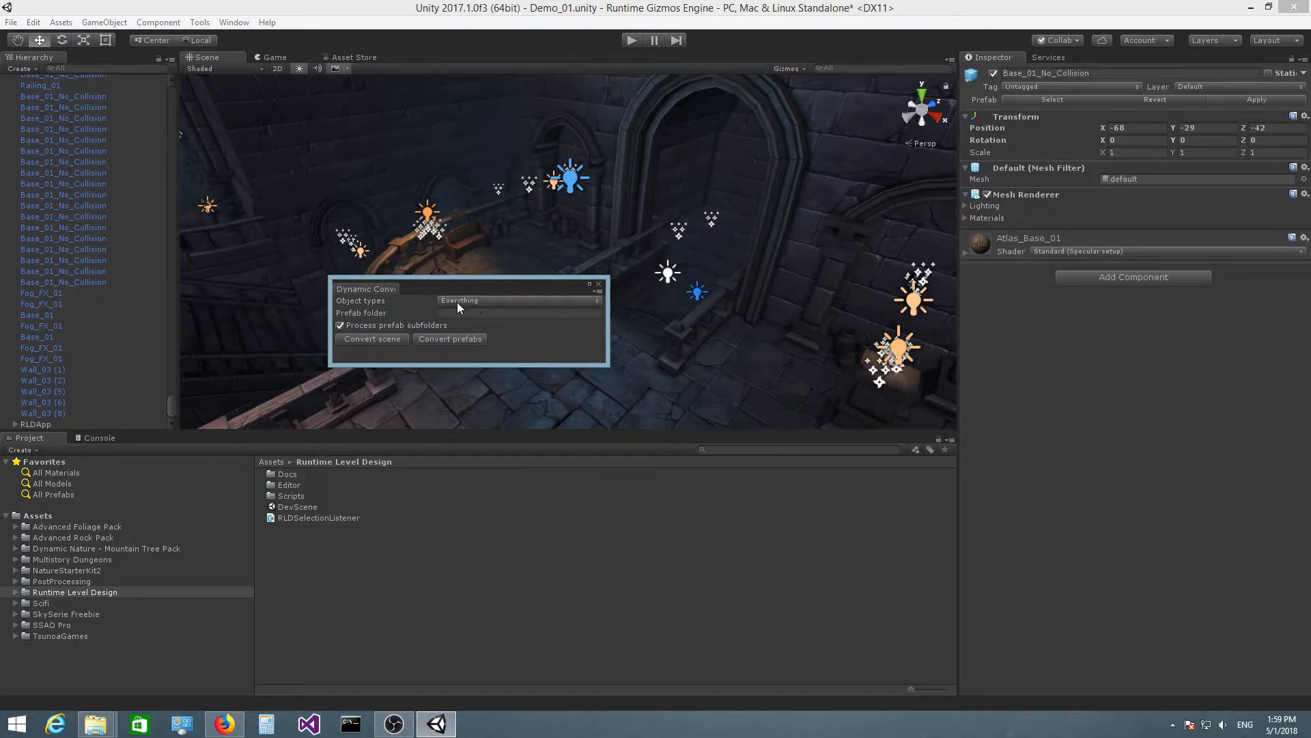
pyautogui.moveTo(456, 304)
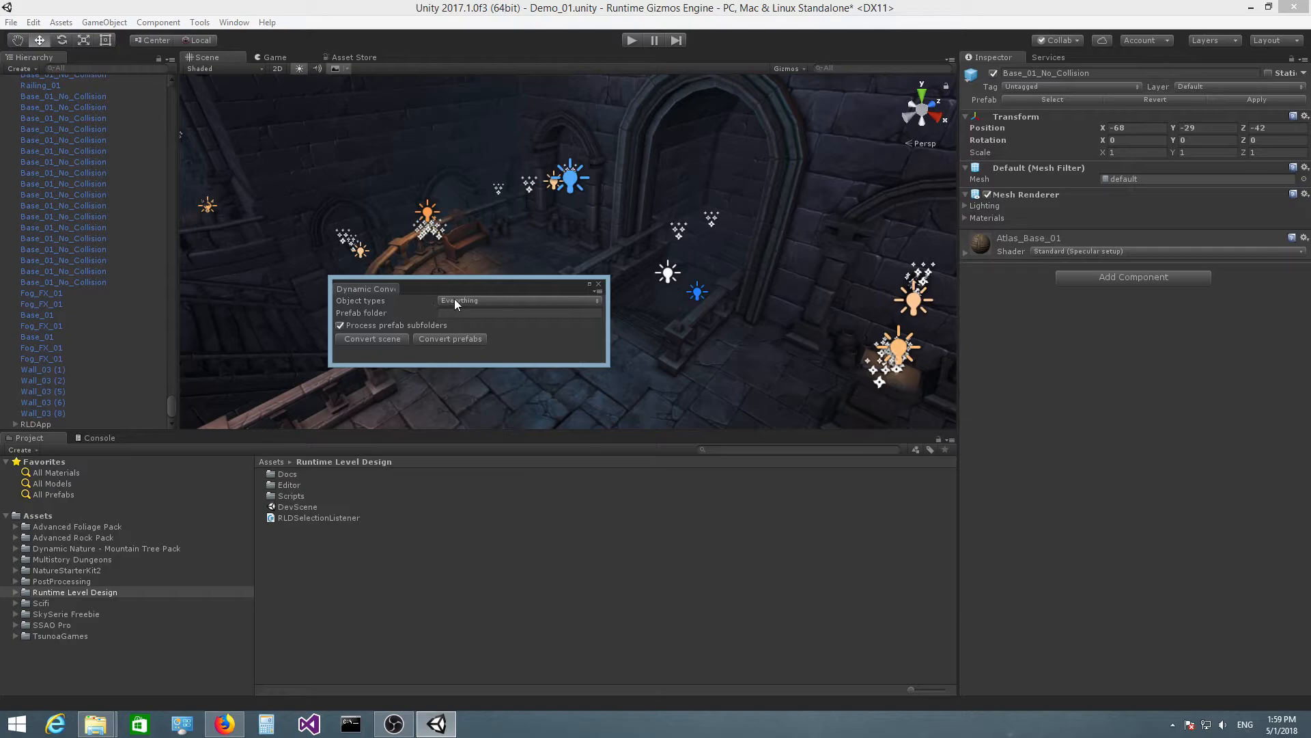
# Step: Open the Object types dropdown listing the types from Nothing through Empty
pyautogui.click(518, 301)
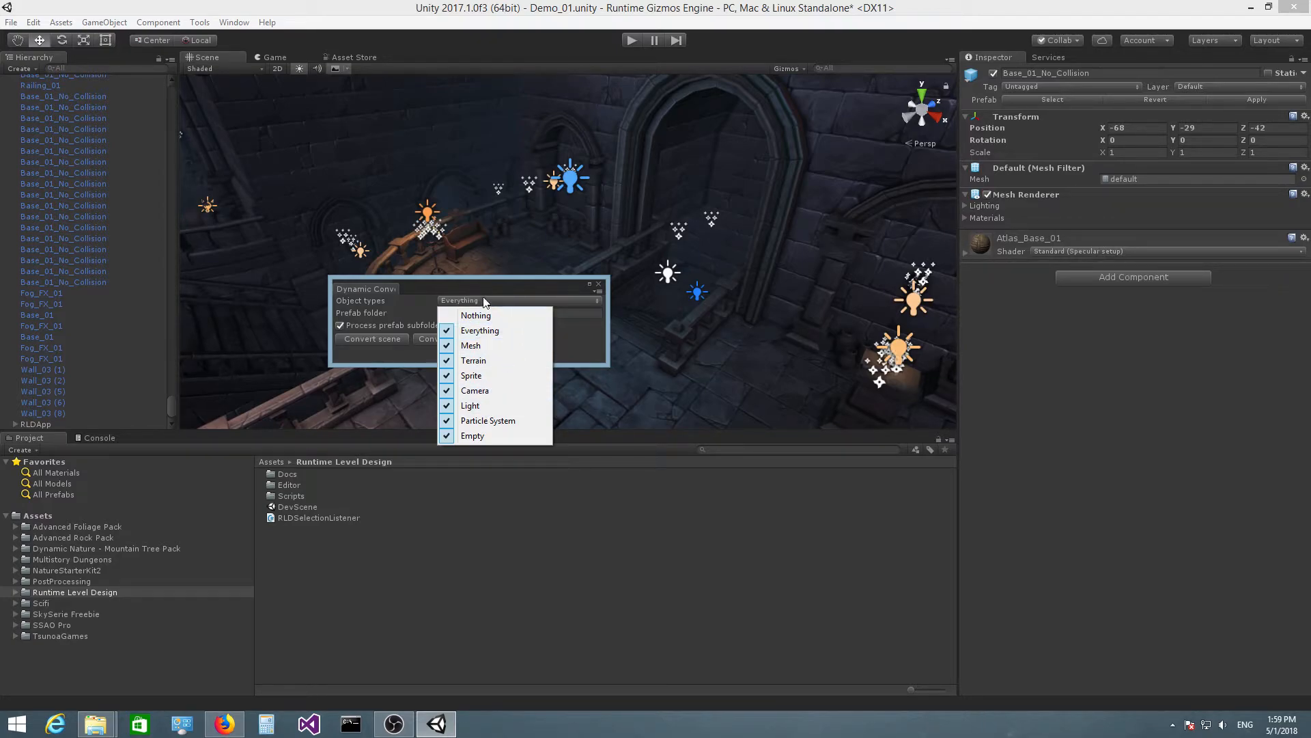
pyautogui.moveTo(486, 293)
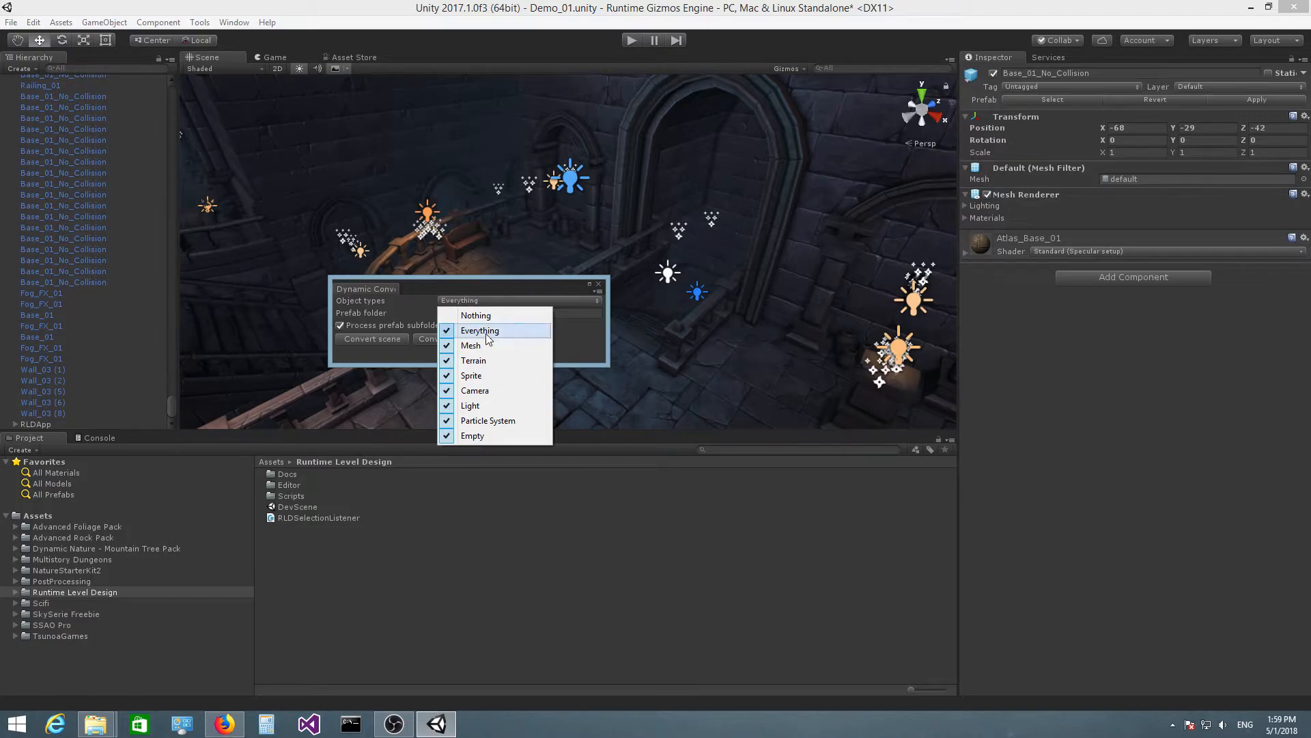
# Step: Exclude Light and Particle System from the Dynamic Convert object types
pyautogui.click(480, 330)
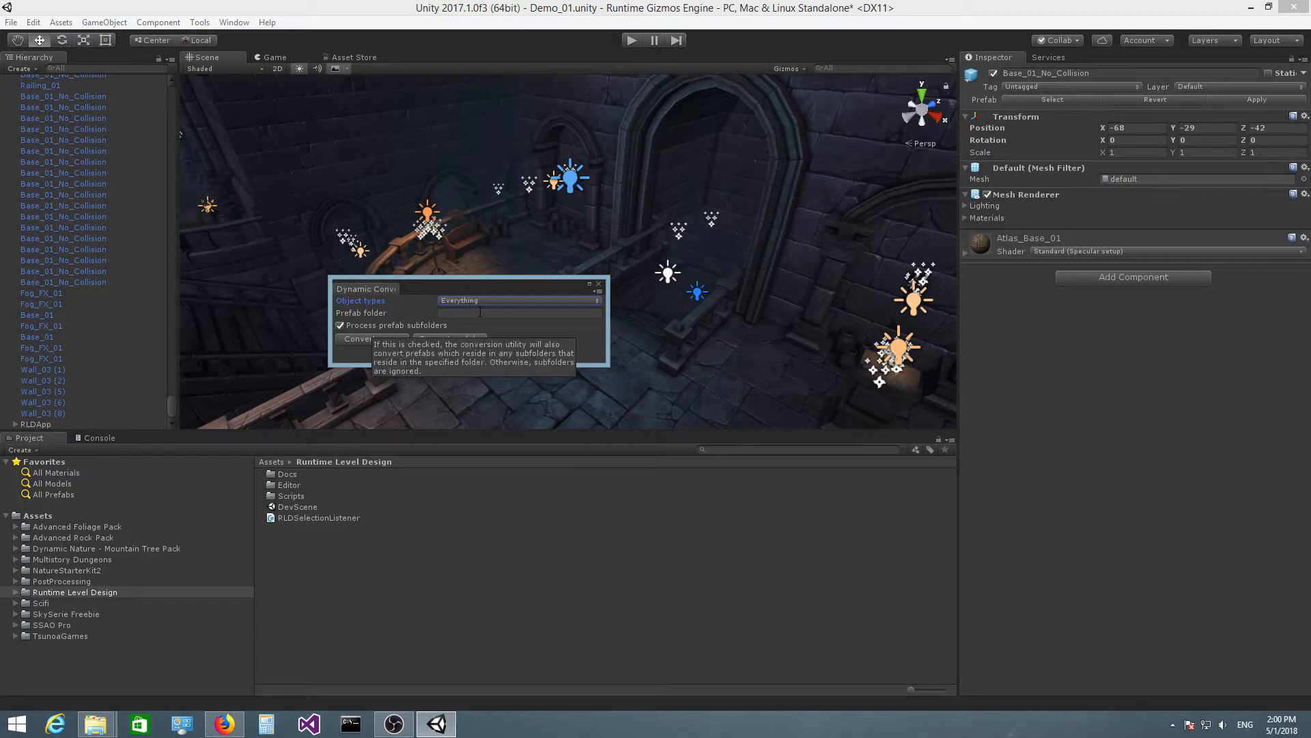
pyautogui.click(519, 300)
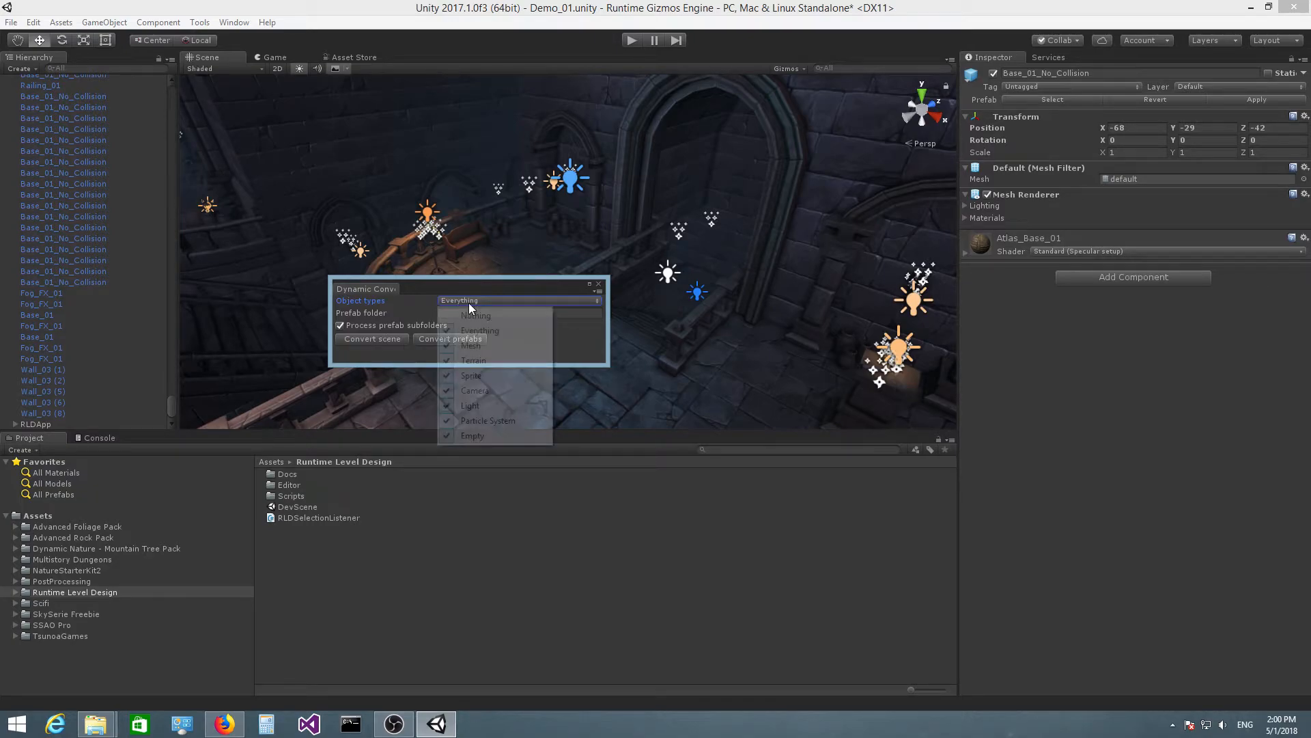
pyautogui.click(470, 405)
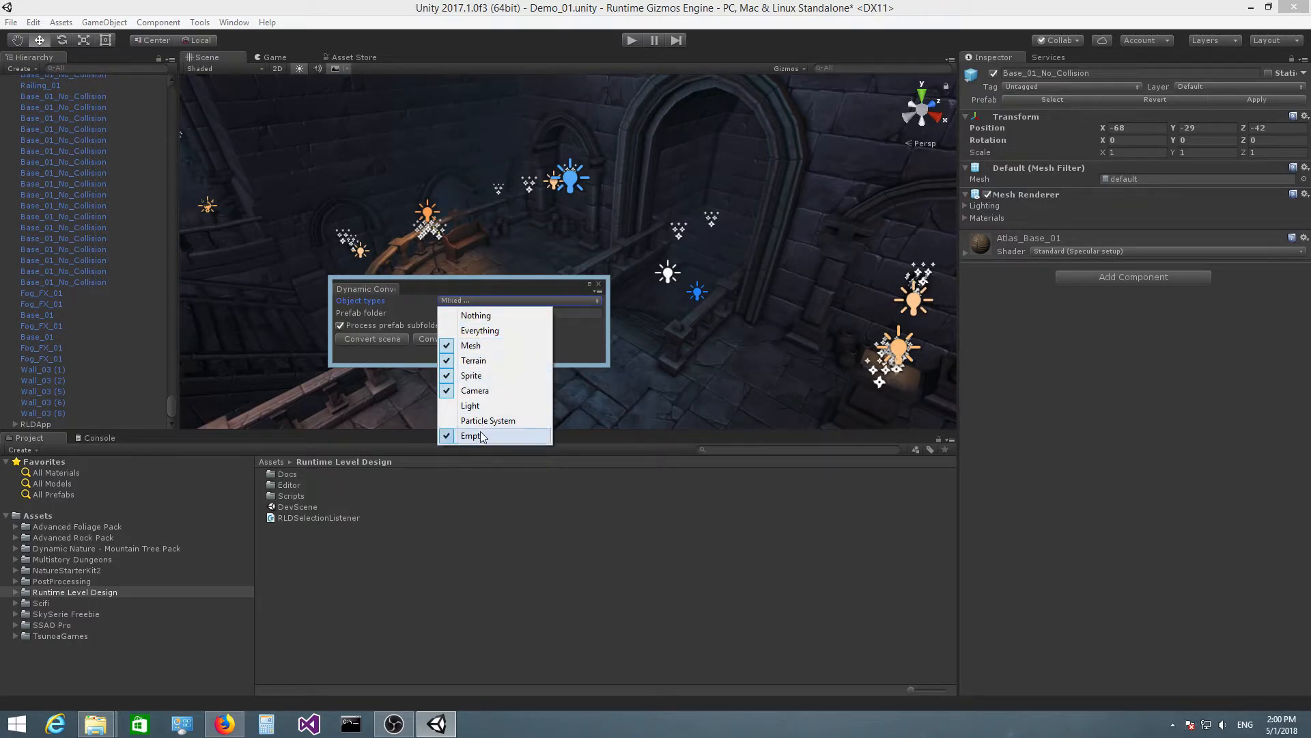
pyautogui.moveTo(485, 351)
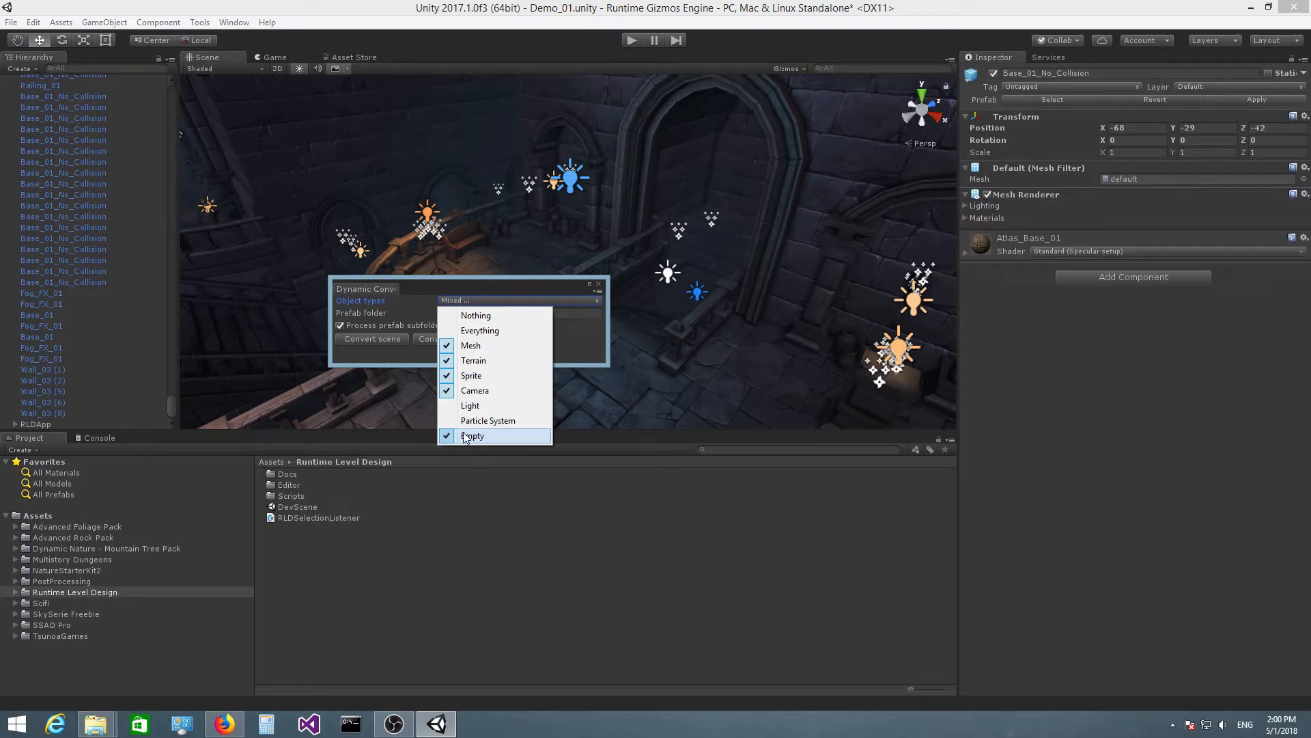
pyautogui.moveTo(488, 420)
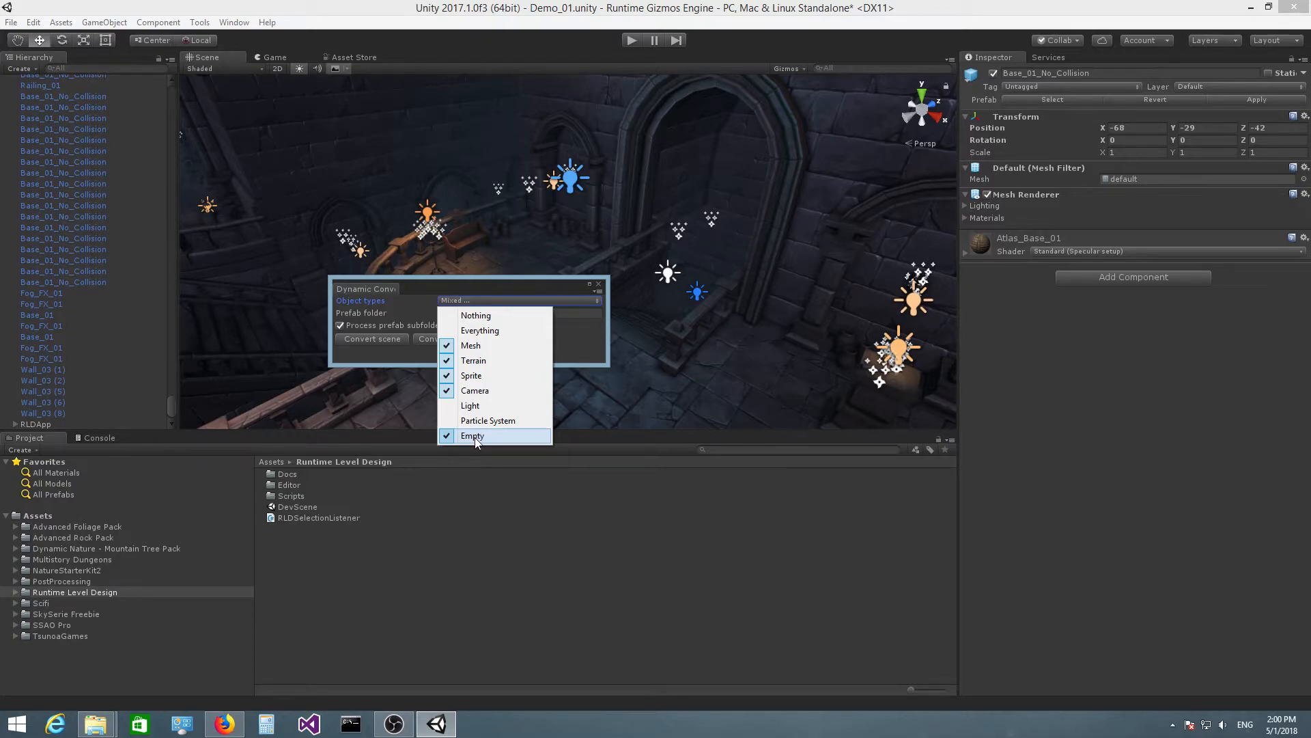
pyautogui.click(472, 435)
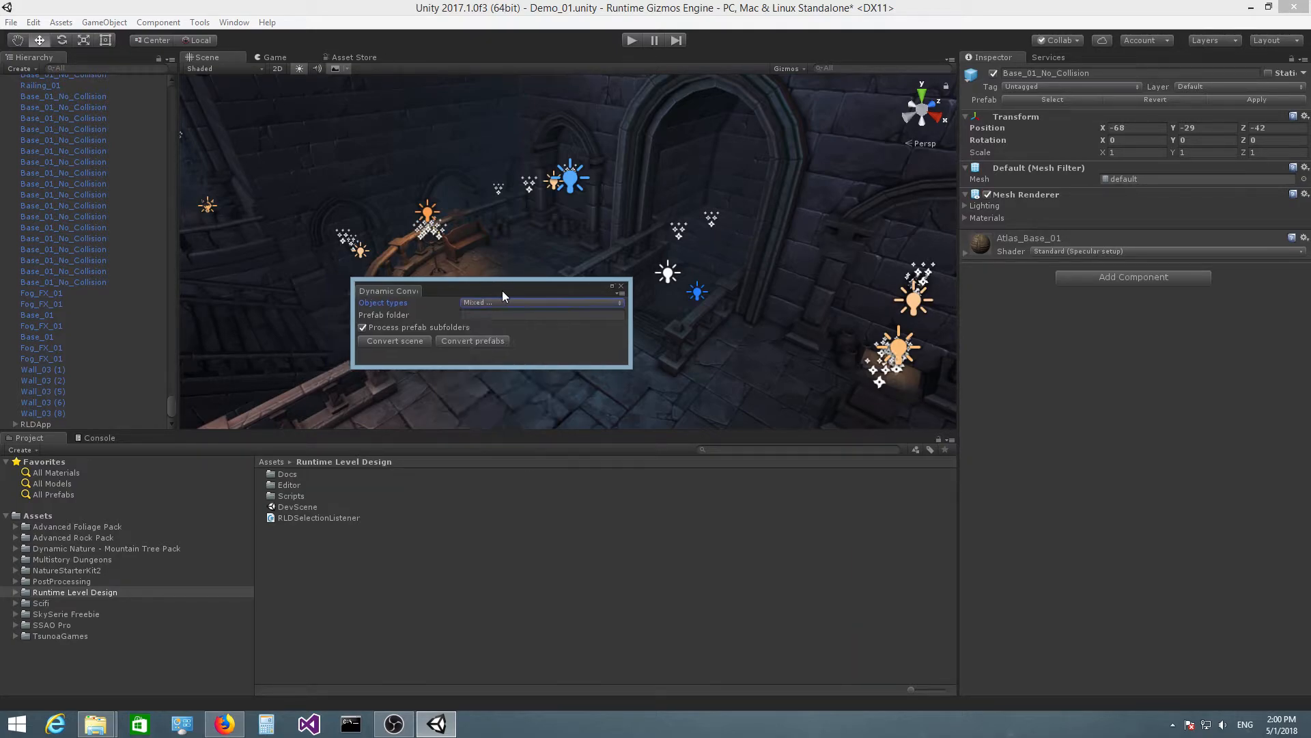
pyautogui.click(540, 303)
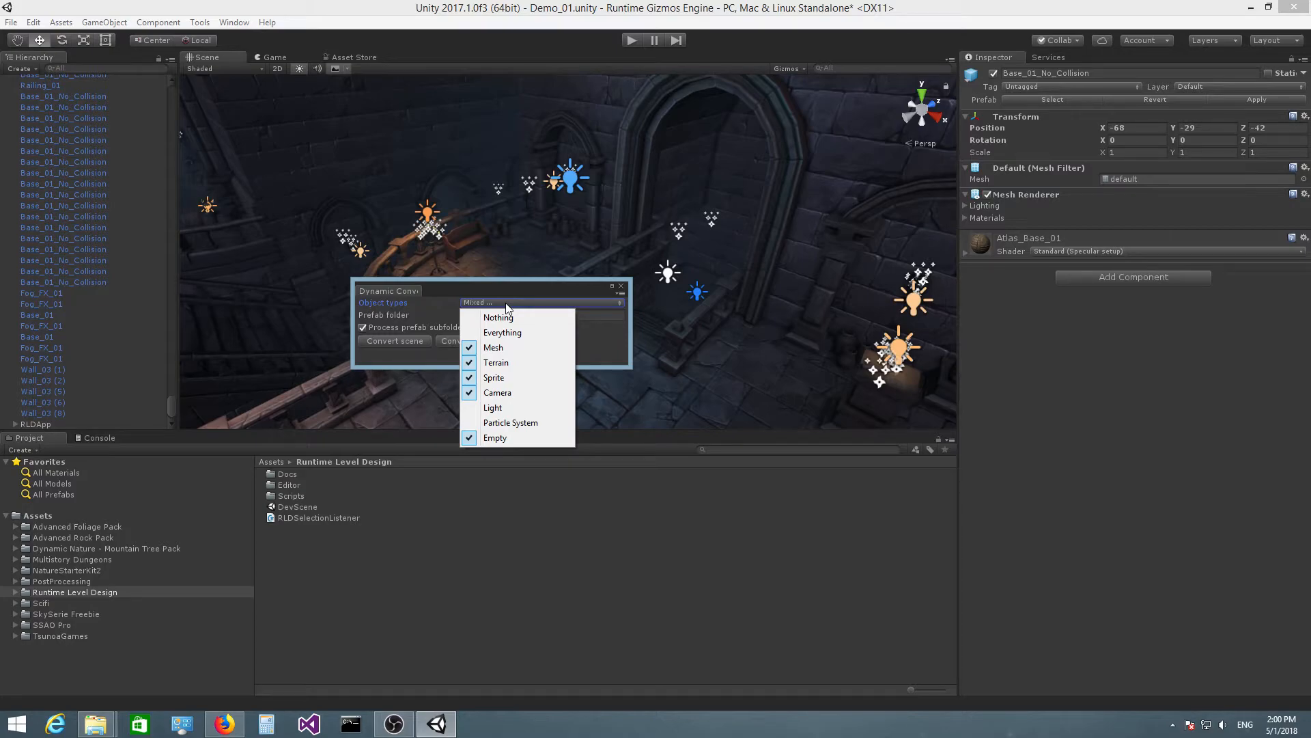
pyautogui.moveTo(509, 357)
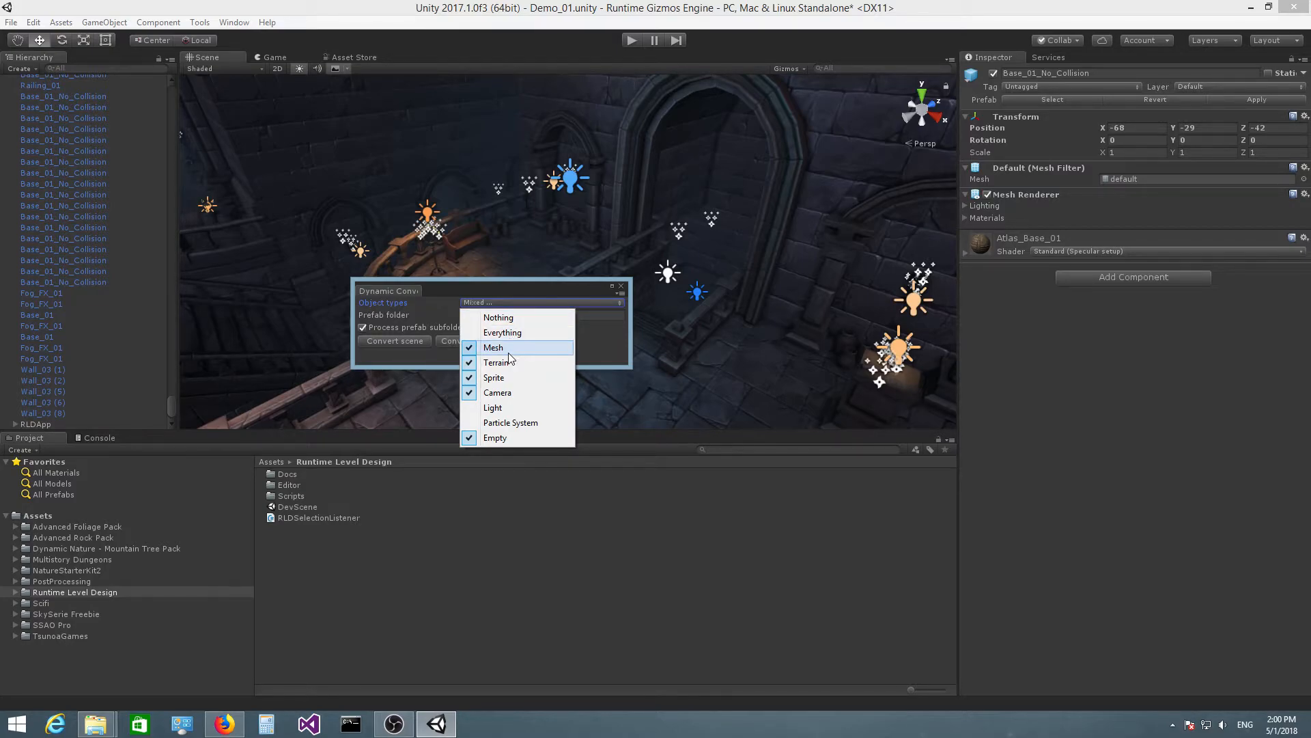
pyautogui.moveTo(505, 351)
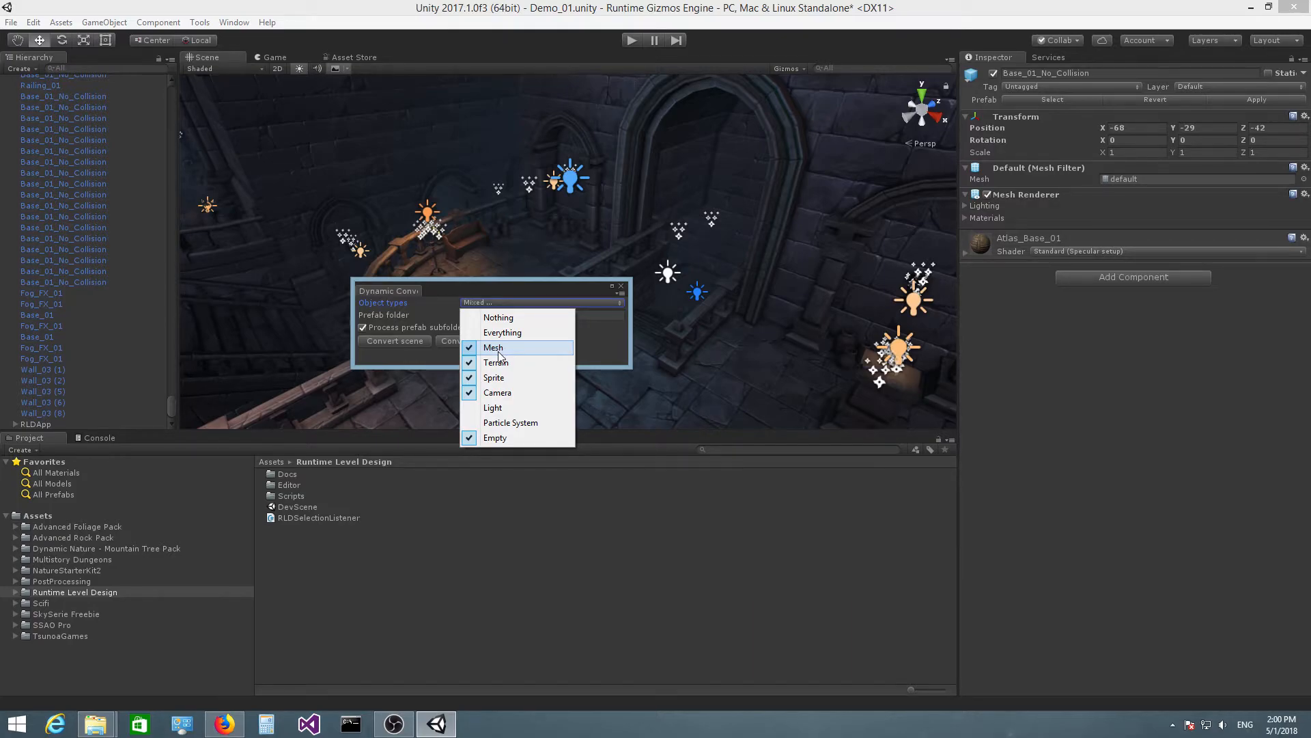
pyautogui.moveTo(493, 407)
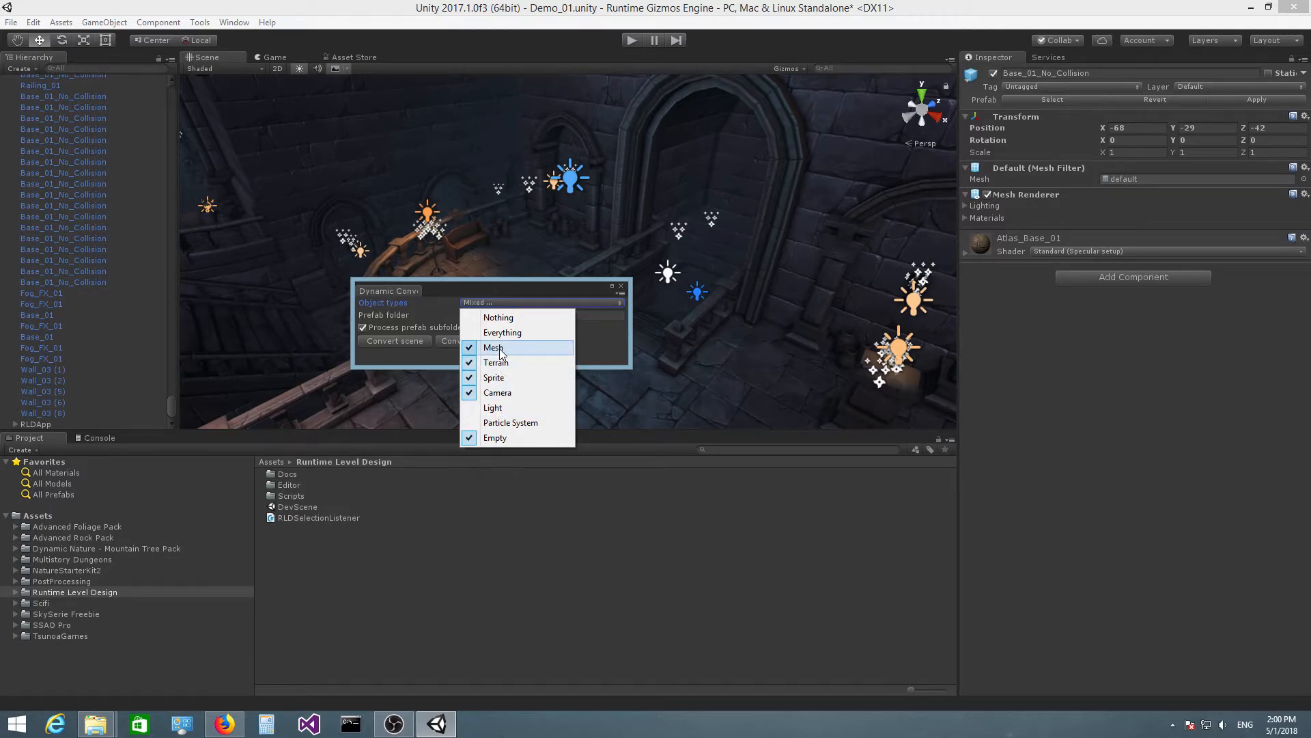
pyautogui.moveTo(493, 407)
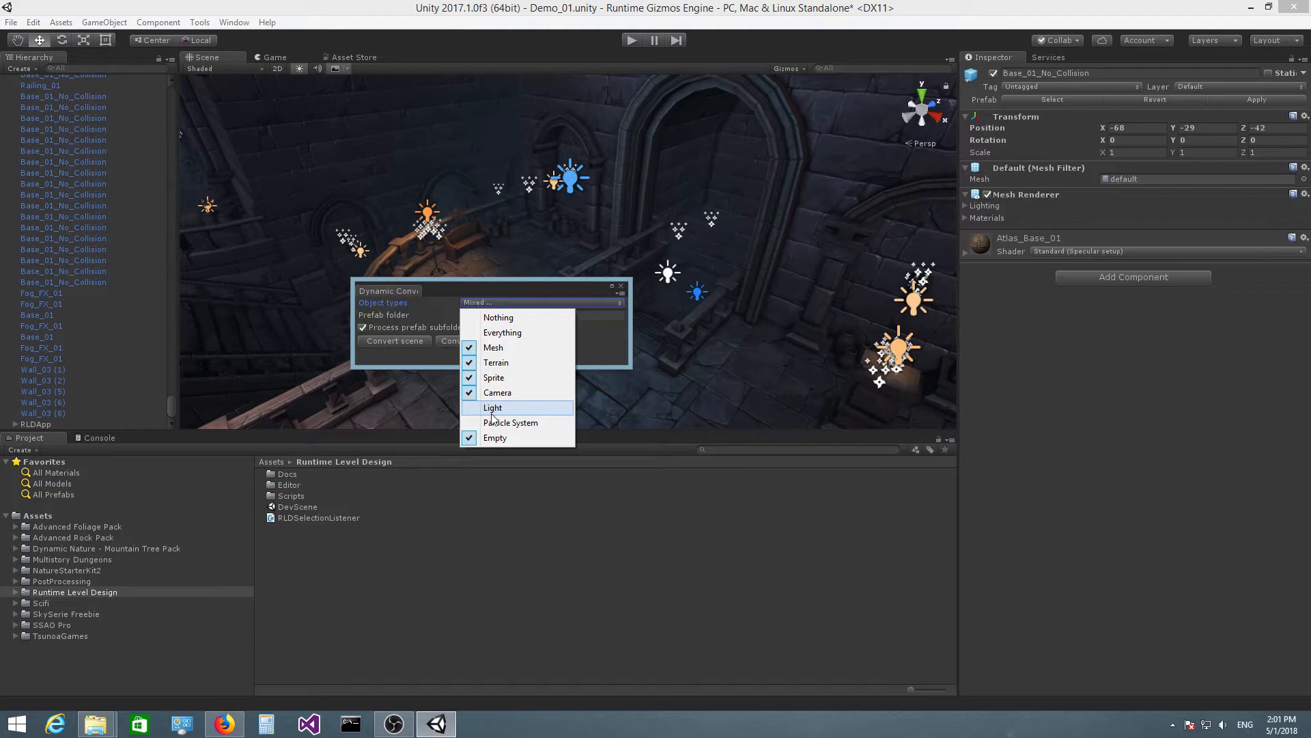
pyautogui.click(469, 407)
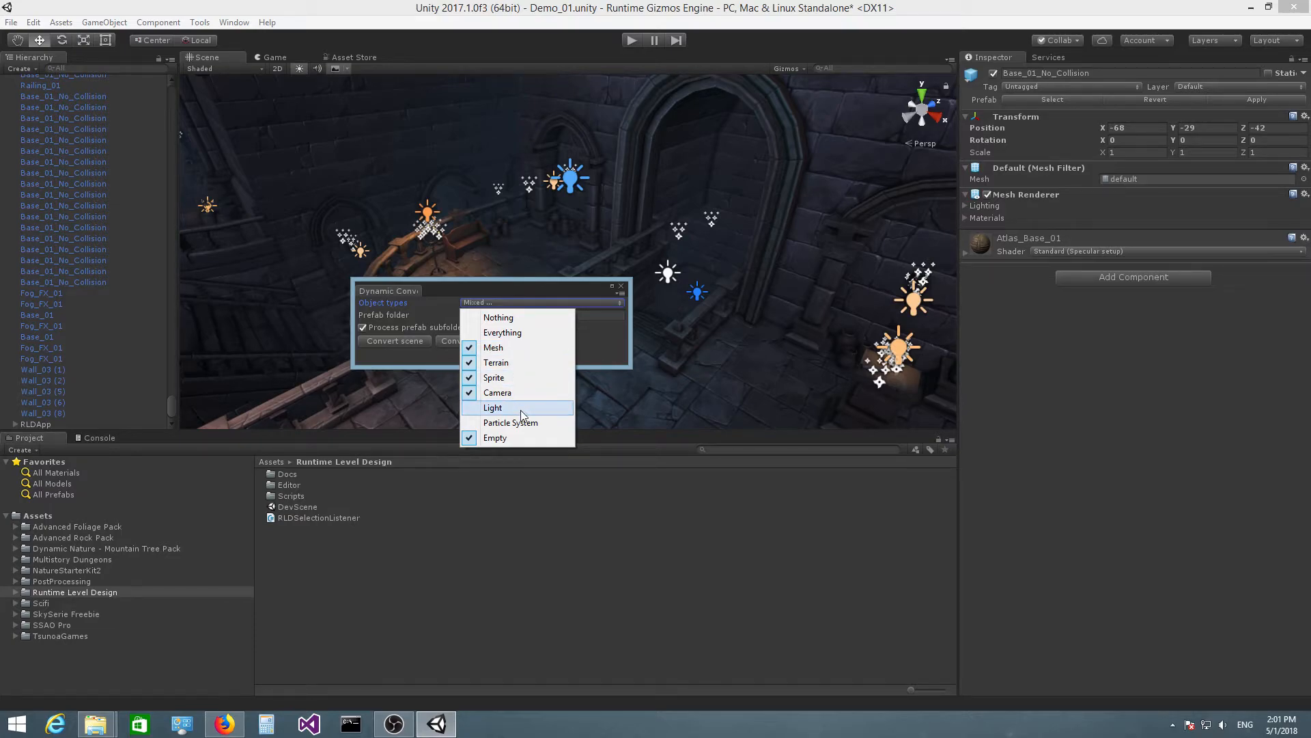
pyautogui.moveTo(501, 419)
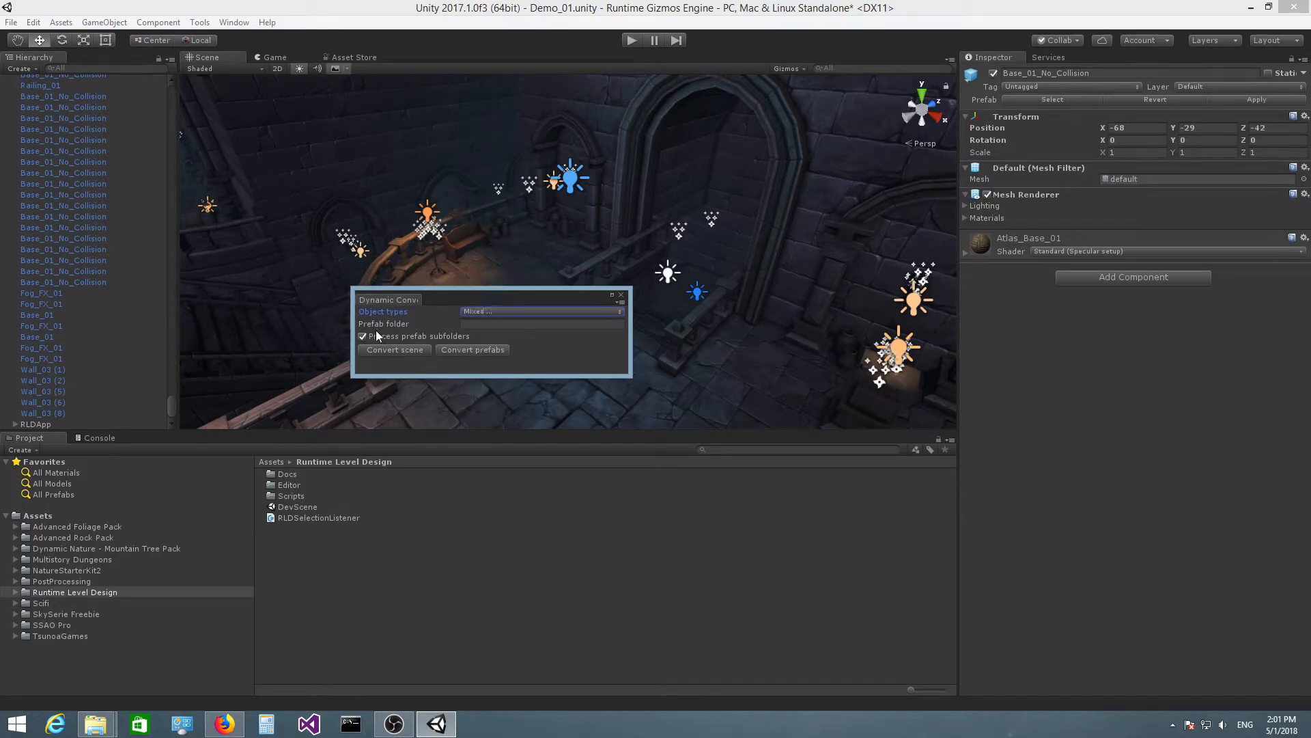
pyautogui.moveTo(377, 336)
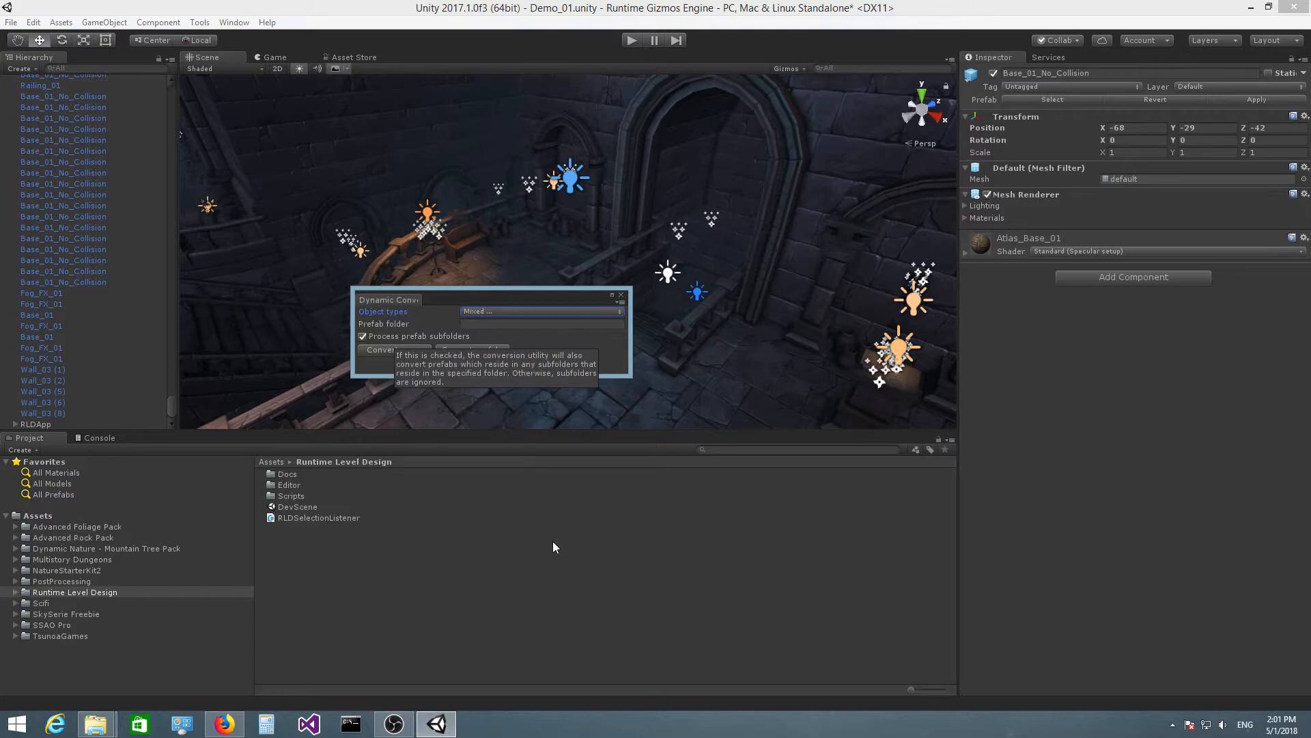
pyautogui.moveTo(420, 311)
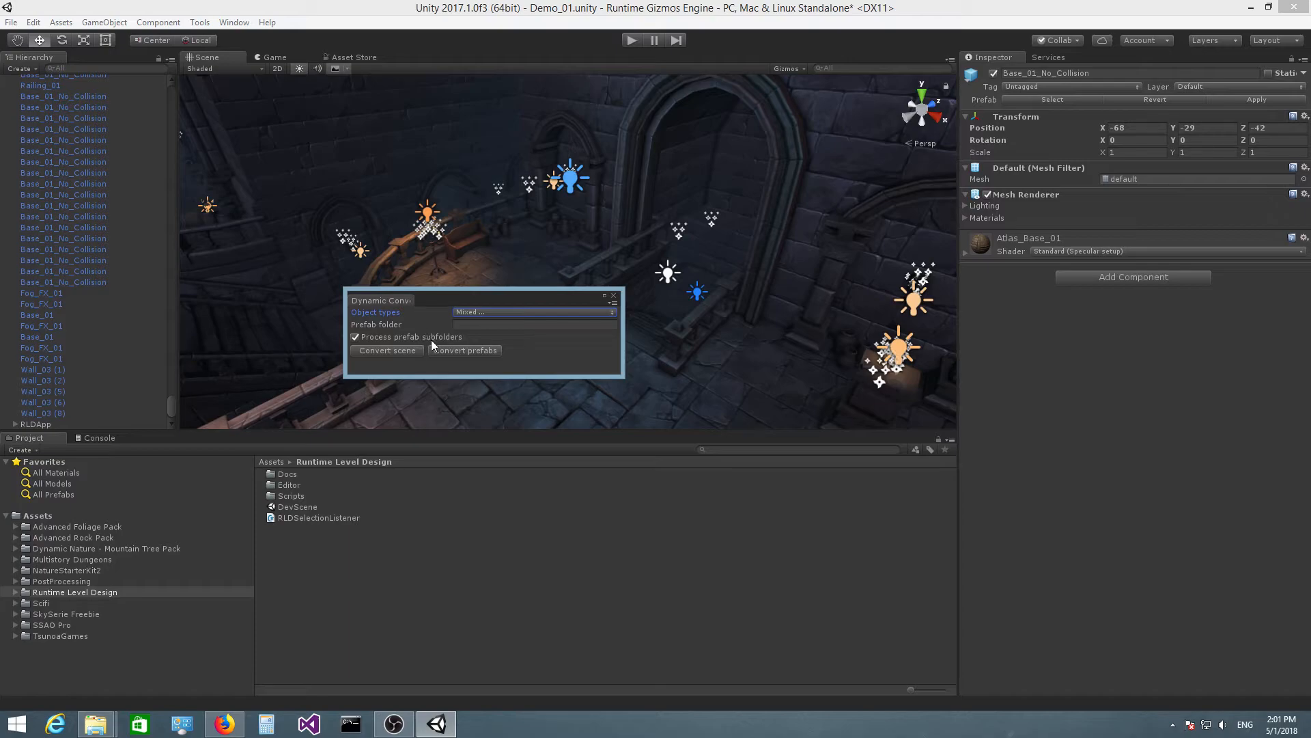
pyautogui.moveTo(435, 327)
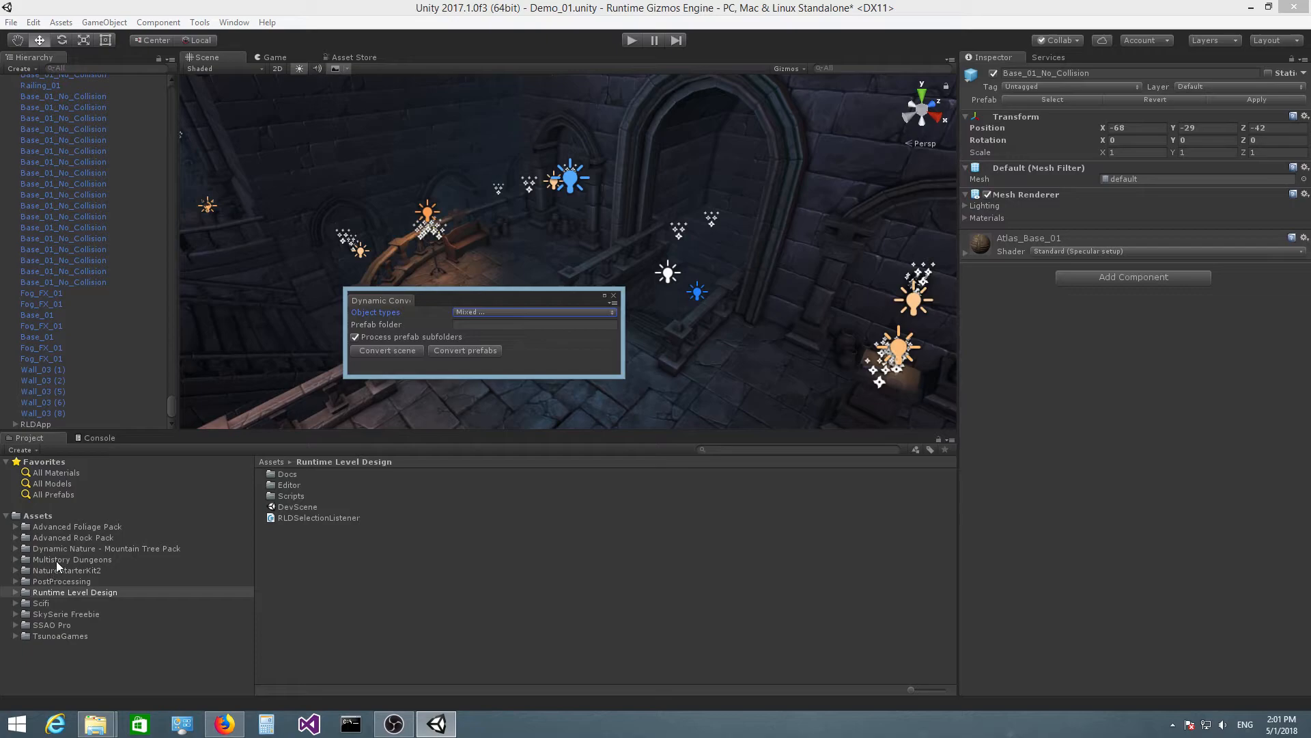
pyautogui.click(72, 559)
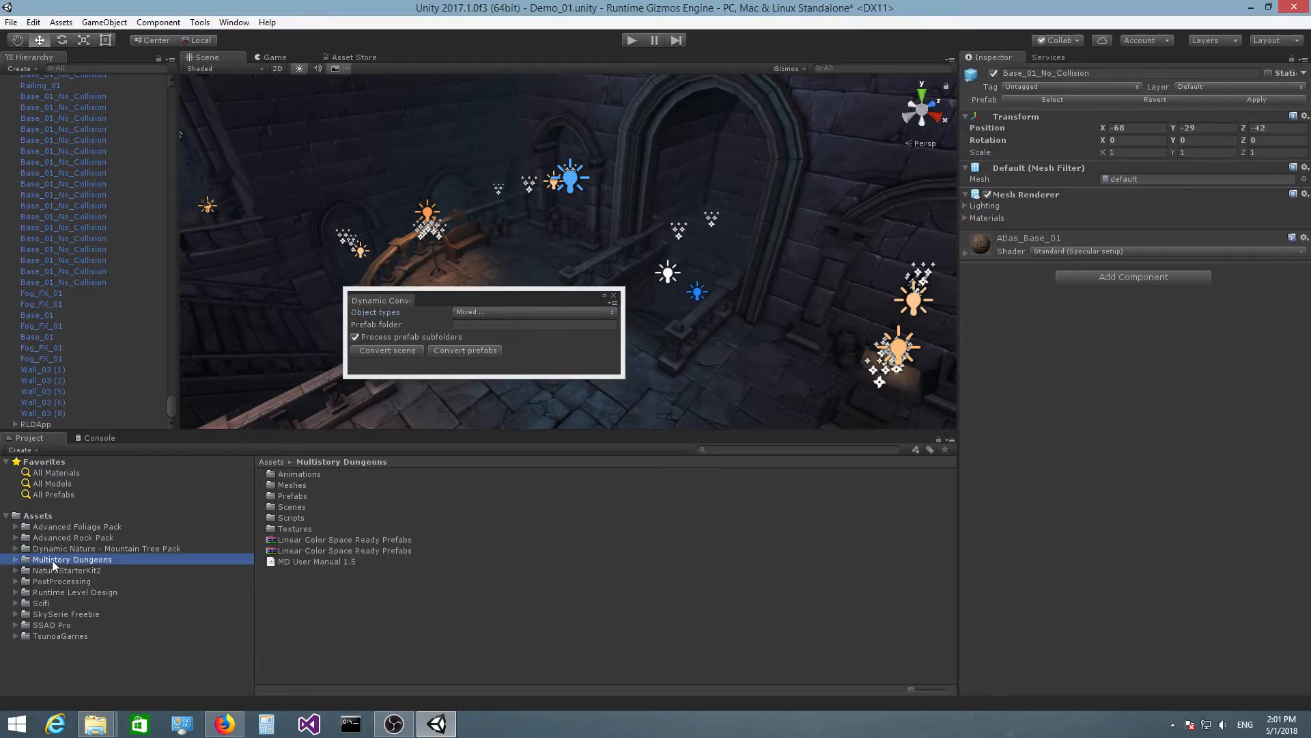
pyautogui.moveTo(115, 578)
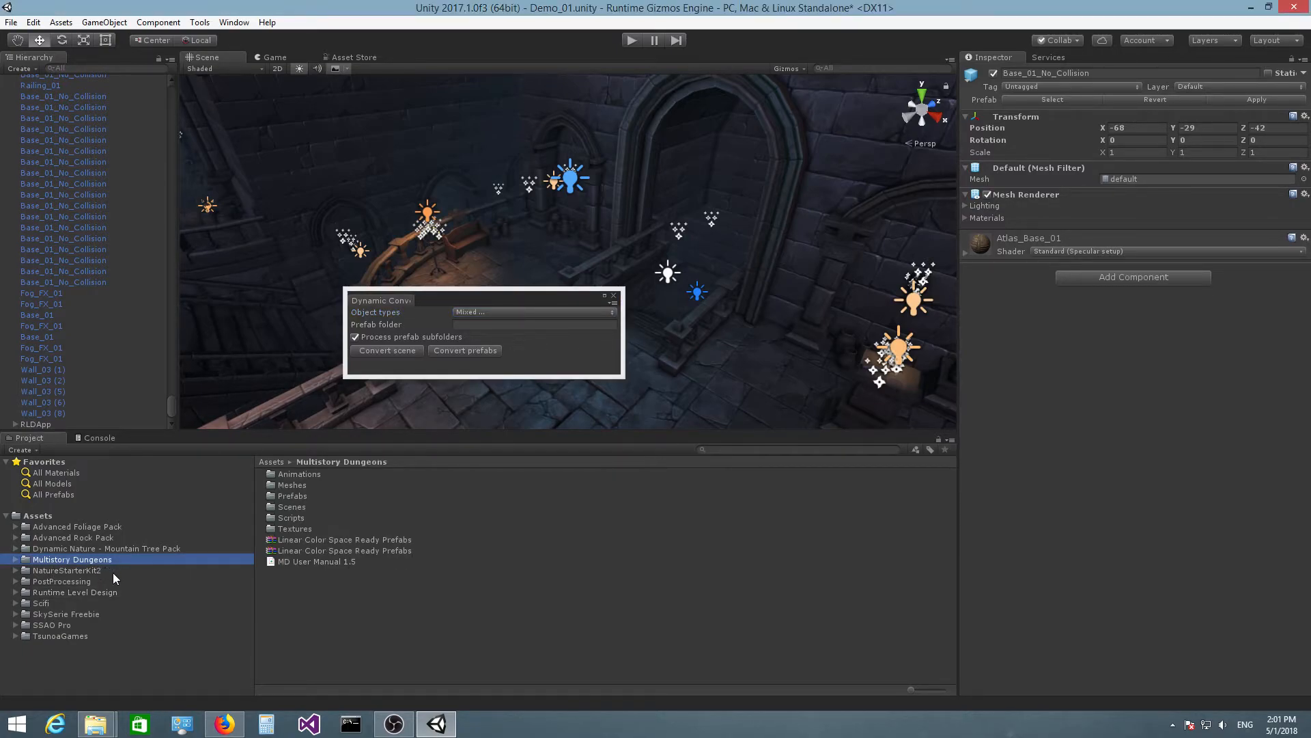
pyautogui.moveTo(107, 570)
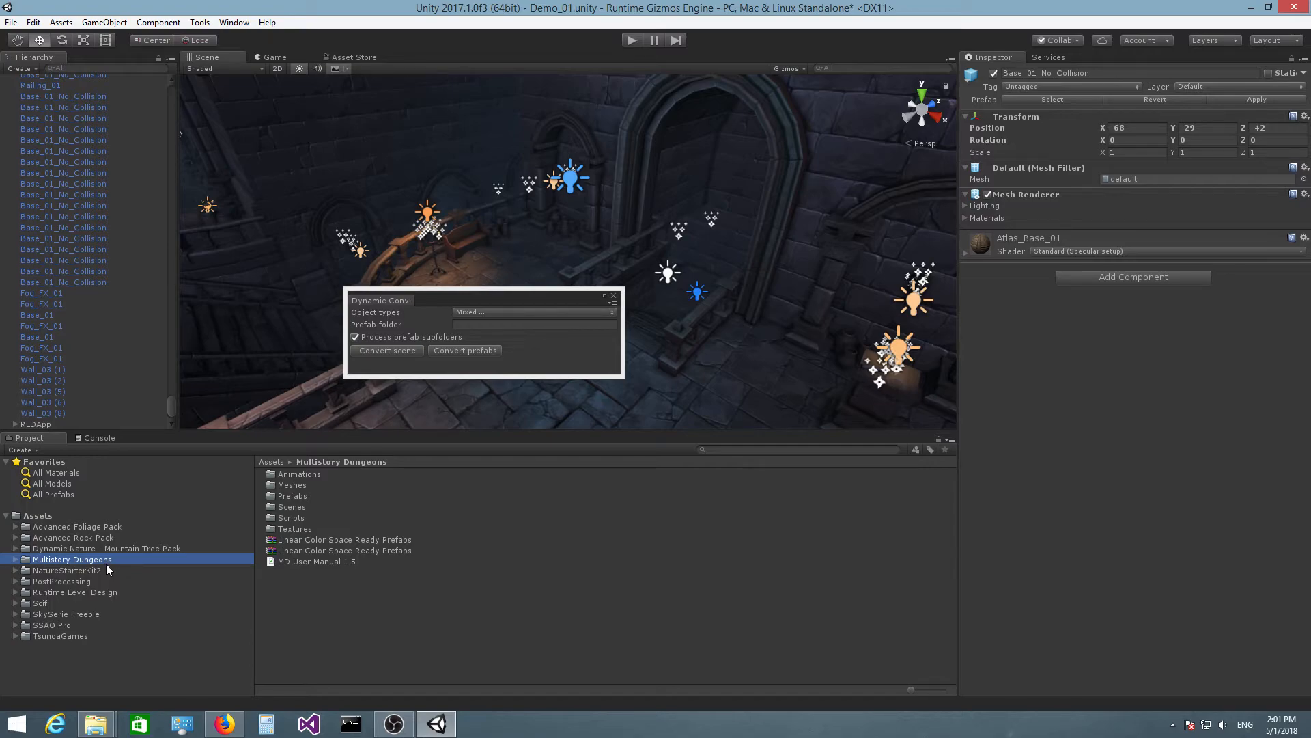
pyautogui.moveTo(752, 281)
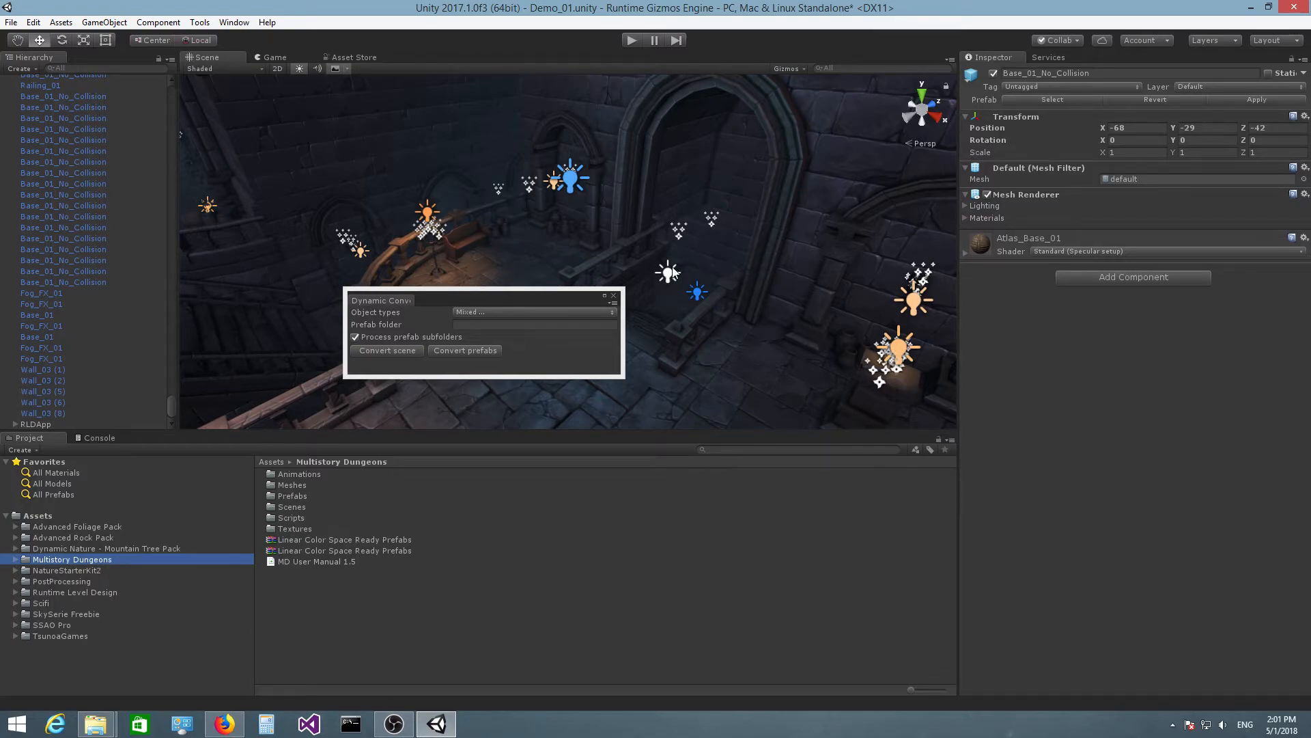
pyautogui.moveTo(685, 272)
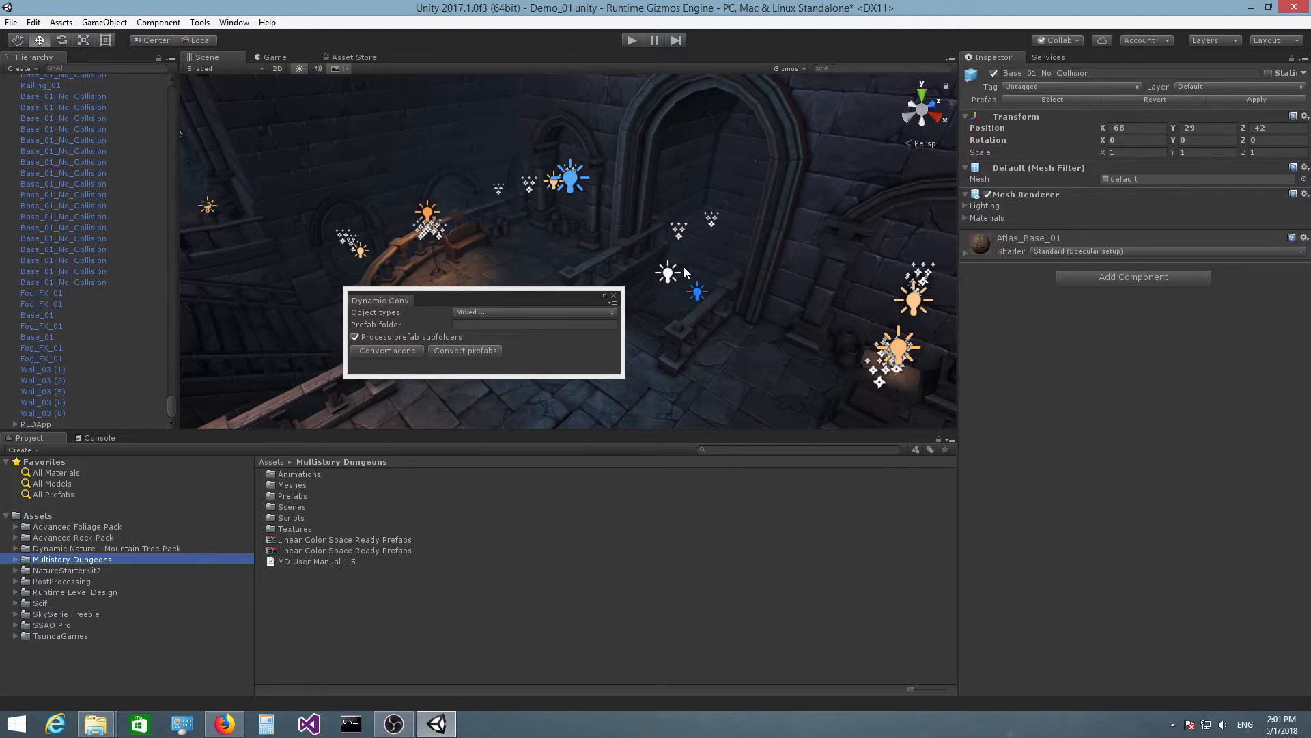
pyautogui.moveTo(704, 284)
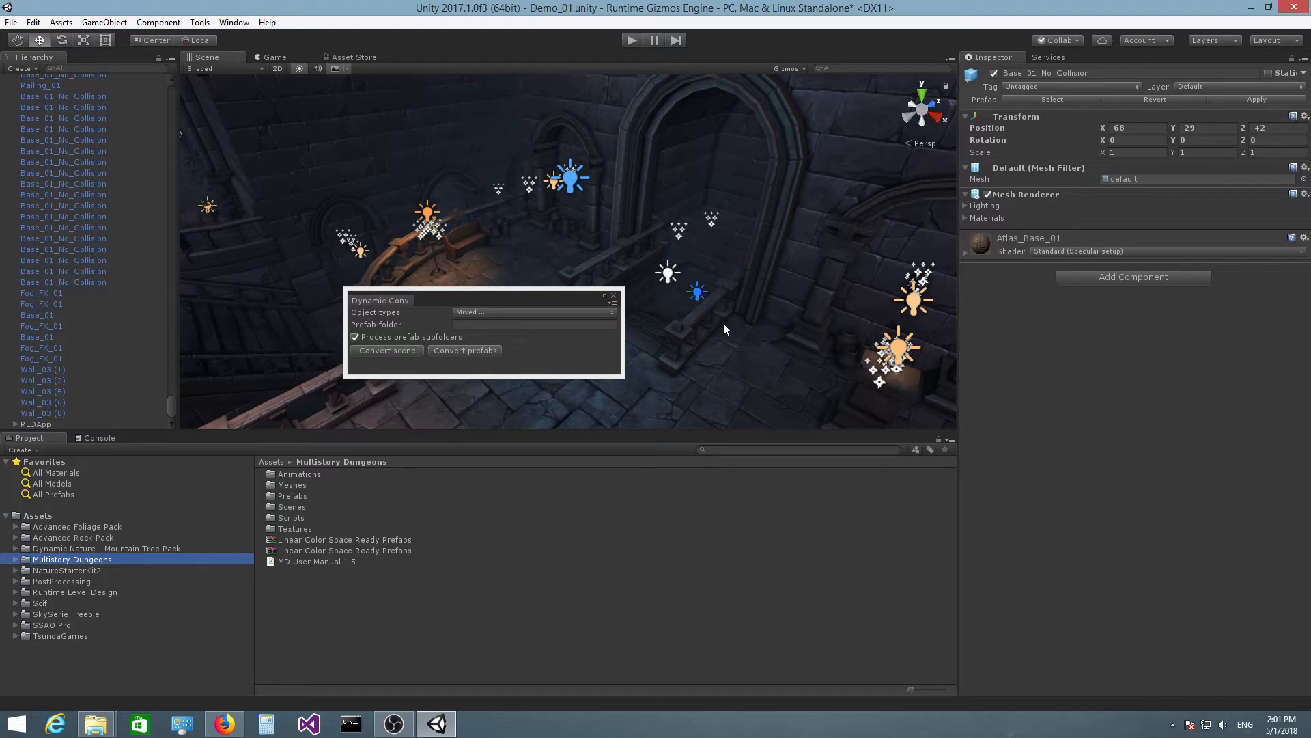
pyautogui.moveTo(628, 347)
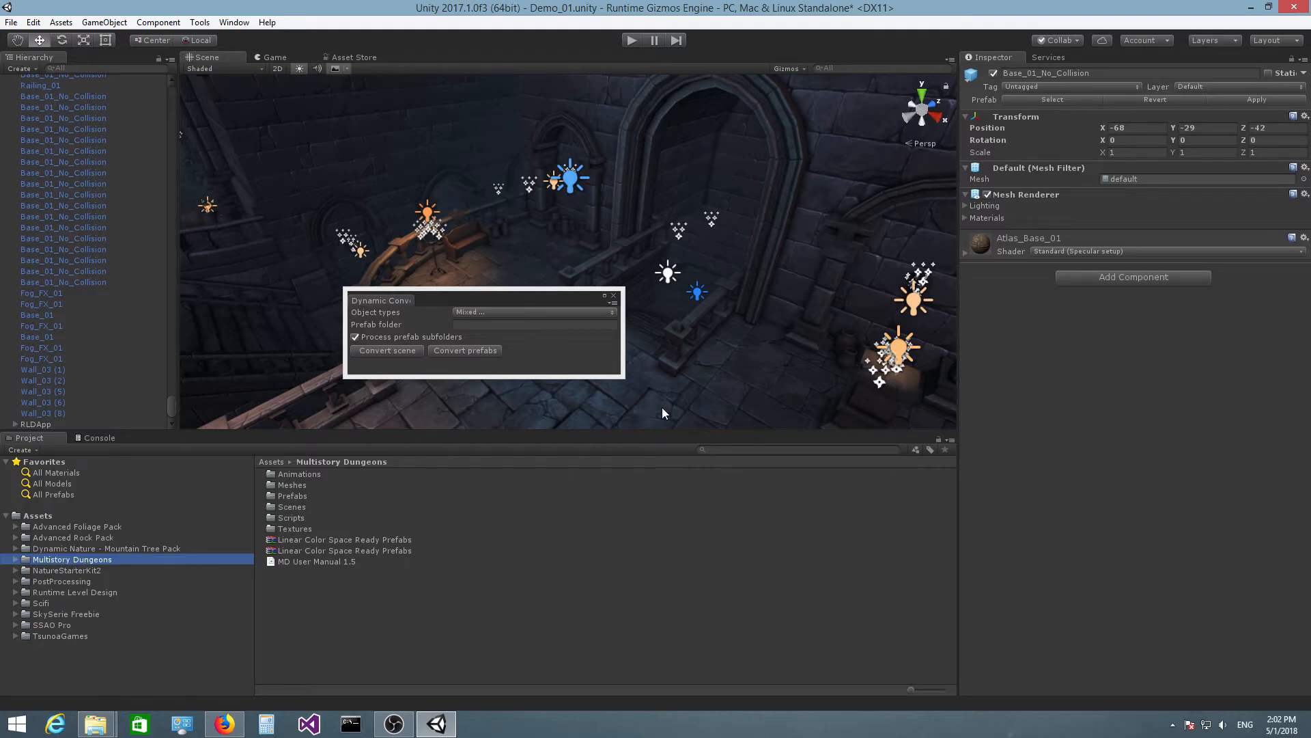
pyautogui.moveTo(696, 338)
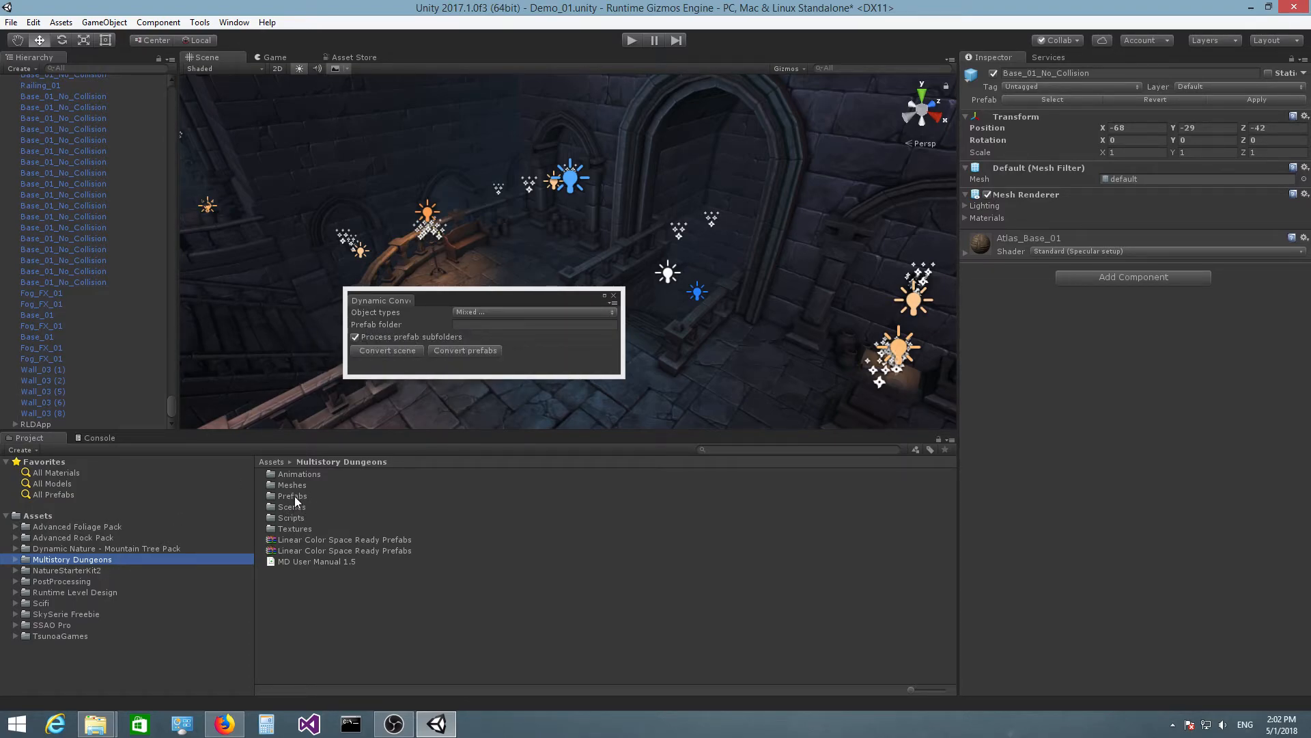
pyautogui.click(292, 496)
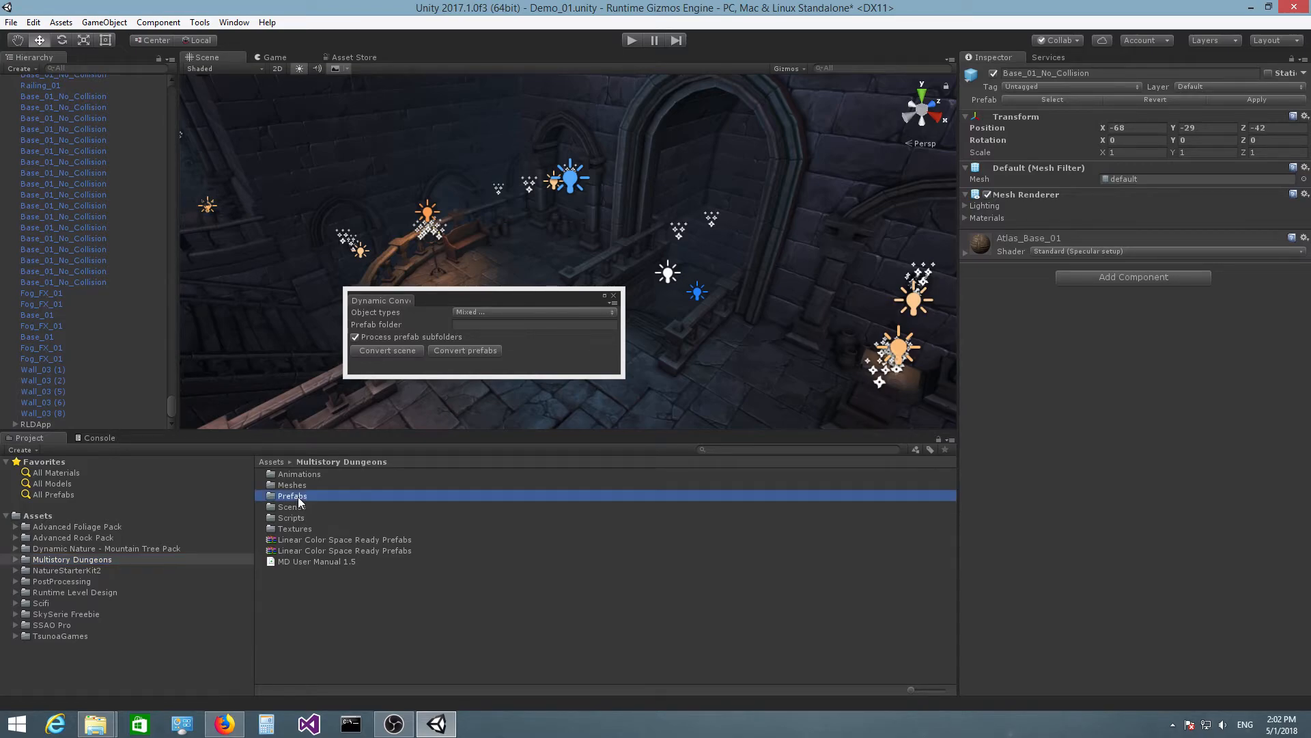
# Step: Open the Multistory Dungeons Prefabs folder showing Arches through Walls
pyautogui.doubleClick(292, 496)
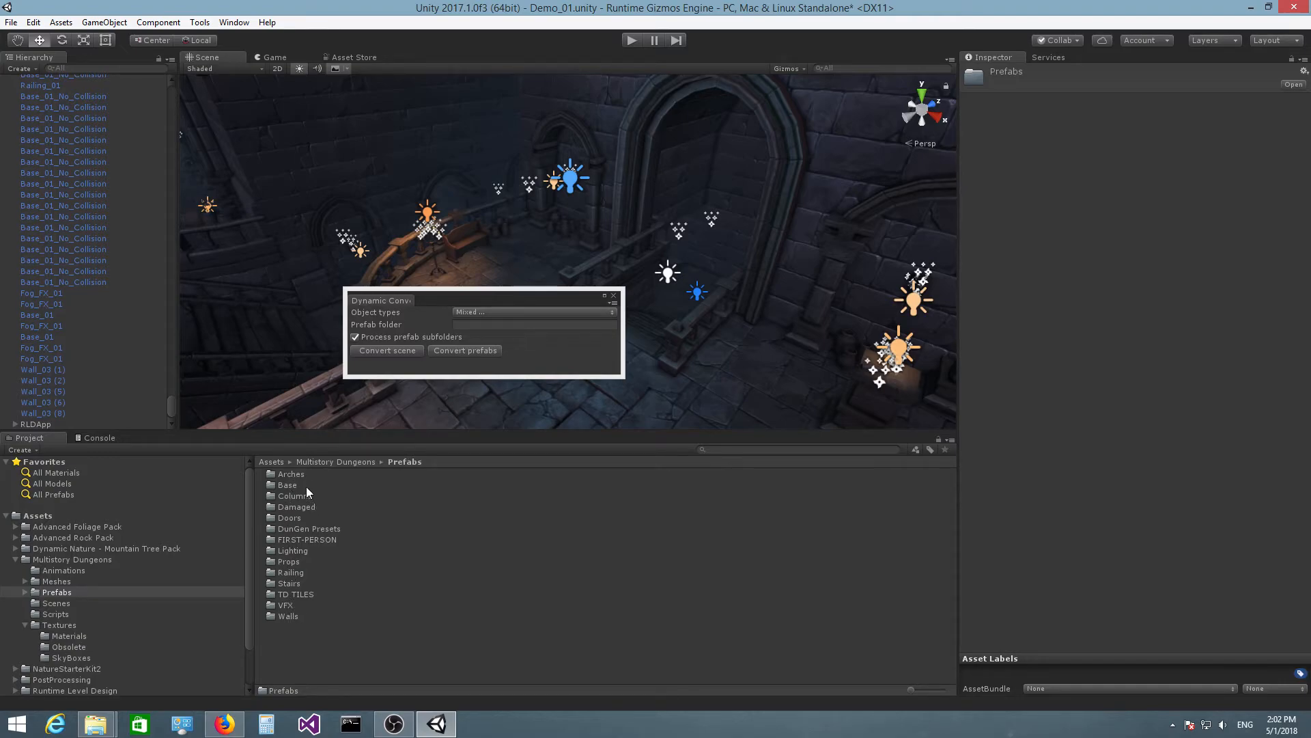
pyautogui.moveTo(288, 570)
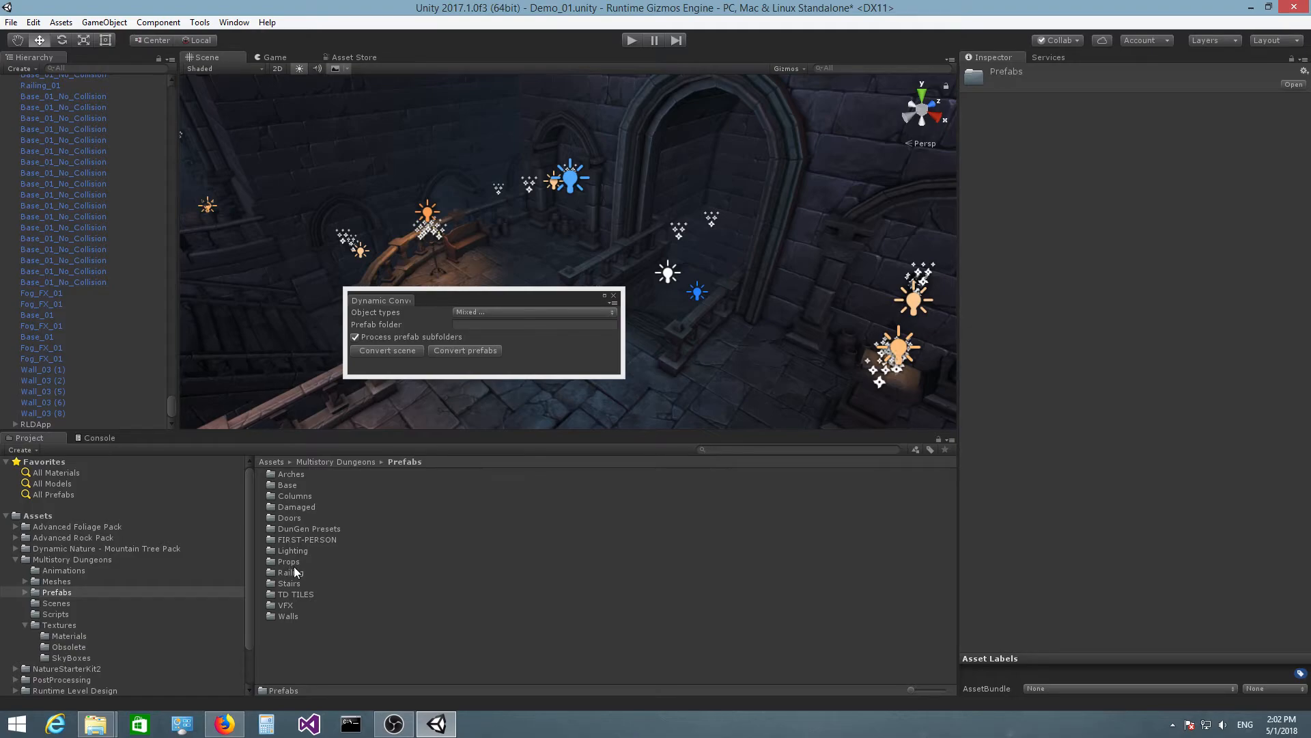
pyautogui.moveTo(294, 567)
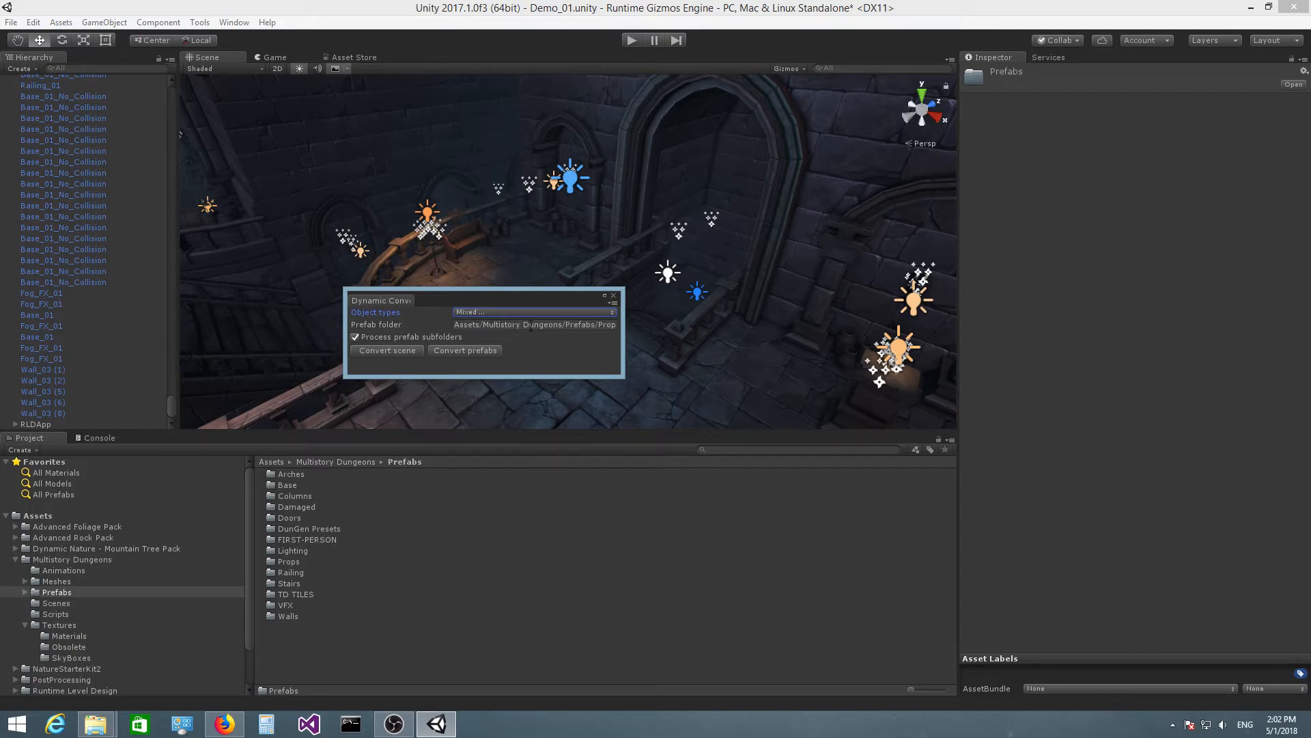
pyautogui.moveTo(298, 550)
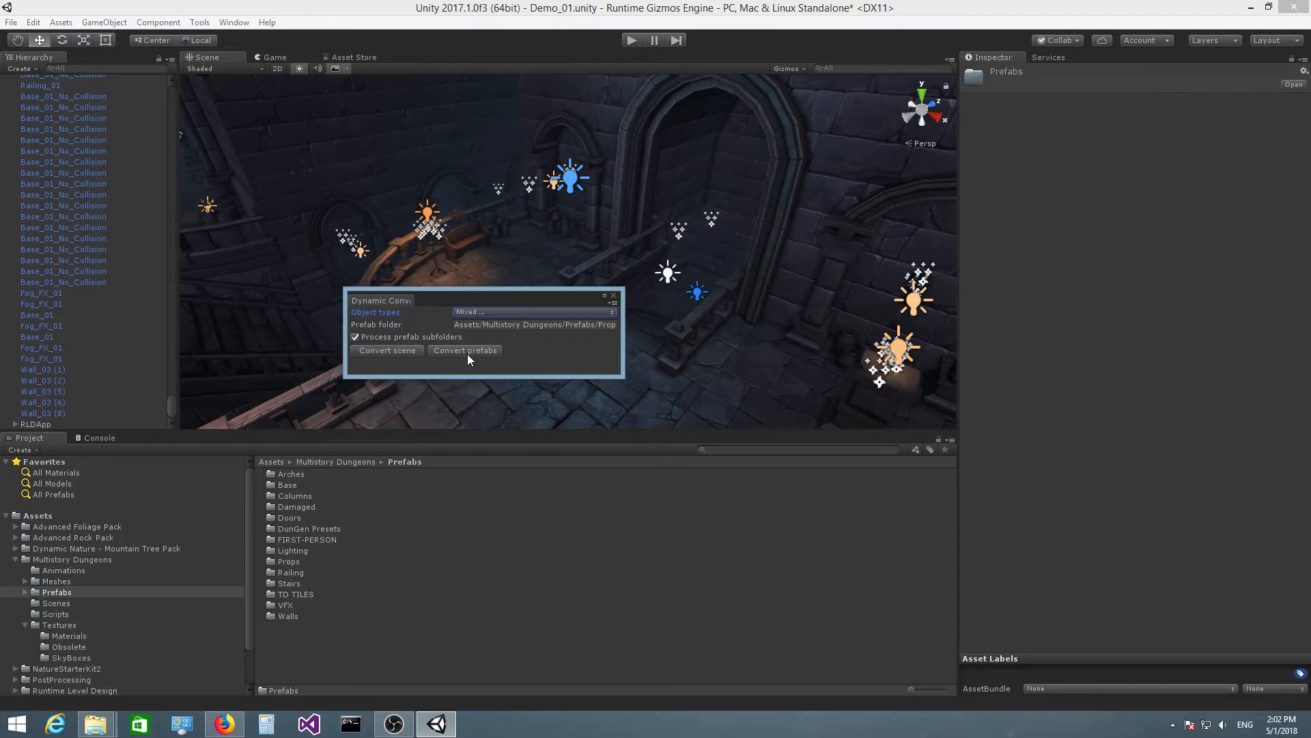
pyautogui.moveTo(468, 350)
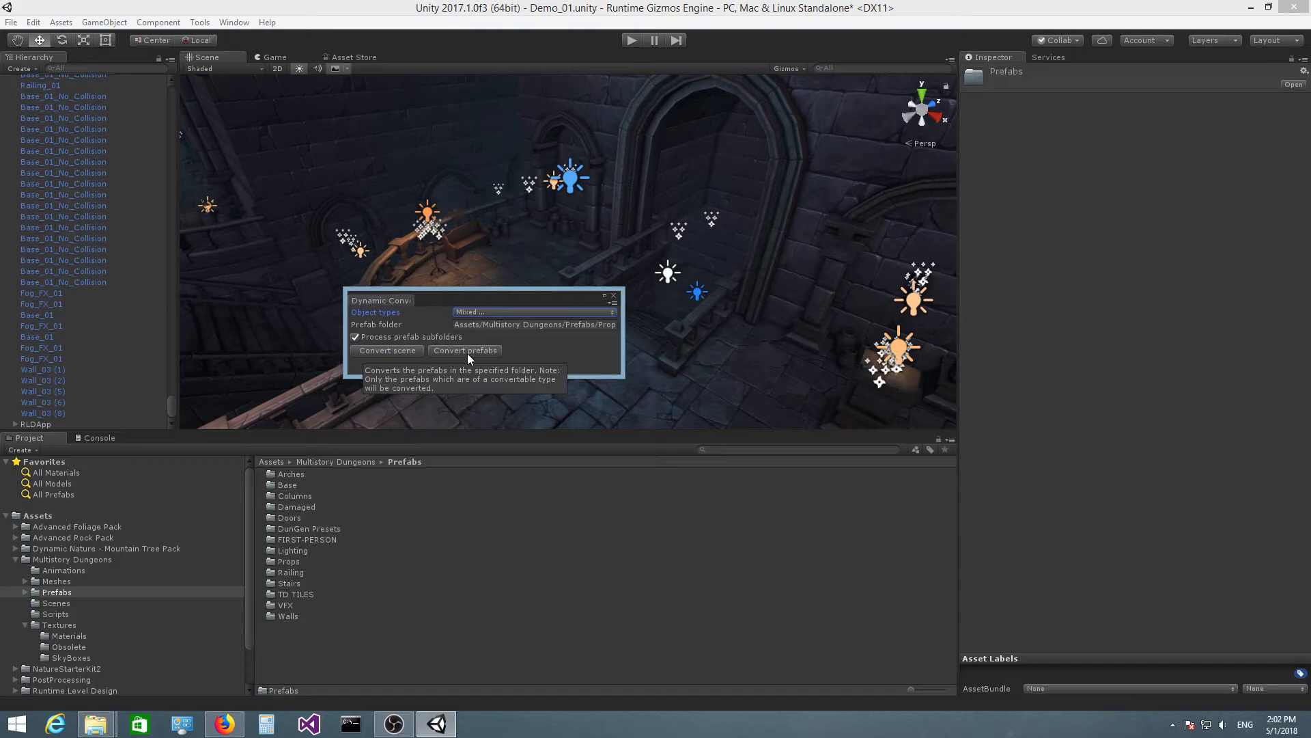
# Step: Convert the Multistory Dungeons Props prefabs to the dynamic format
pyautogui.click(465, 349)
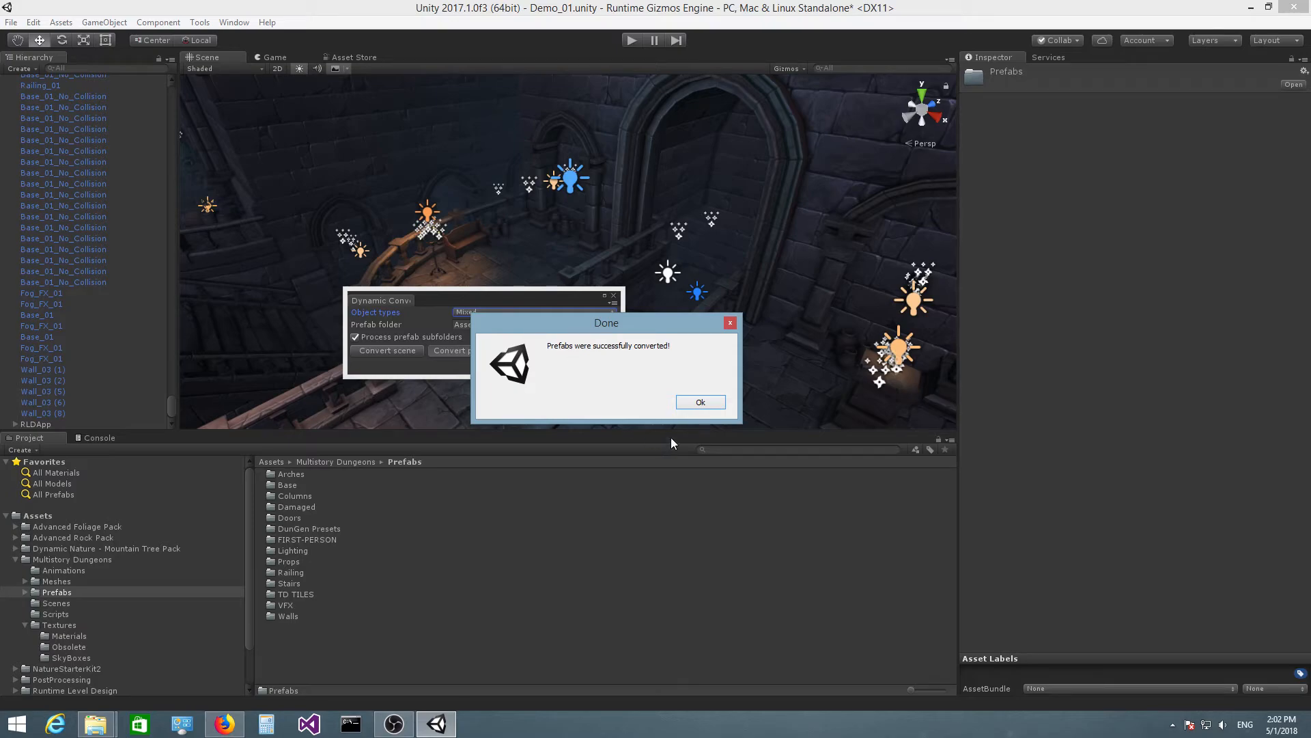
# Step: Dismiss the prefab conversion Done message
pyautogui.click(700, 402)
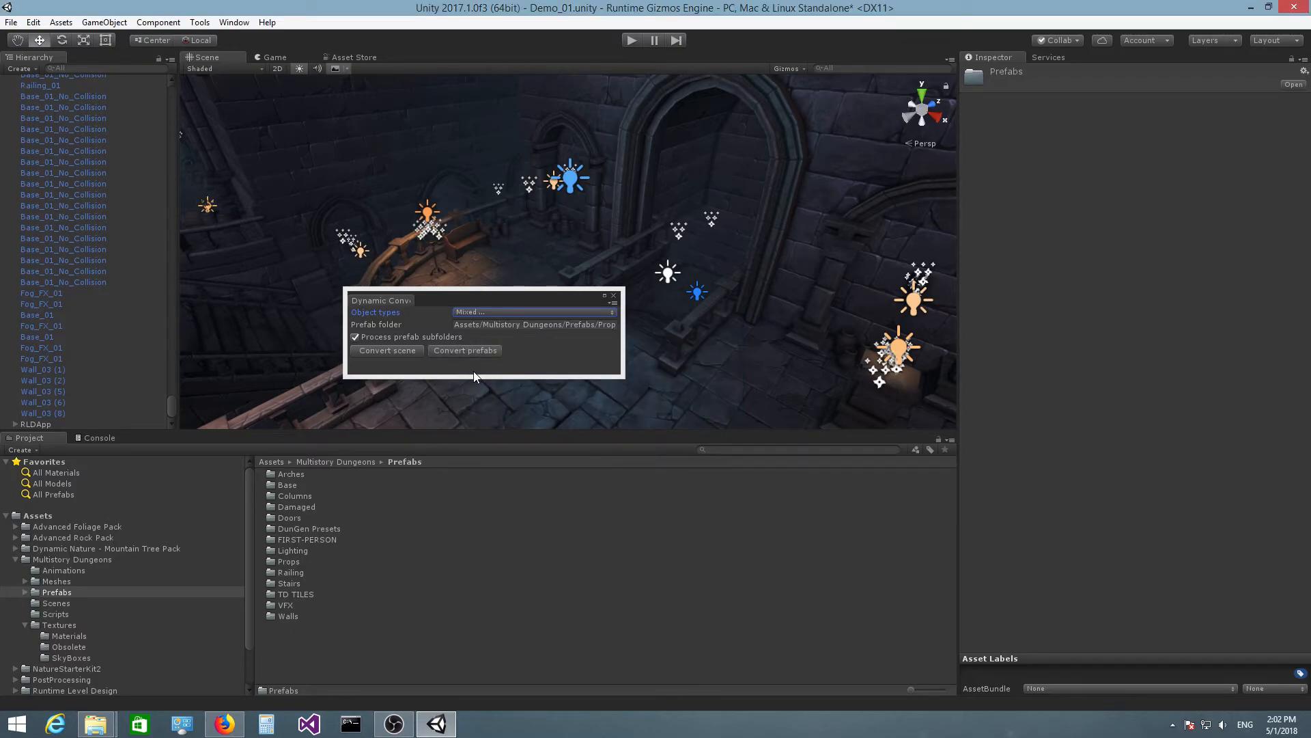
pyautogui.moveTo(464, 359)
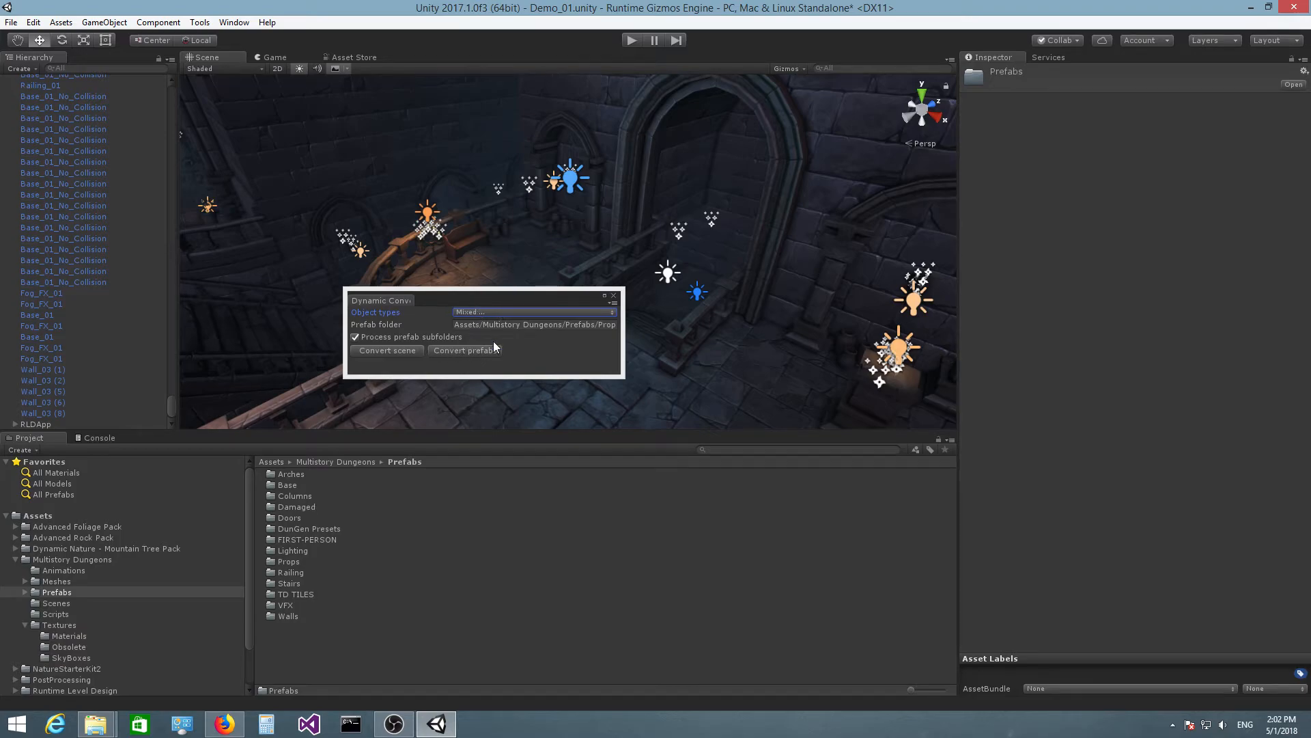
pyautogui.moveTo(469, 350)
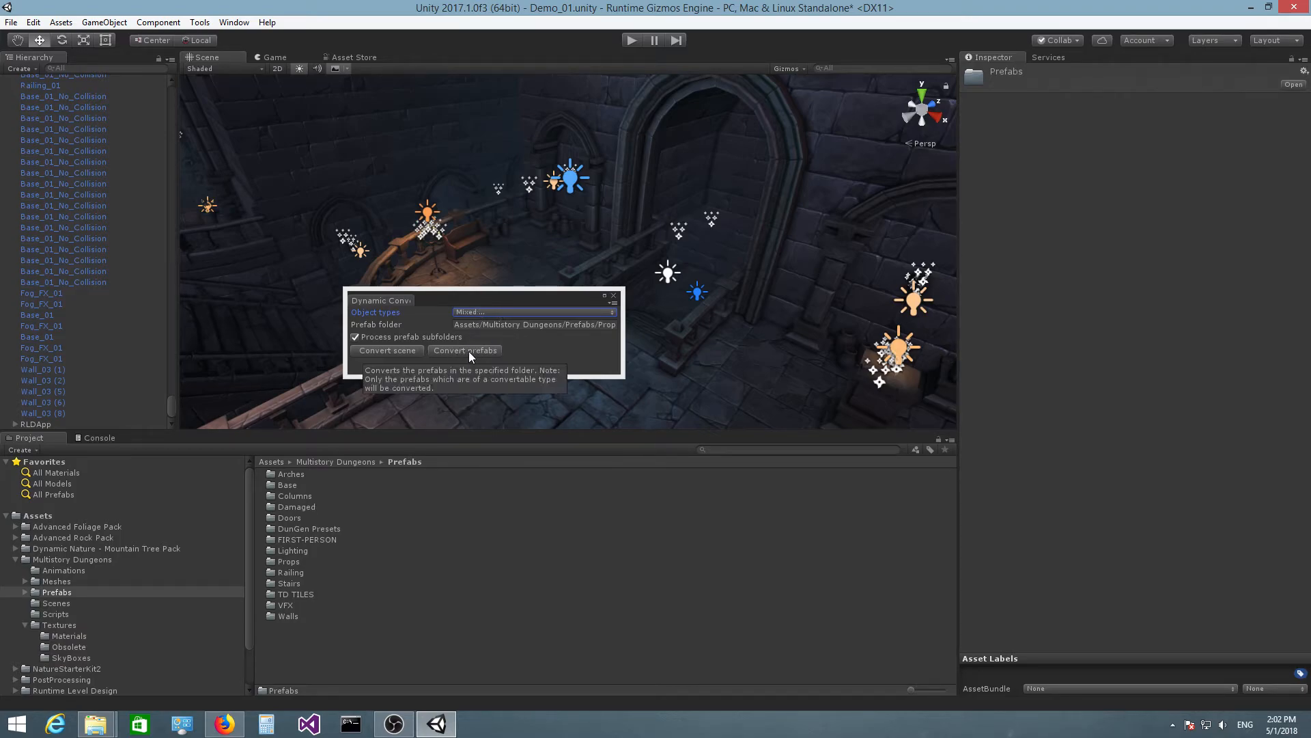
pyautogui.moveTo(493, 312)
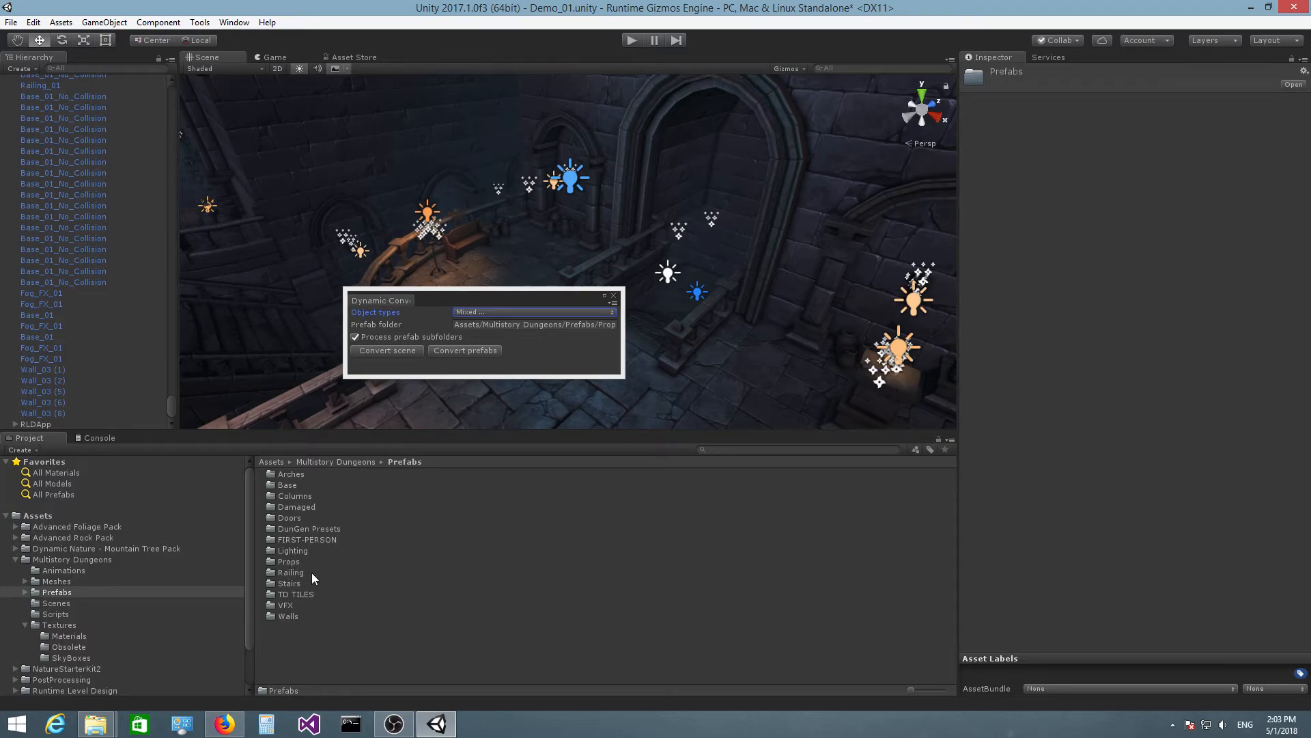
pyautogui.moveTo(306, 567)
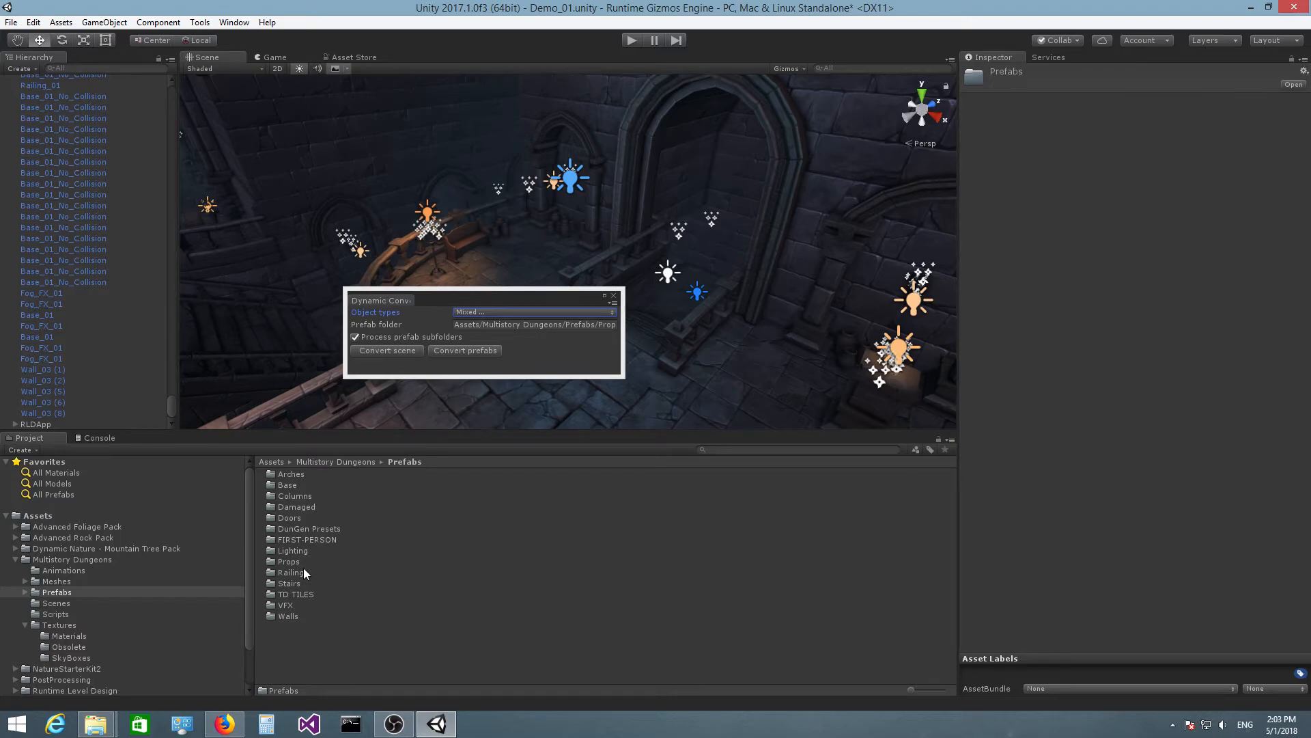
pyautogui.moveTo(500, 359)
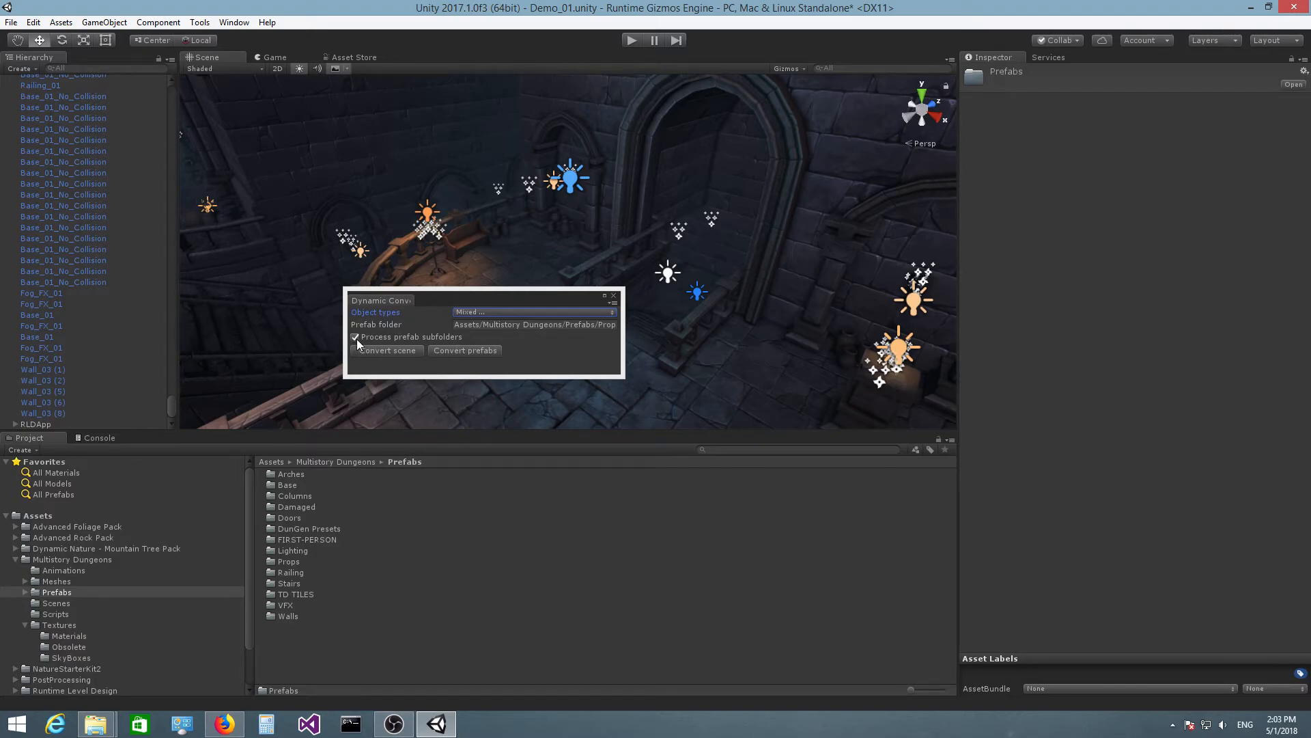
pyautogui.moveTo(413, 340)
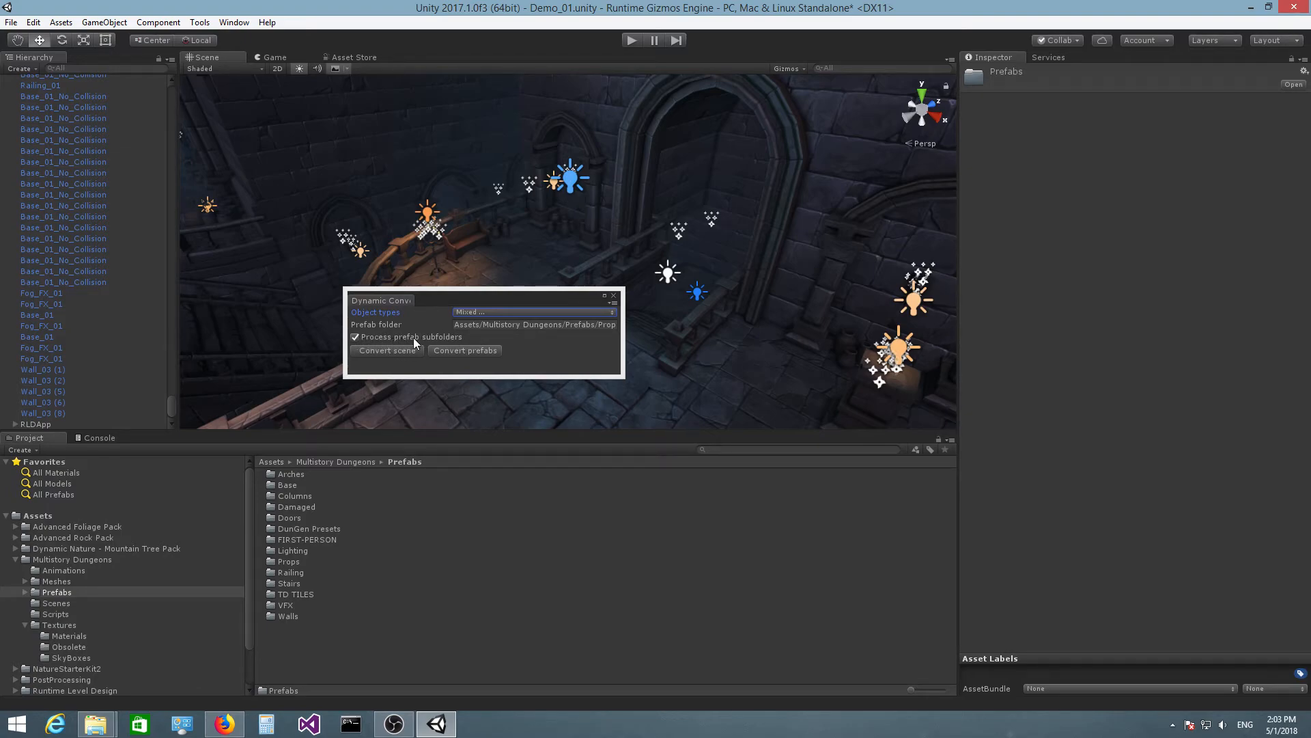
# Step: Edit the Props prefab folder path, disable Process prefab subfolders, and close Dynamic Convert
pyautogui.click(534, 324)
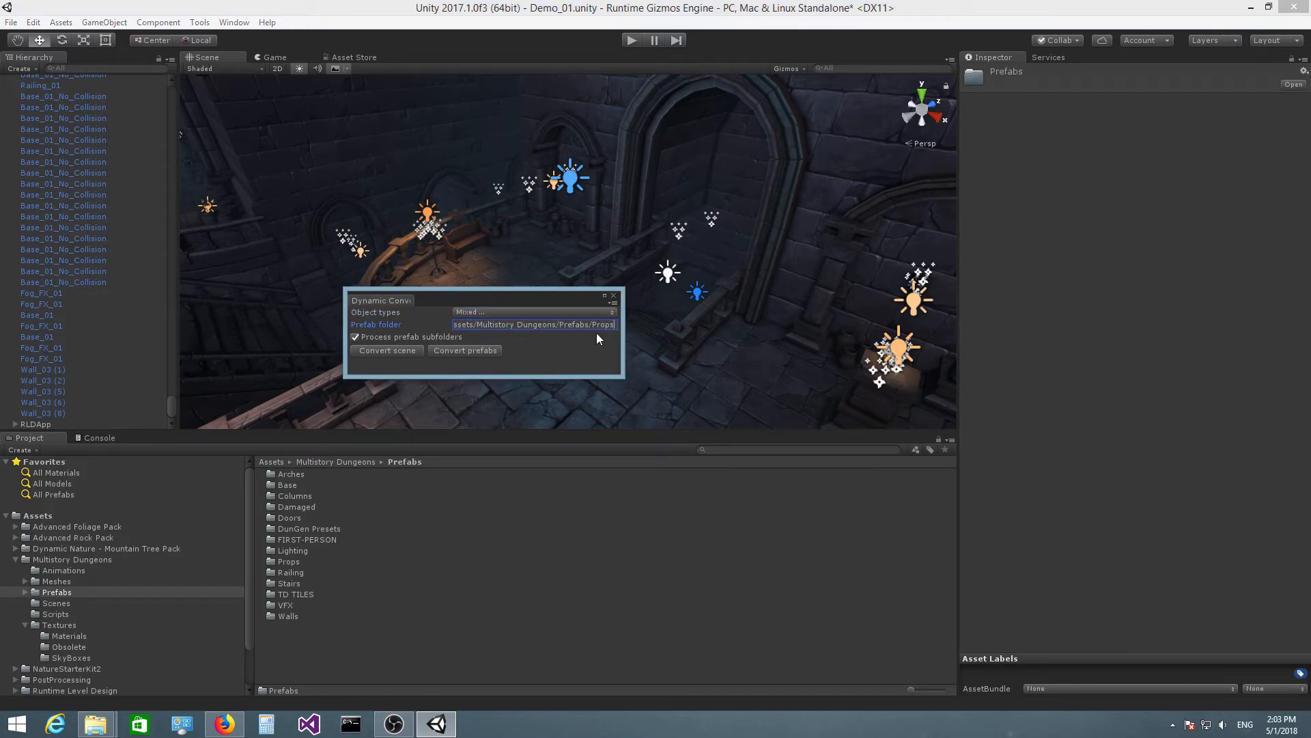
pyautogui.moveTo(355, 336)
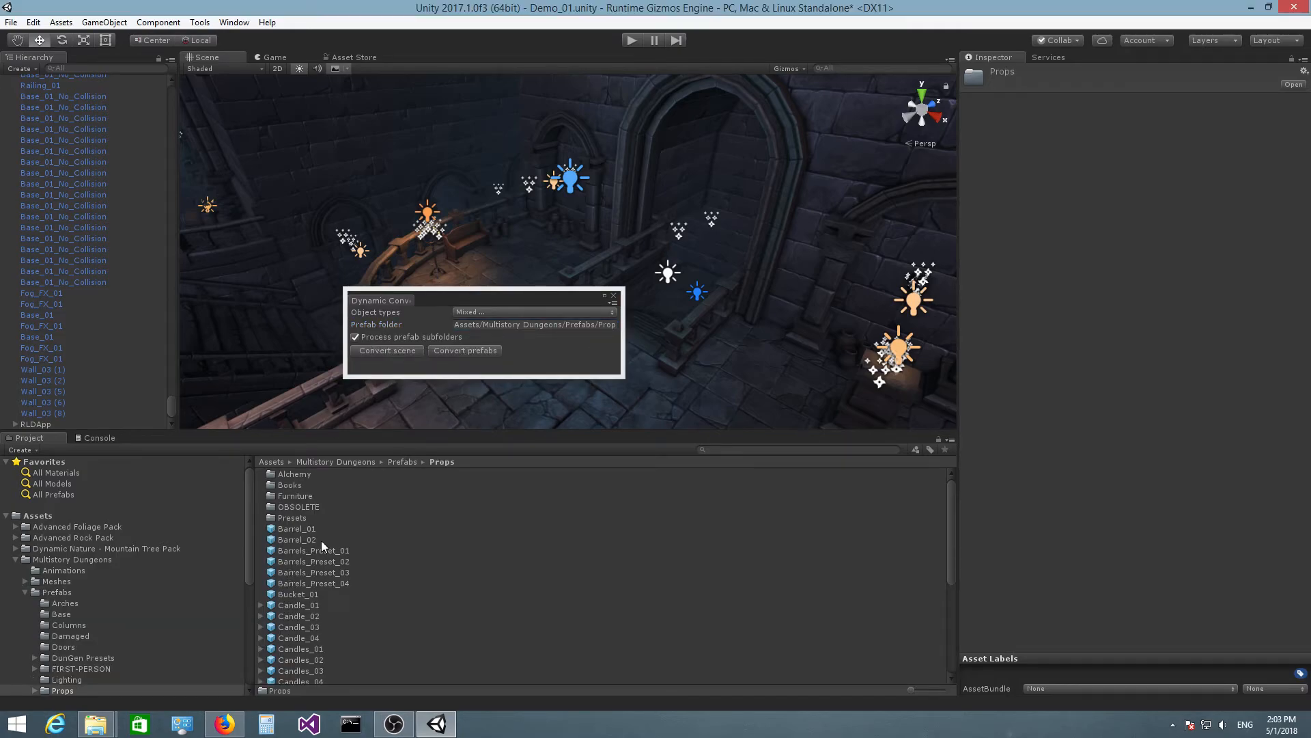
pyautogui.moveTo(295, 481)
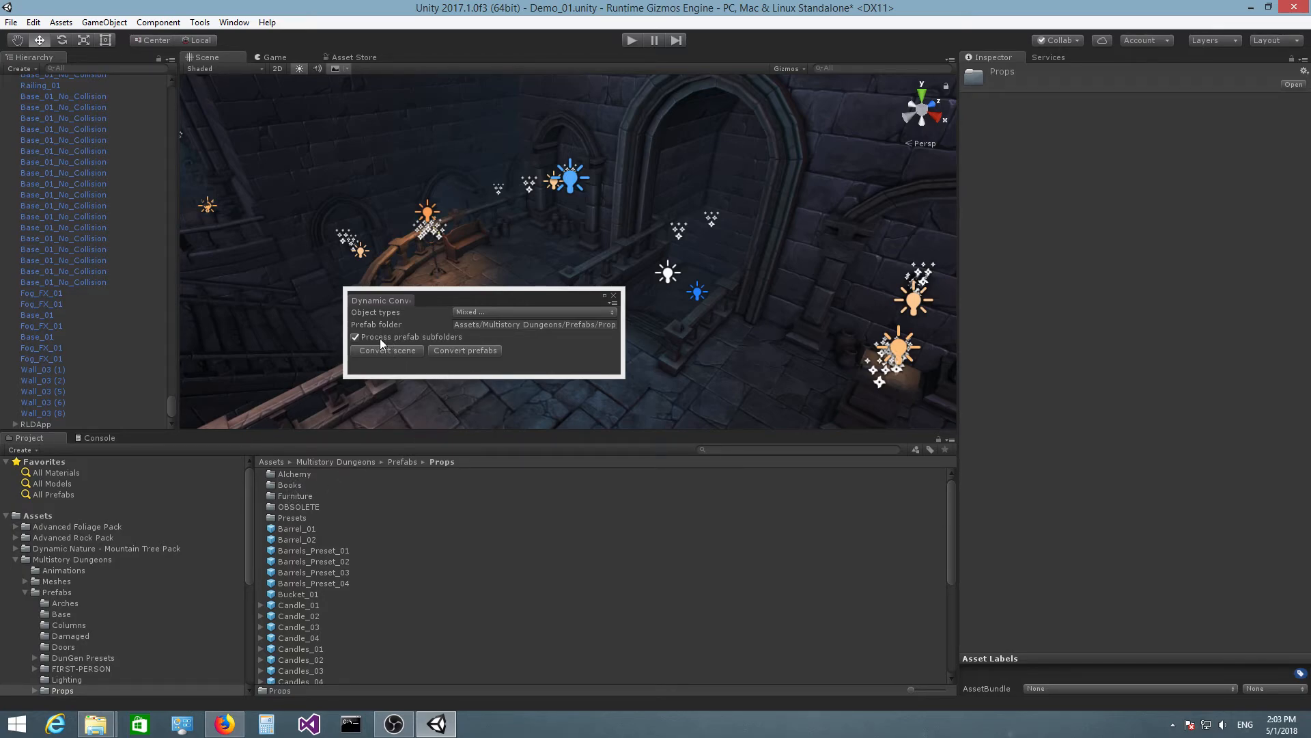
pyautogui.moveTo(296, 477)
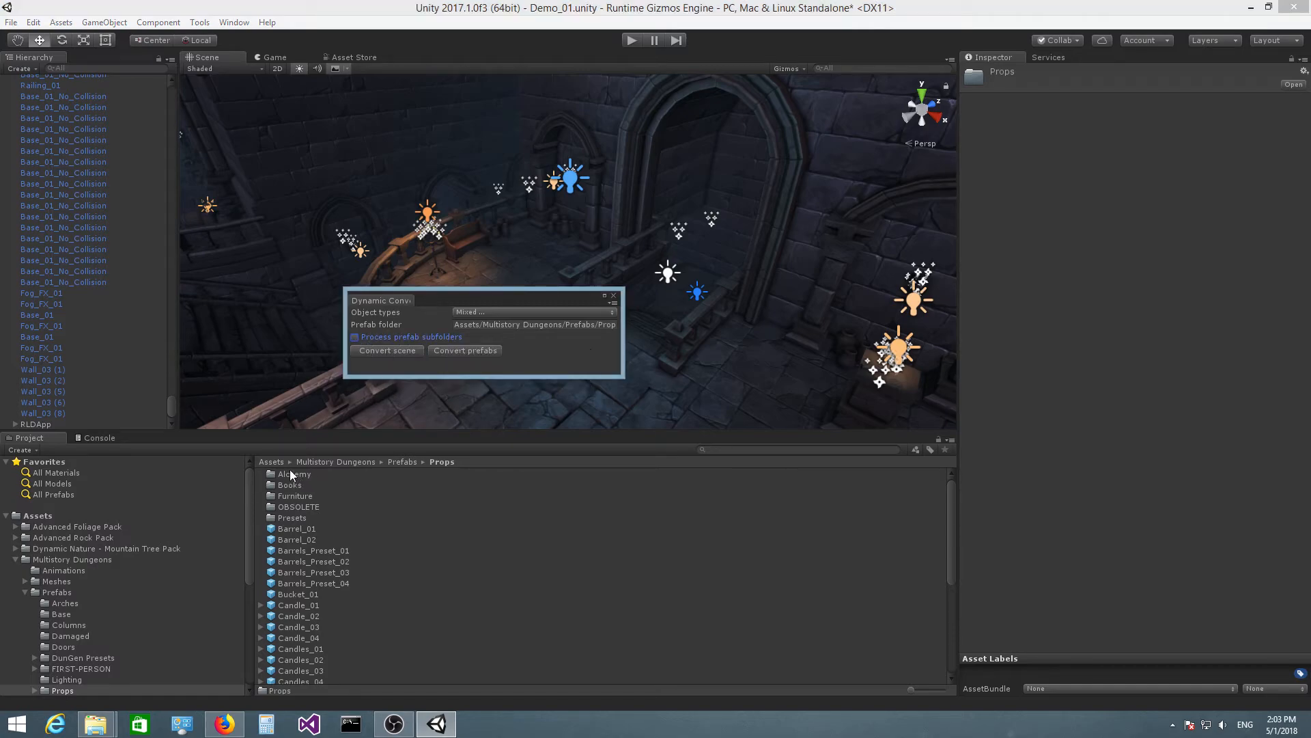
pyautogui.moveTo(290, 540)
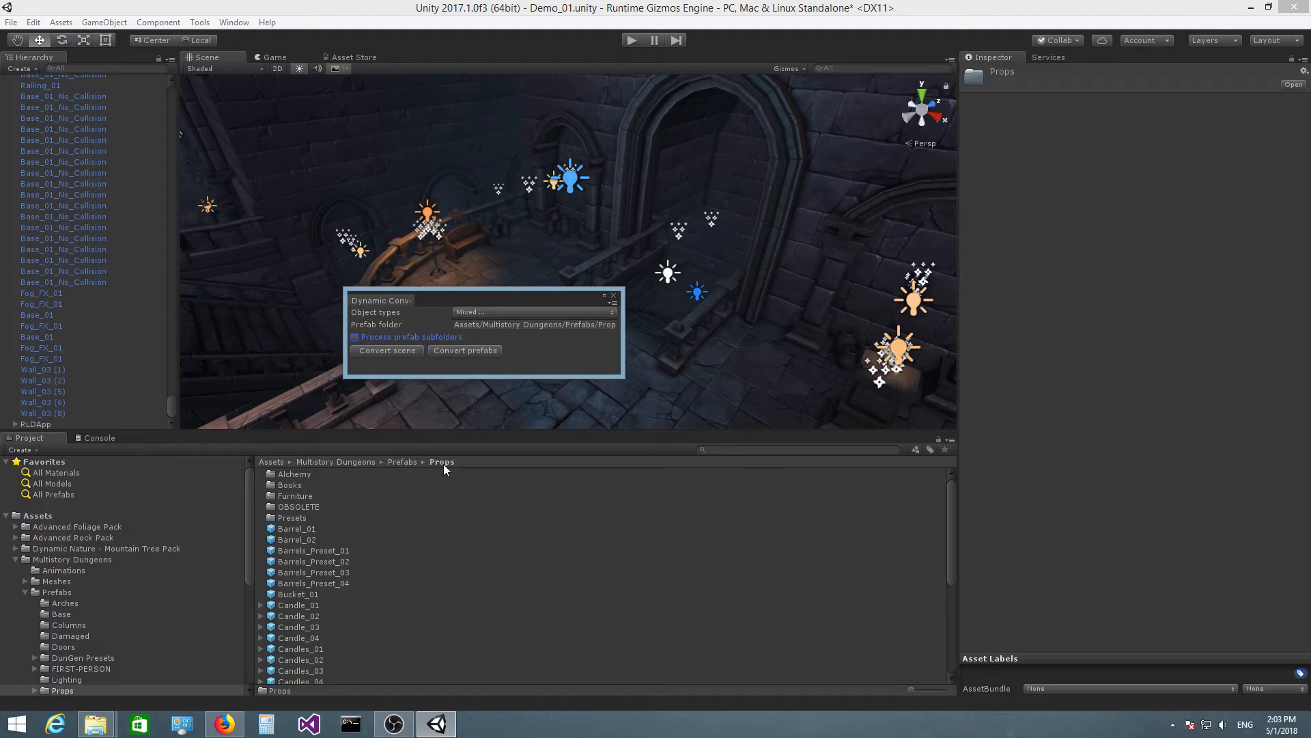
pyautogui.click(534, 324)
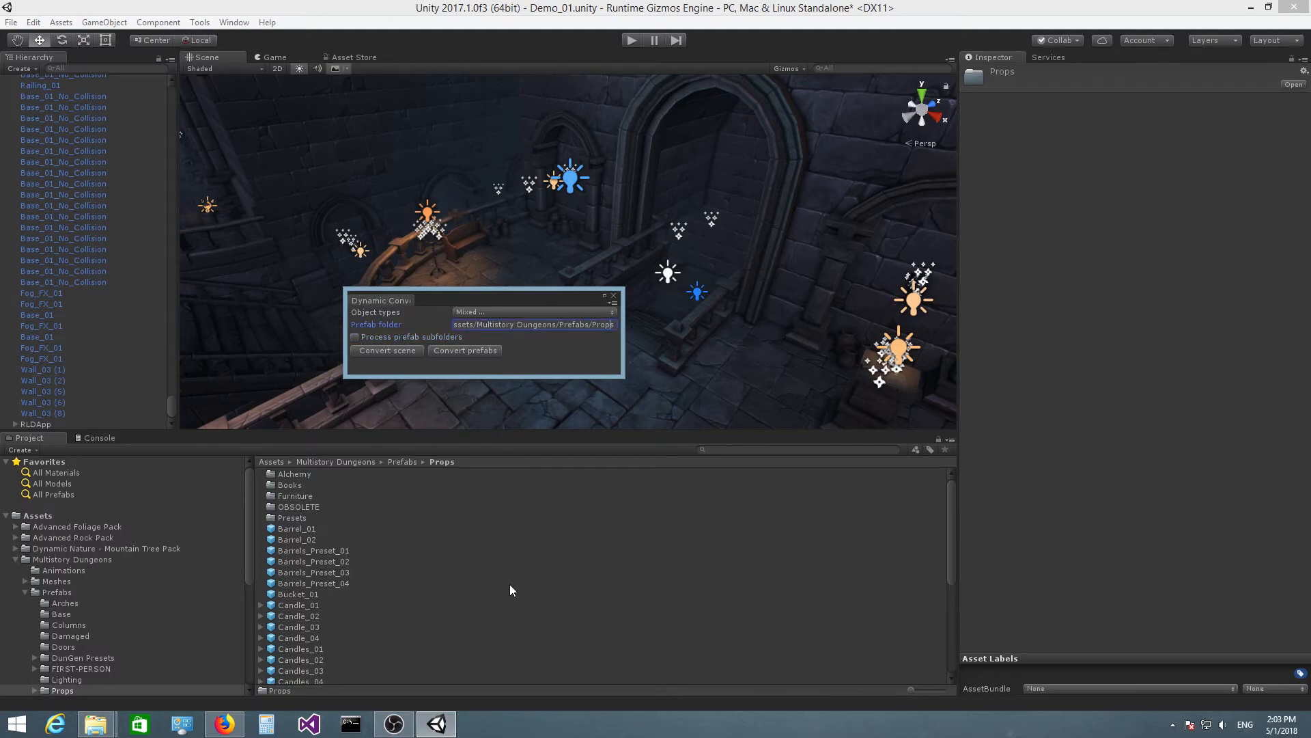
pyautogui.moveTo(465, 477)
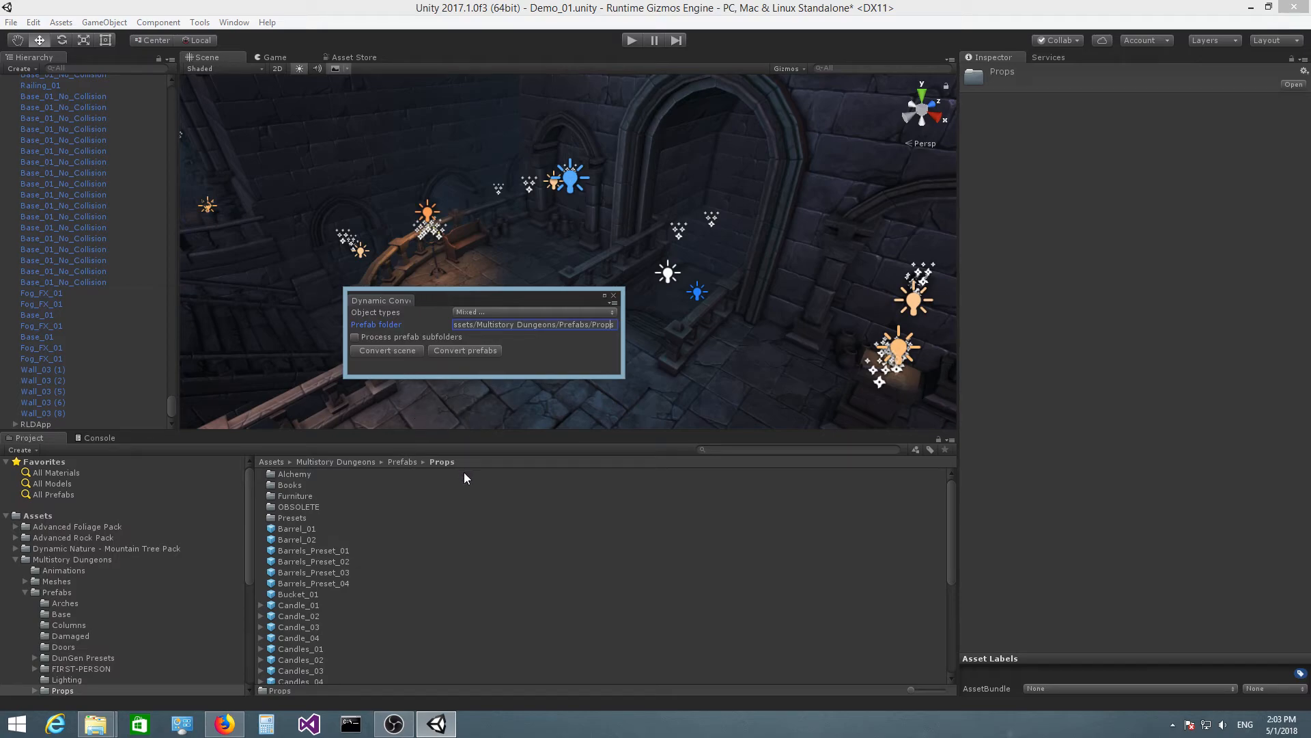
pyautogui.moveTo(356, 337)
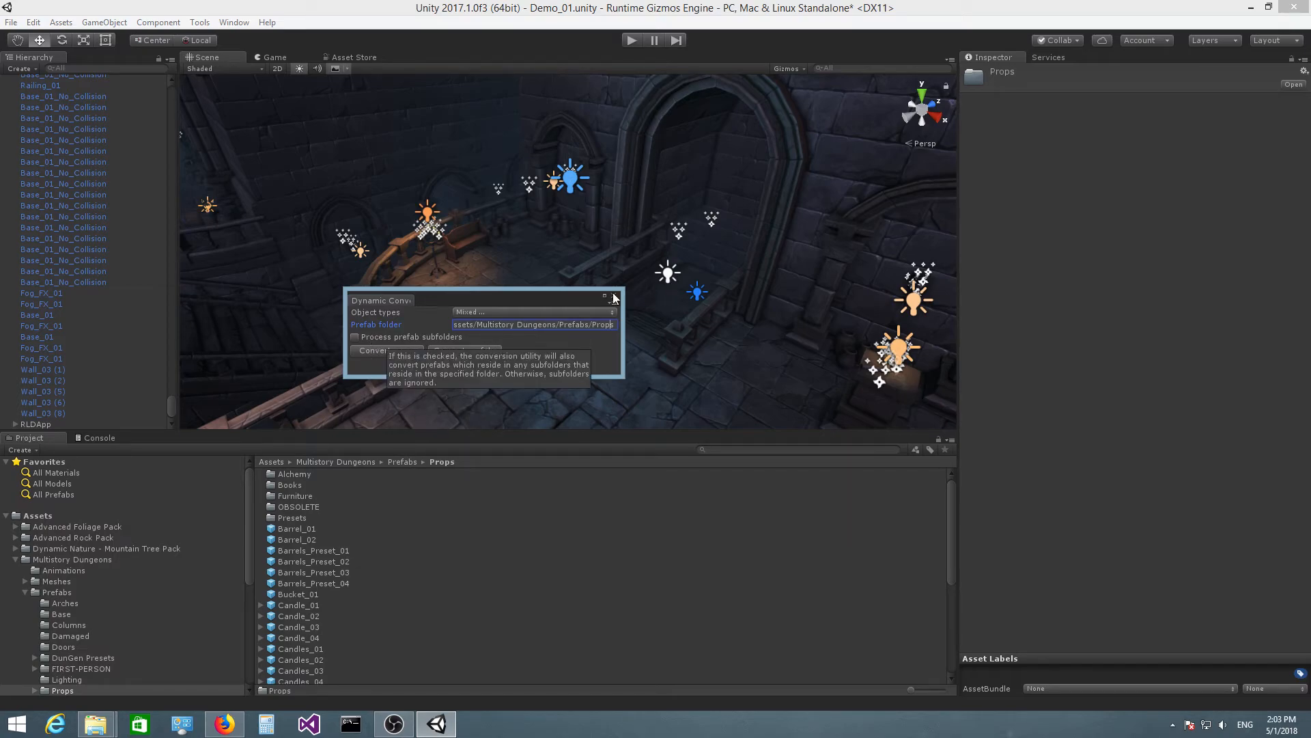
pyautogui.click(605, 296)
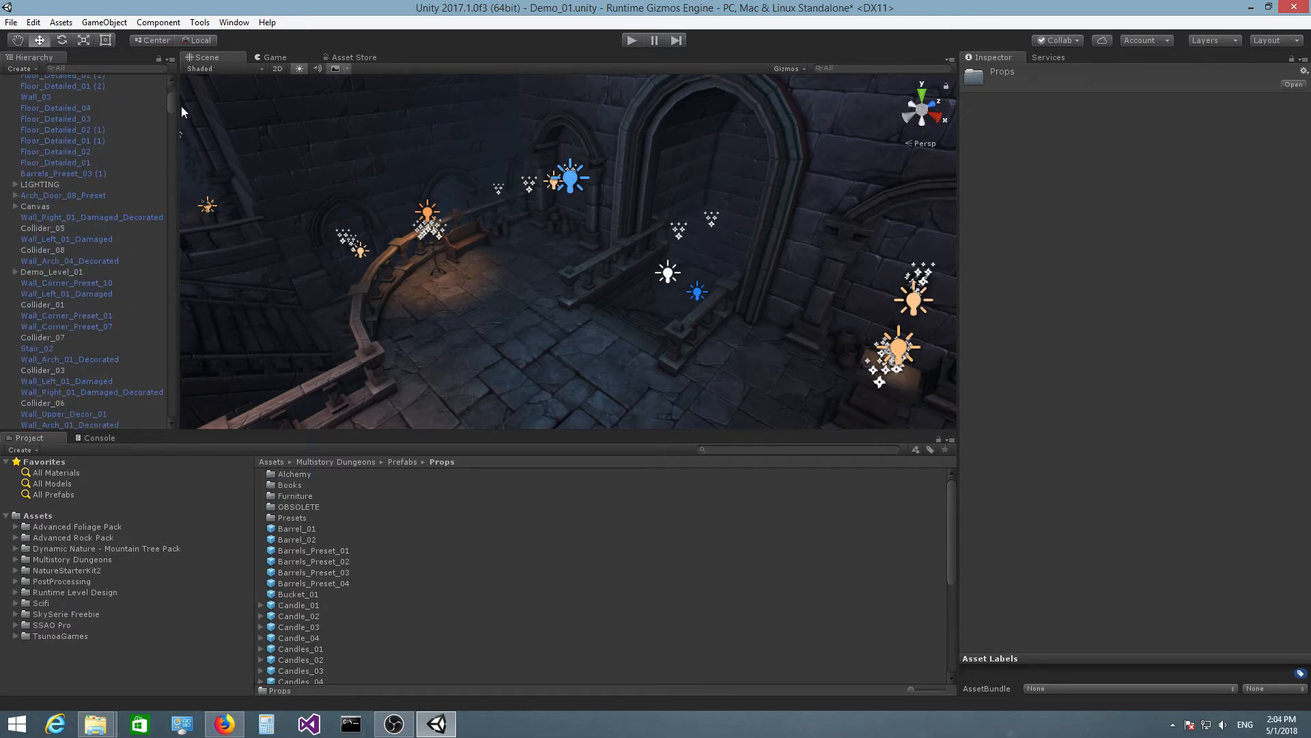
pyautogui.scroll(-3)
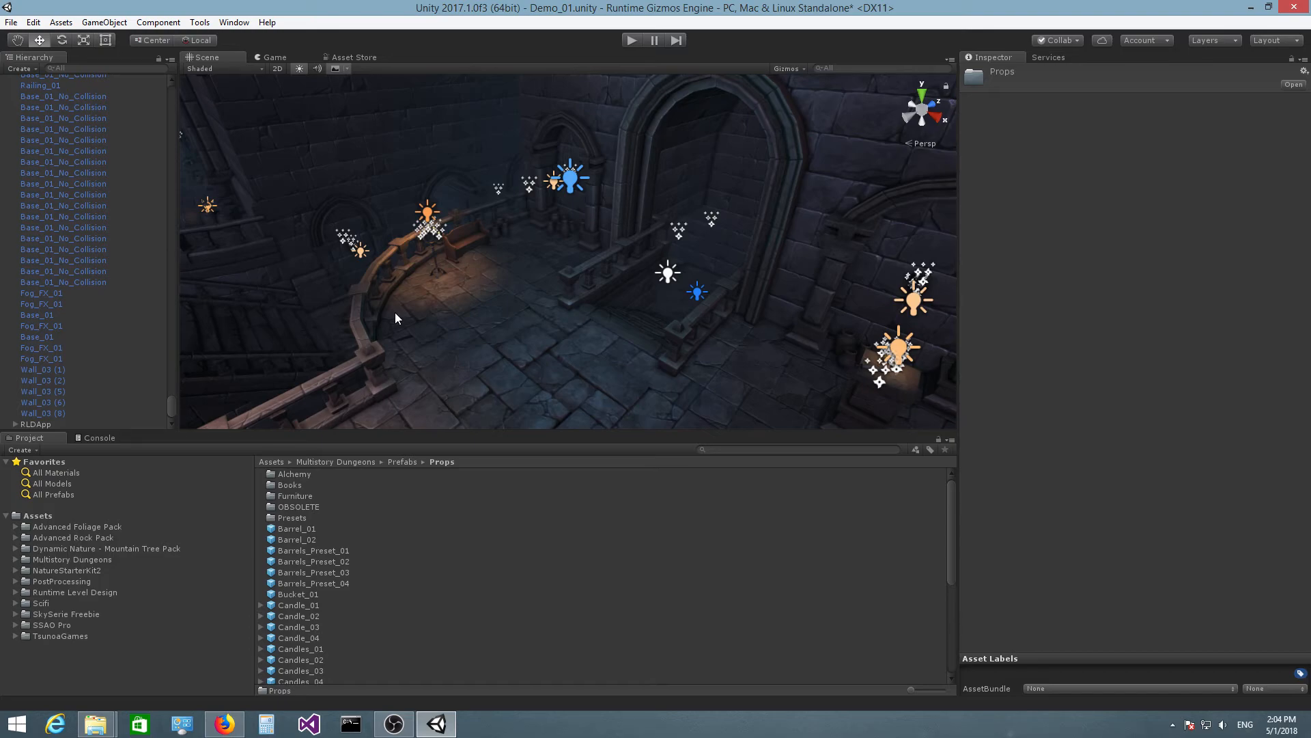
pyautogui.moveTo(284, 618)
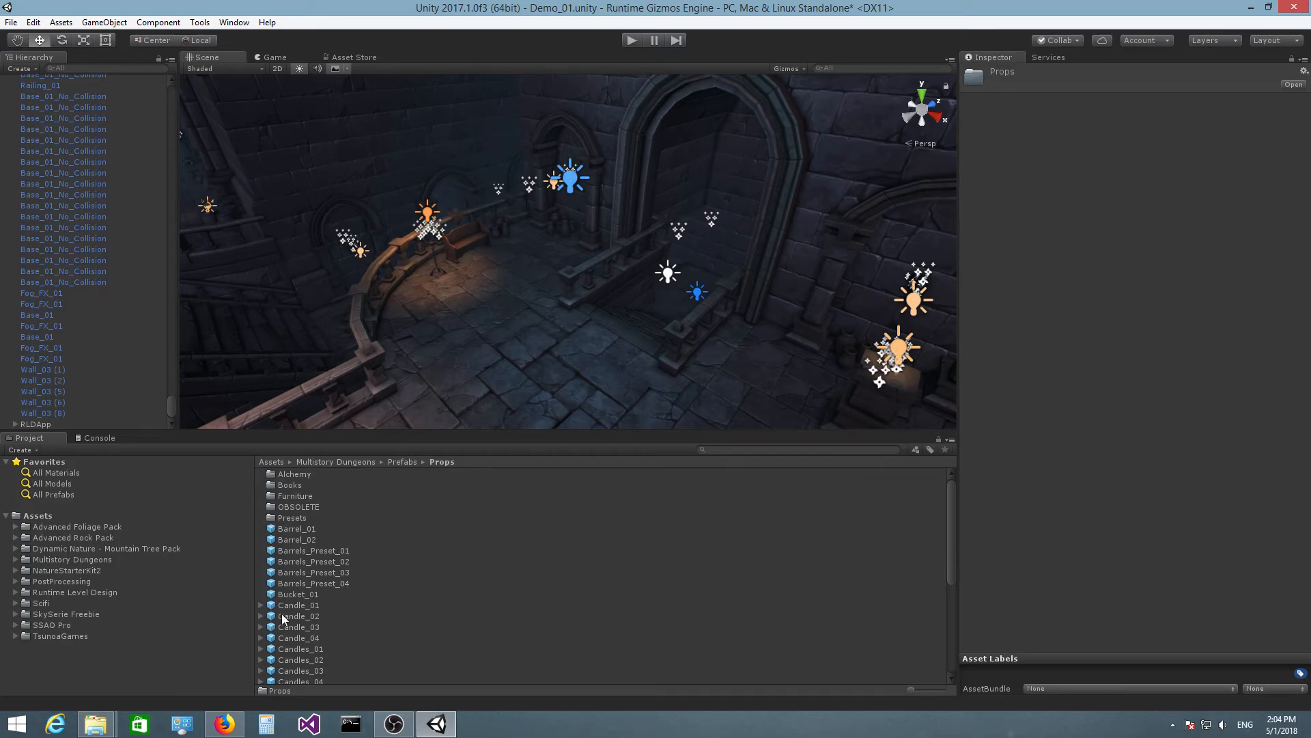
pyautogui.moveTo(160, 591)
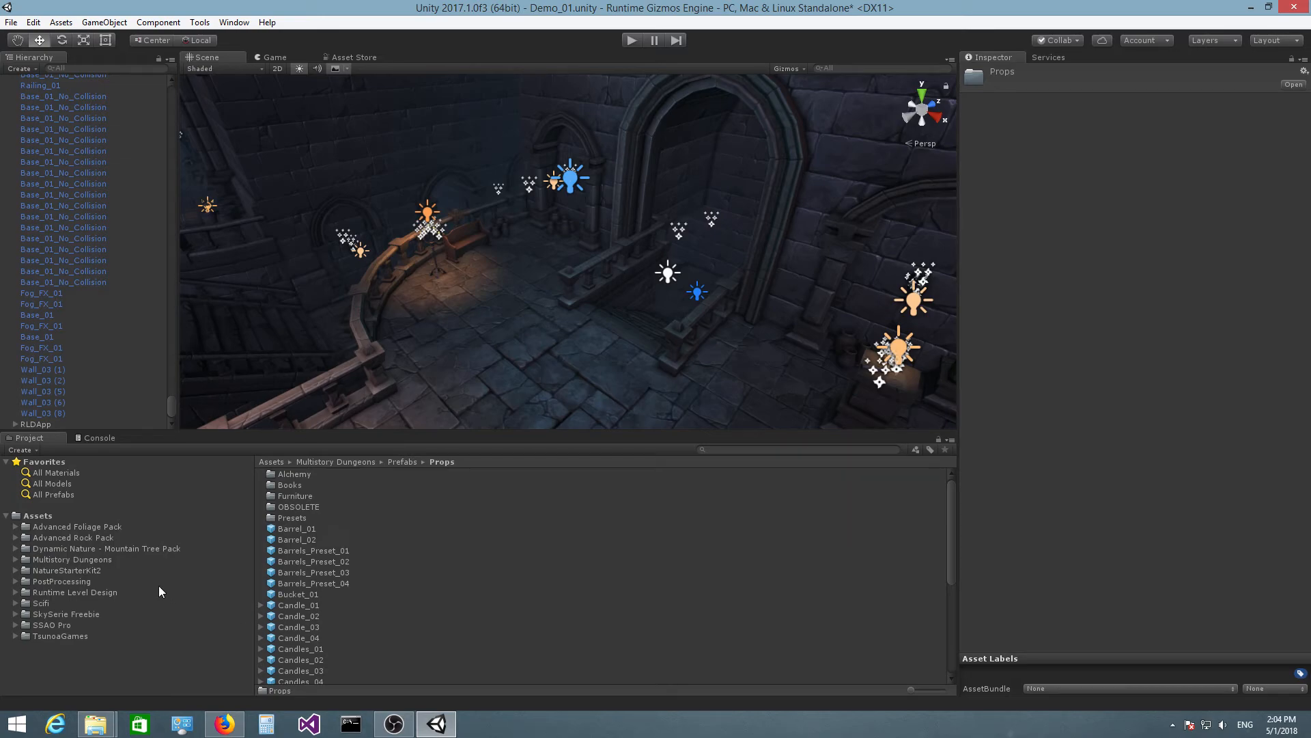
# Step: Open the Meshes folder and view Arch_01's import settings with Read/Write Enabled
pyautogui.click(73, 558)
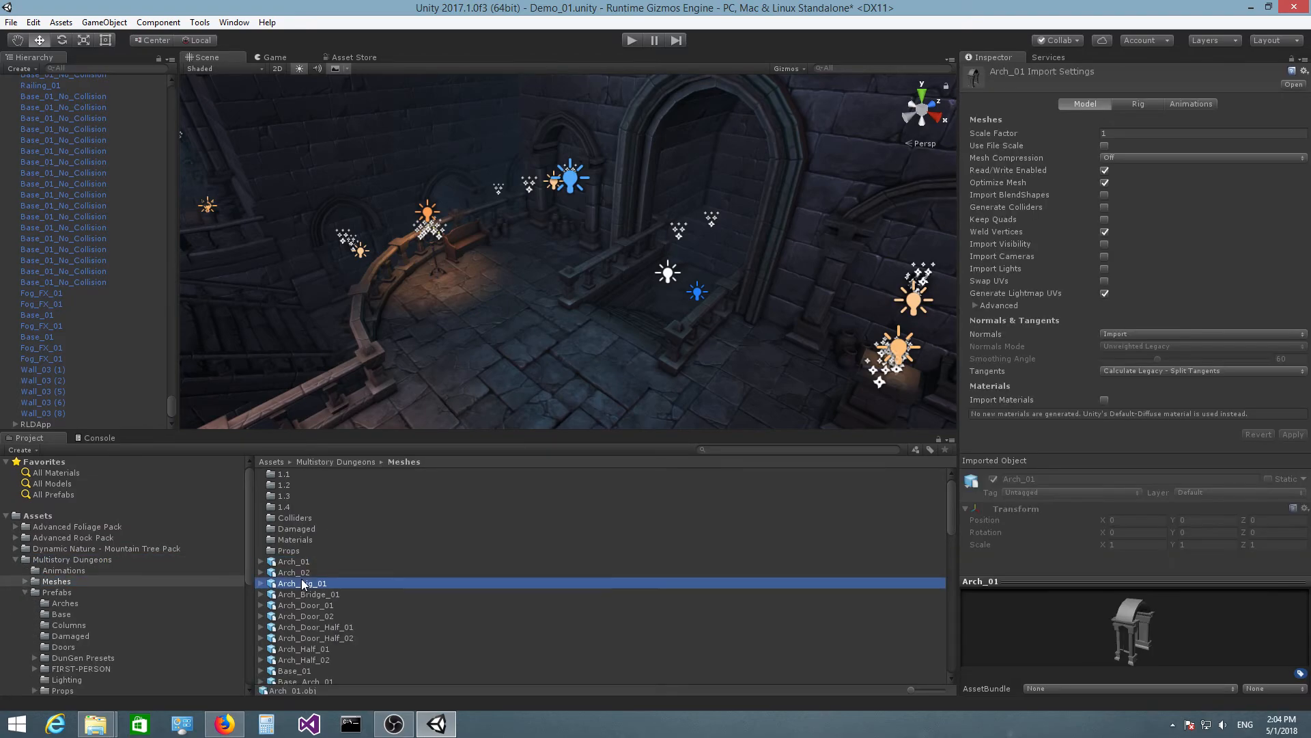
pyautogui.click(305, 605)
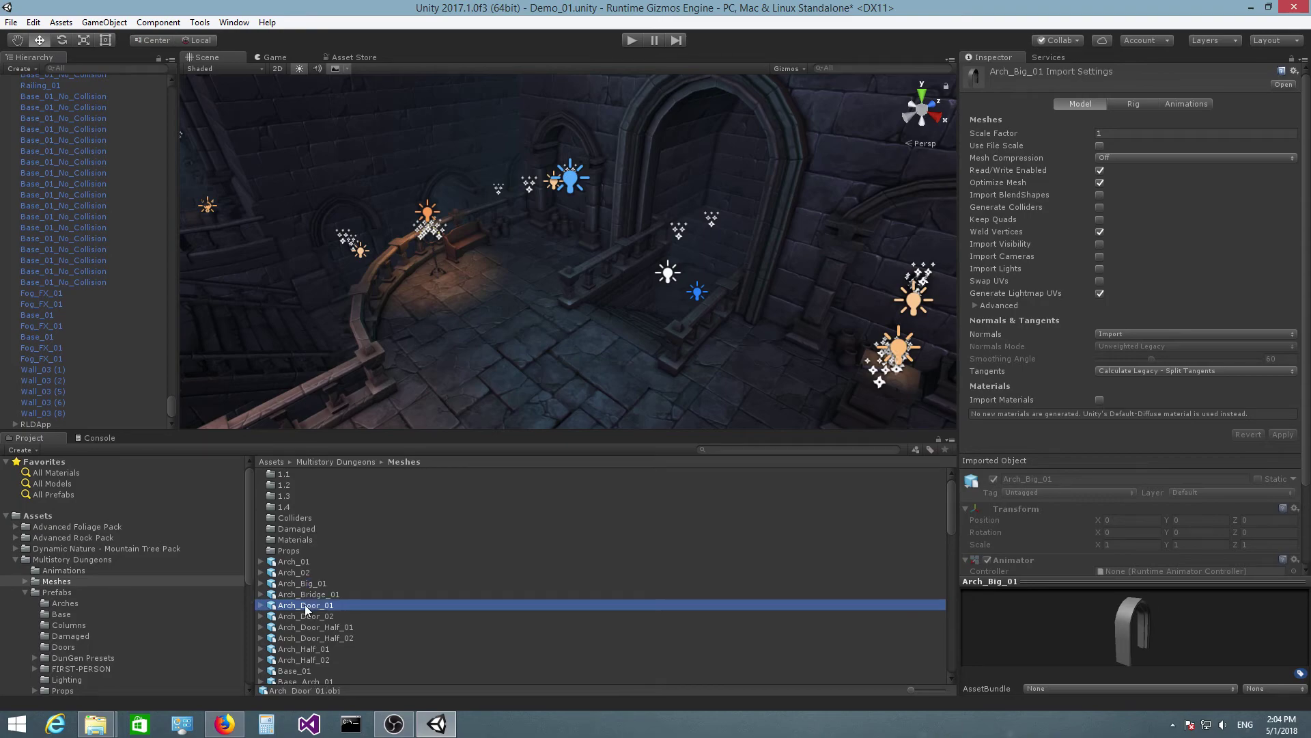
pyautogui.click(308, 594)
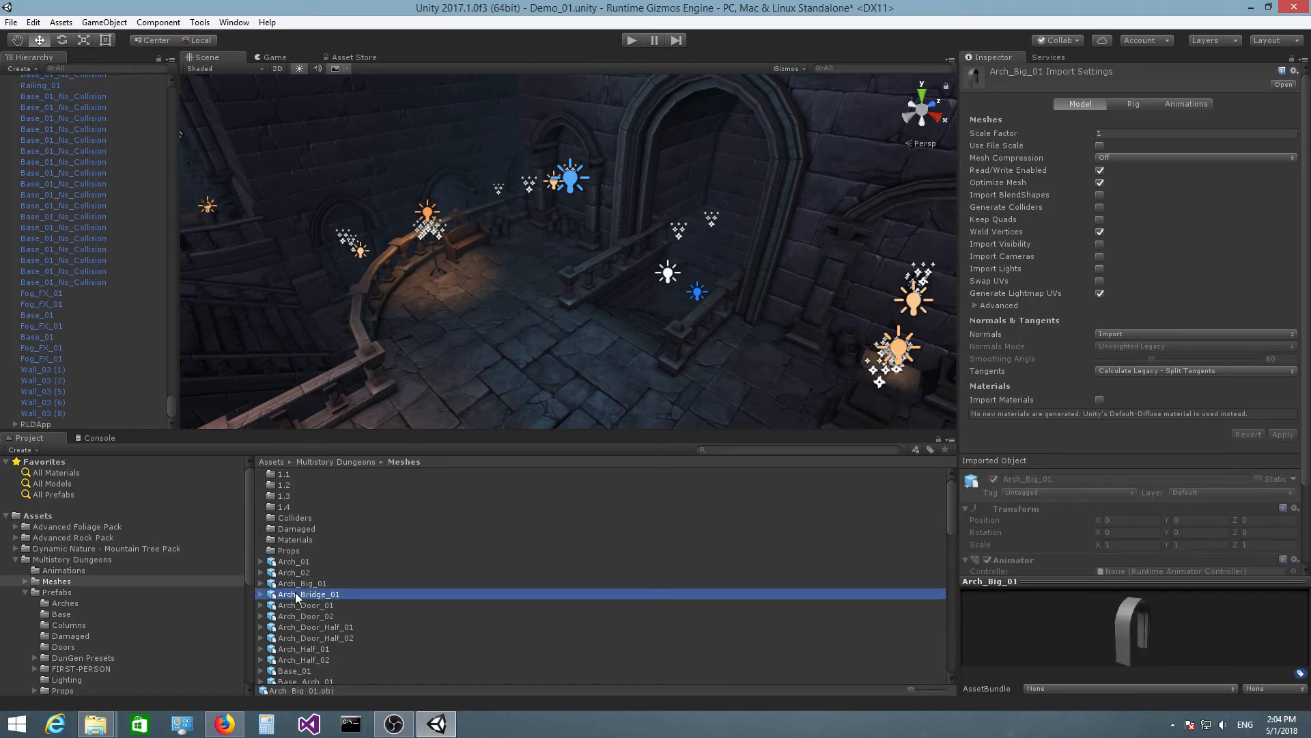
pyautogui.click(292, 561)
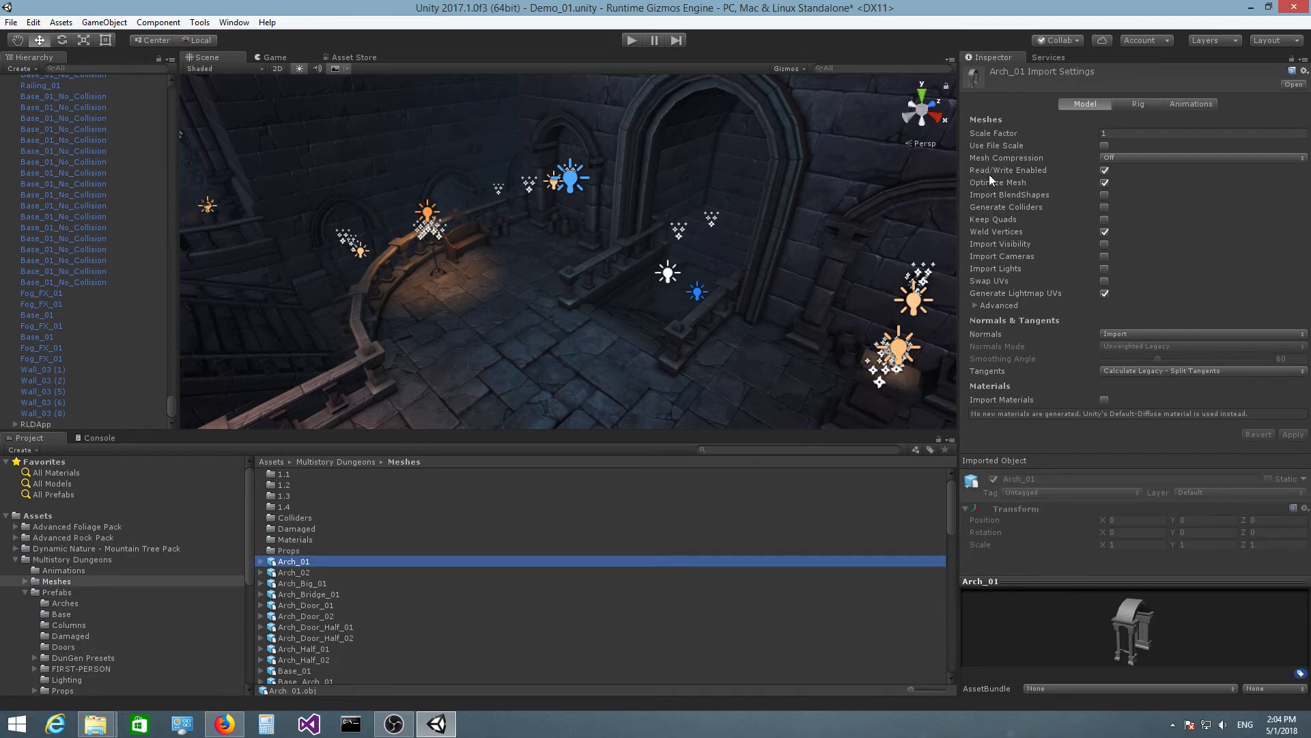
pyautogui.moveTo(1034, 178)
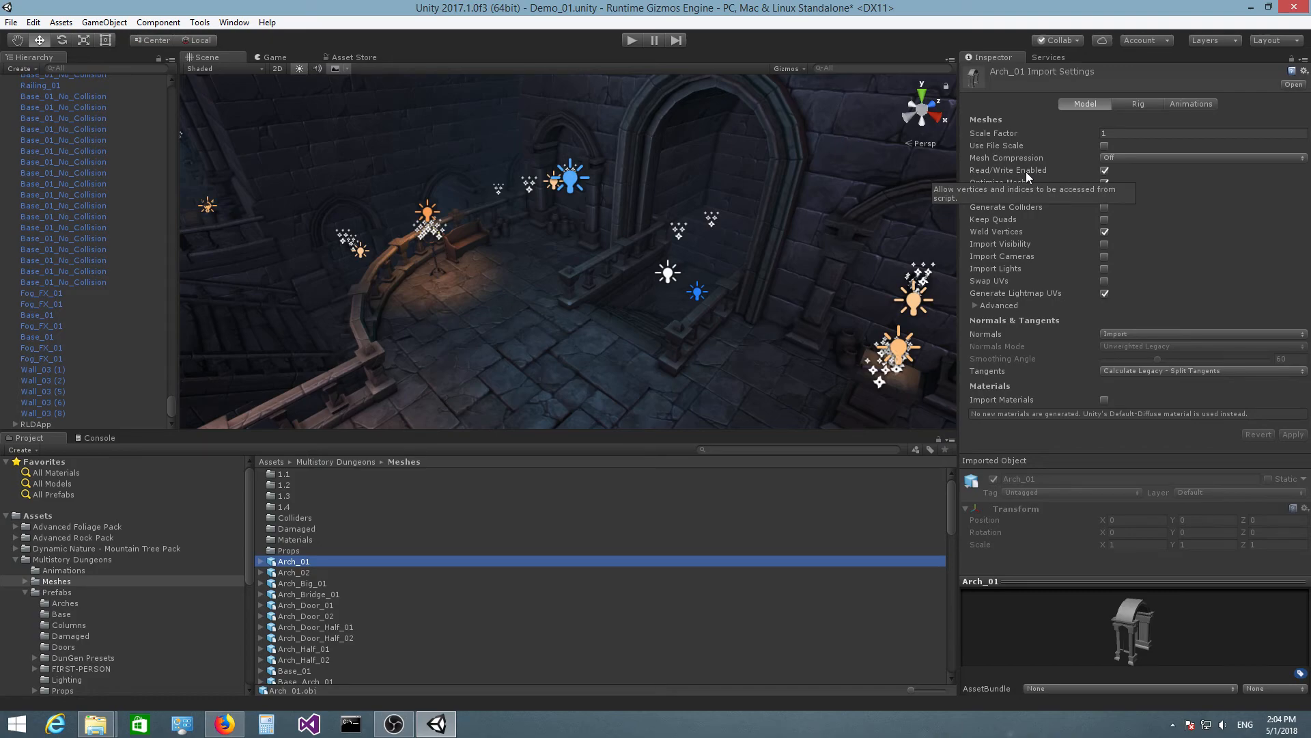
pyautogui.click(1104, 170)
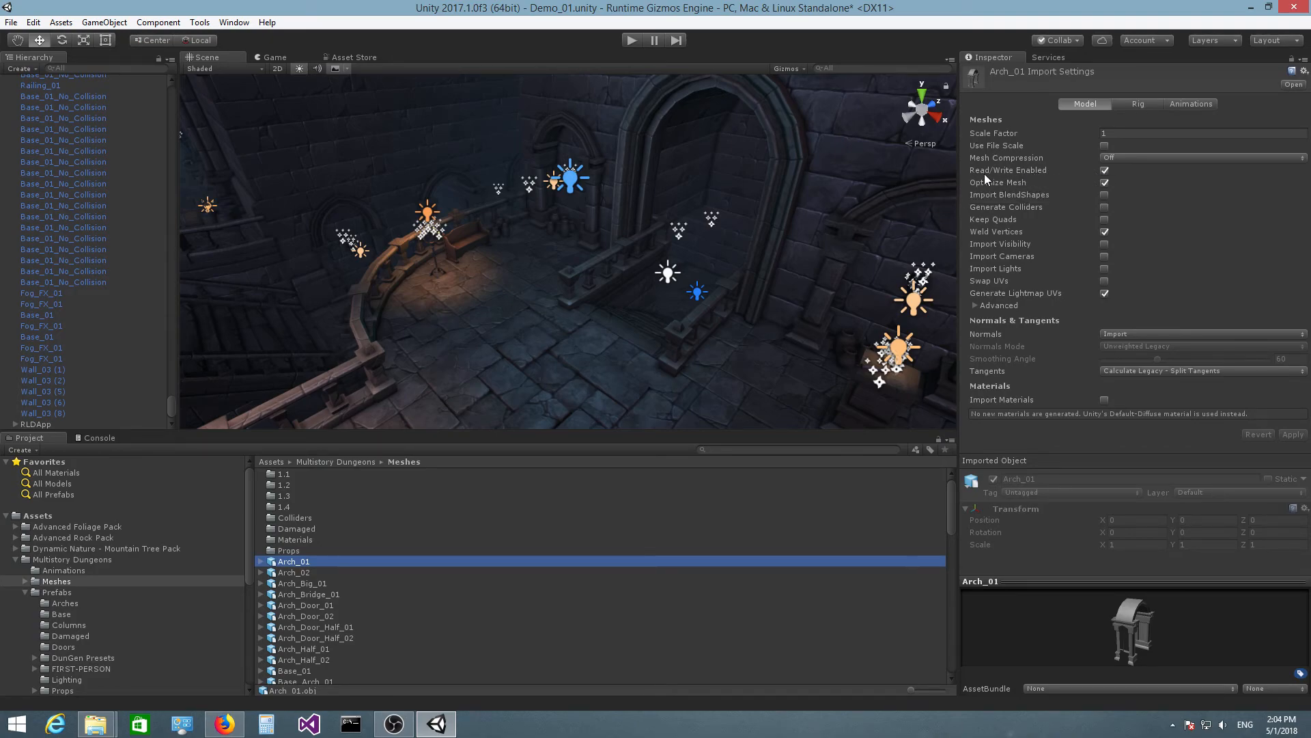
pyautogui.moveTo(721, 302)
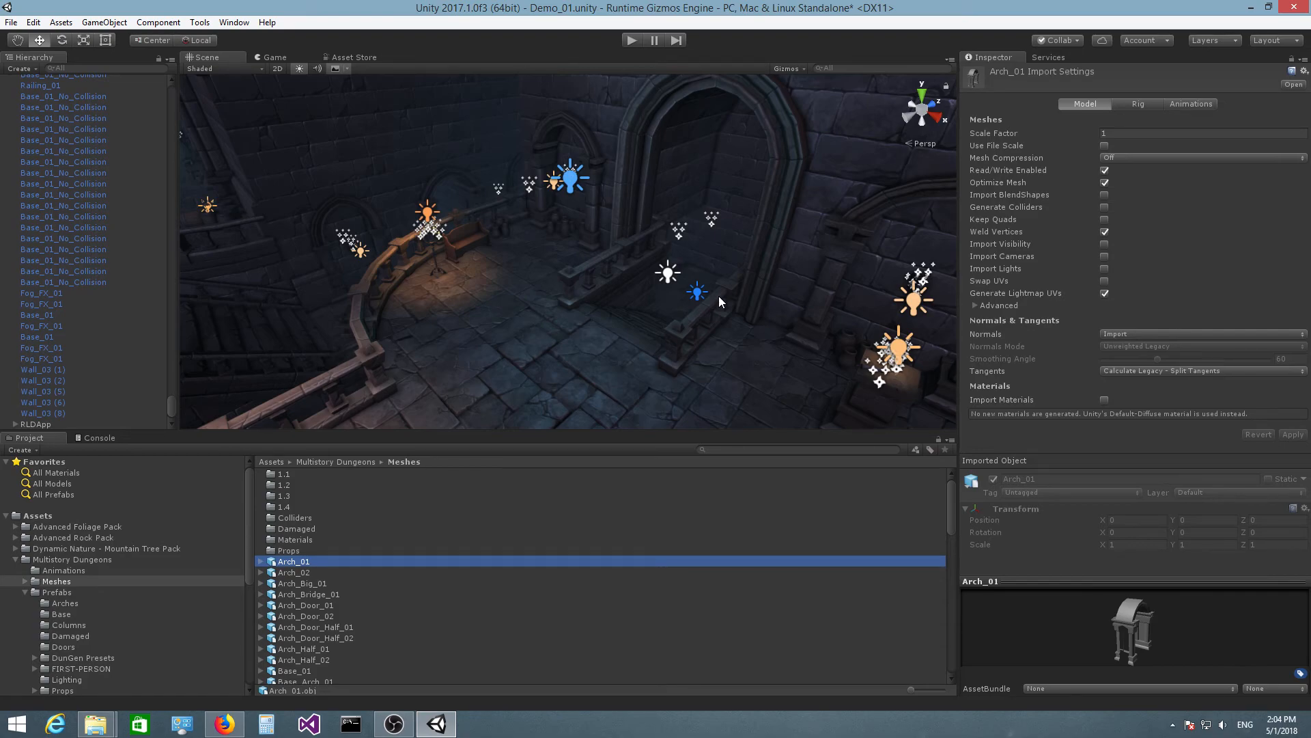
pyautogui.moveTo(584, 359)
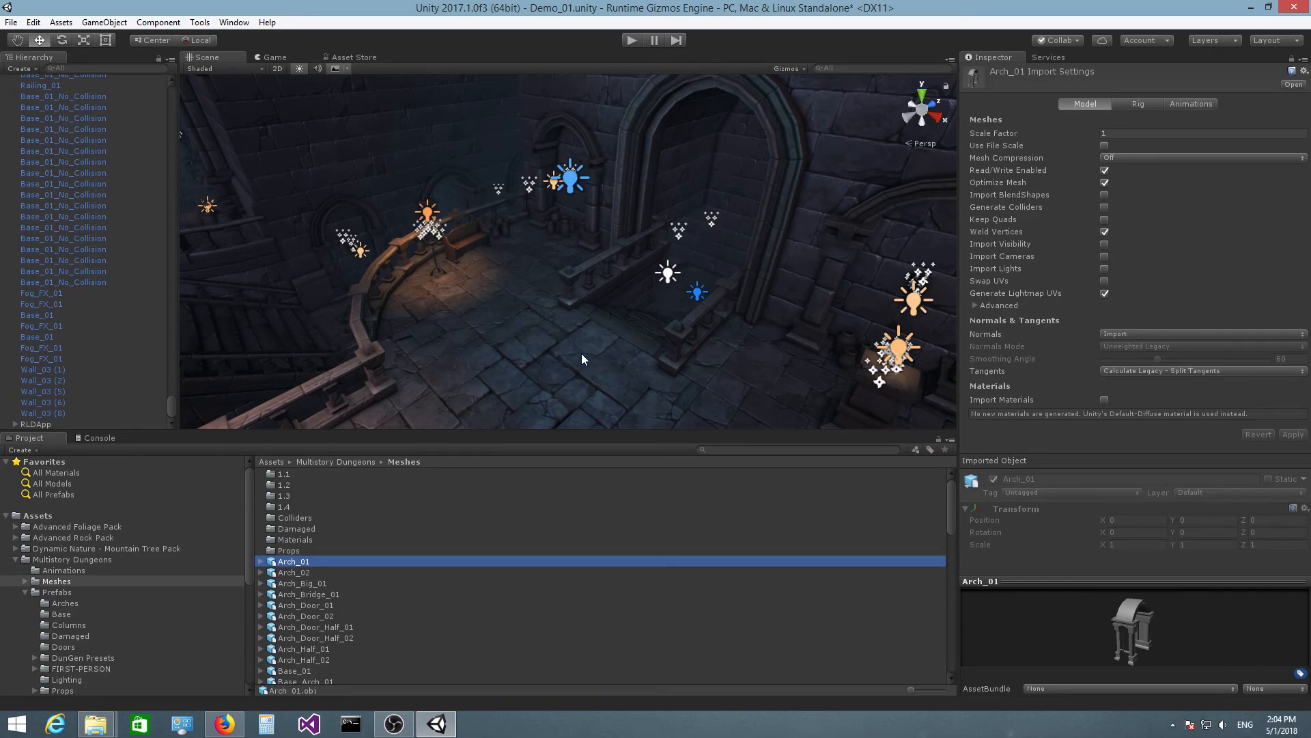
pyautogui.moveTo(452, 532)
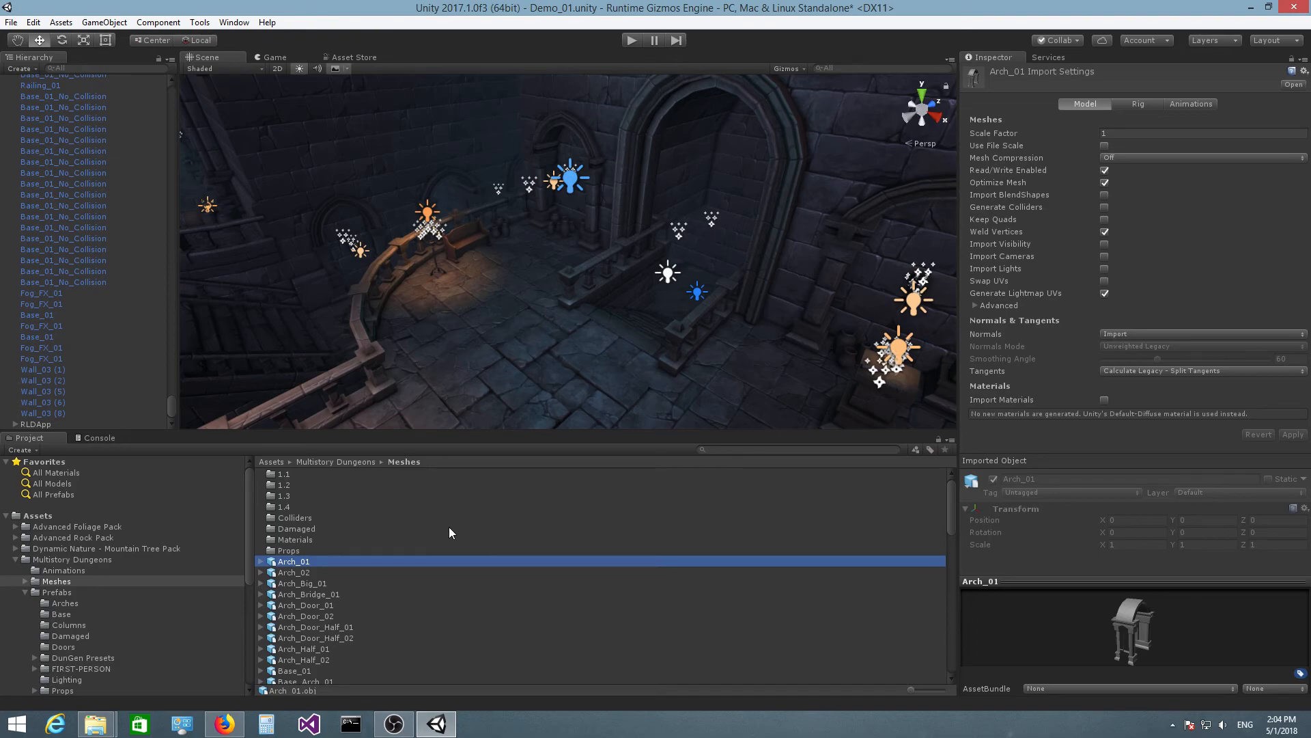
pyautogui.moveTo(512, 383)
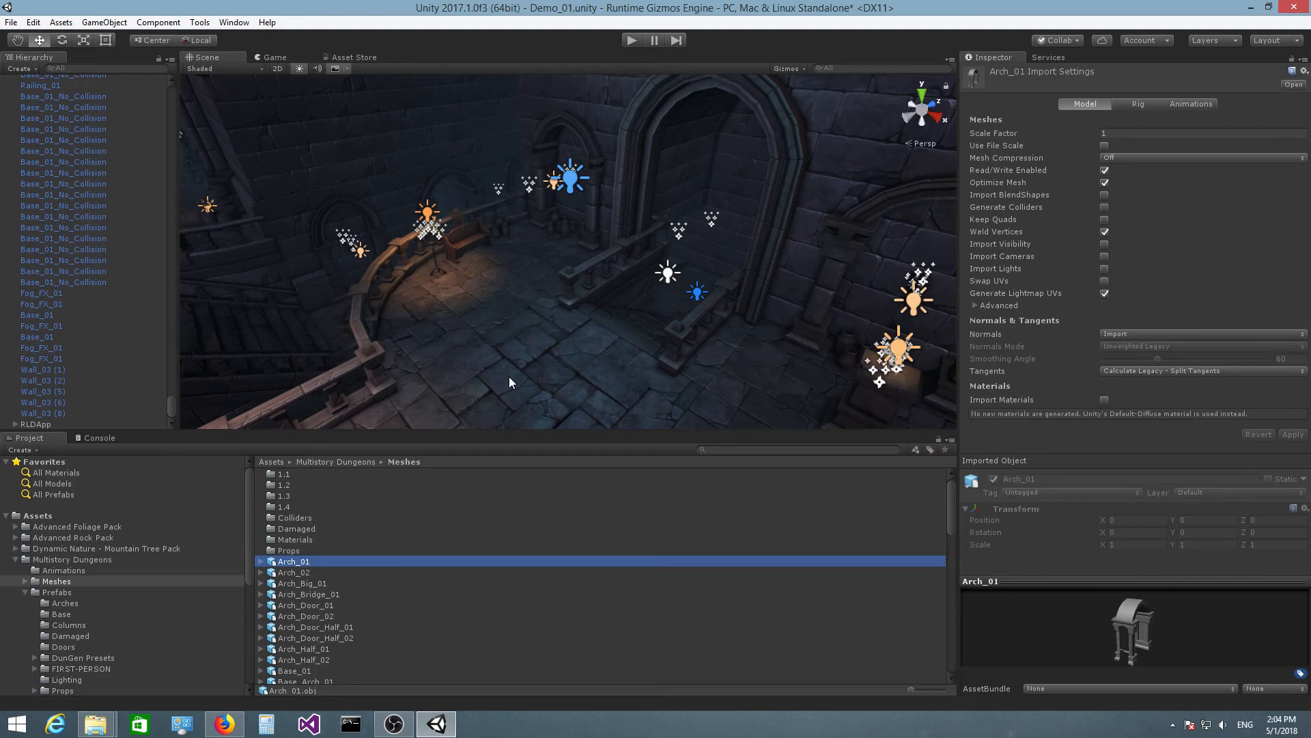
pyautogui.moveTo(593, 406)
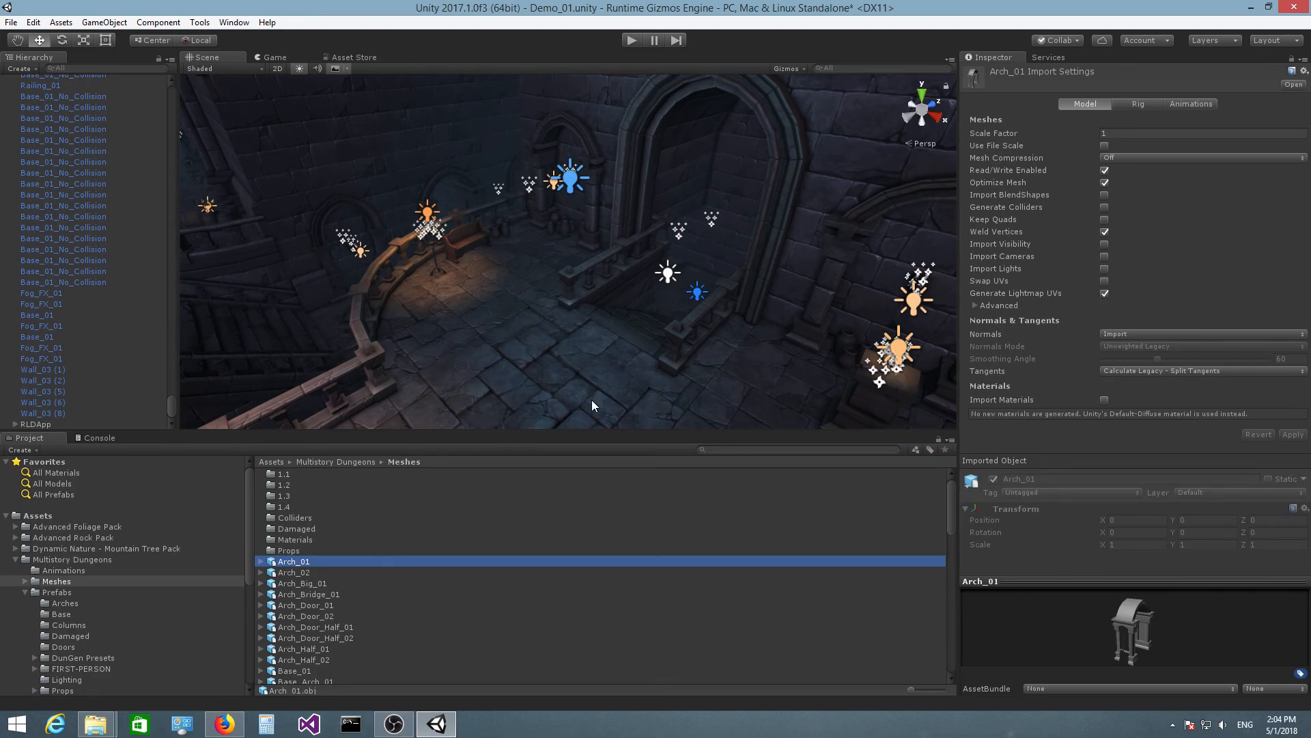
pyautogui.moveTo(1038, 224)
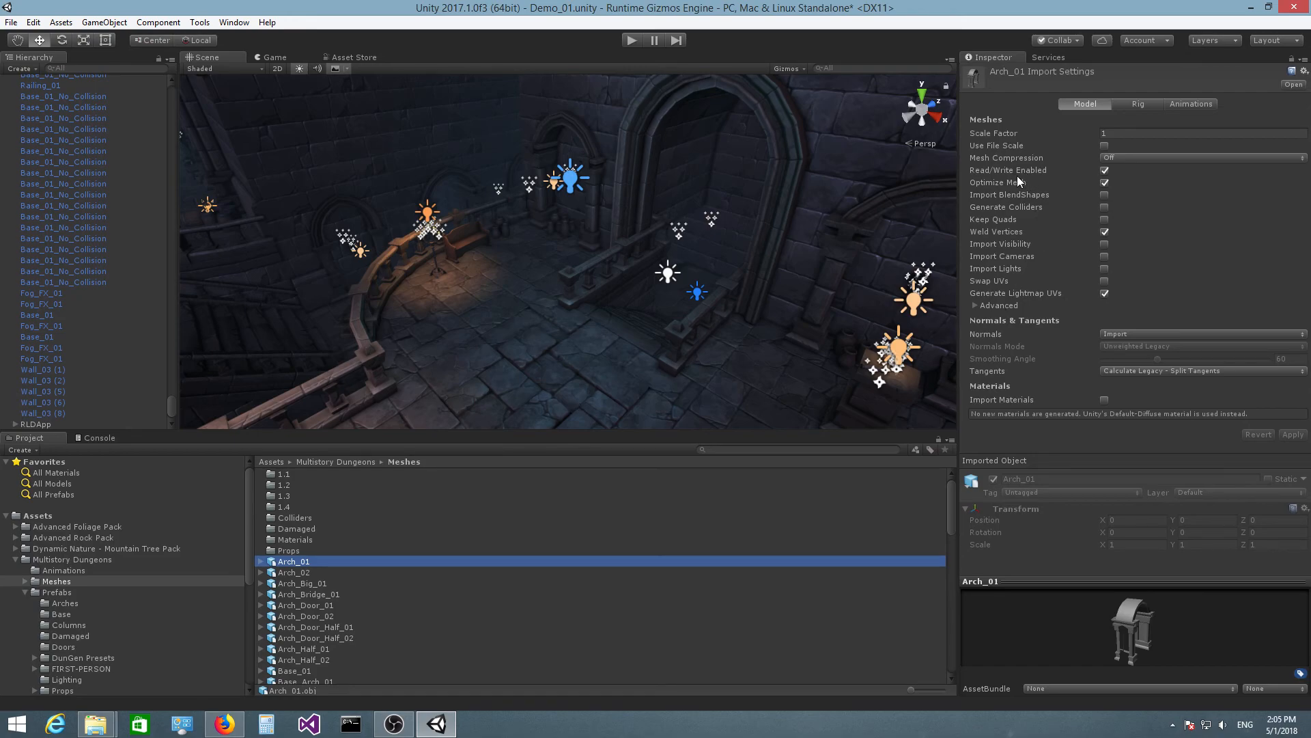
pyautogui.moveTo(248, 613)
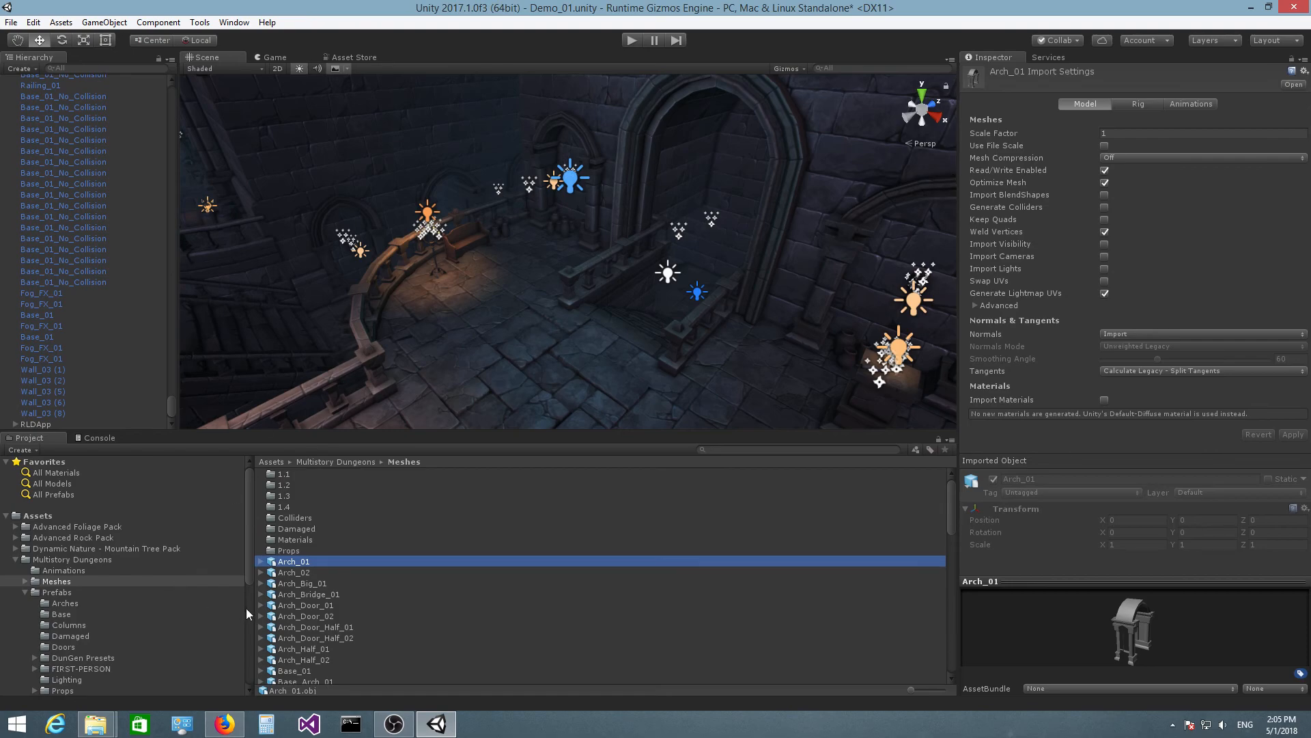
pyautogui.moveTo(334, 598)
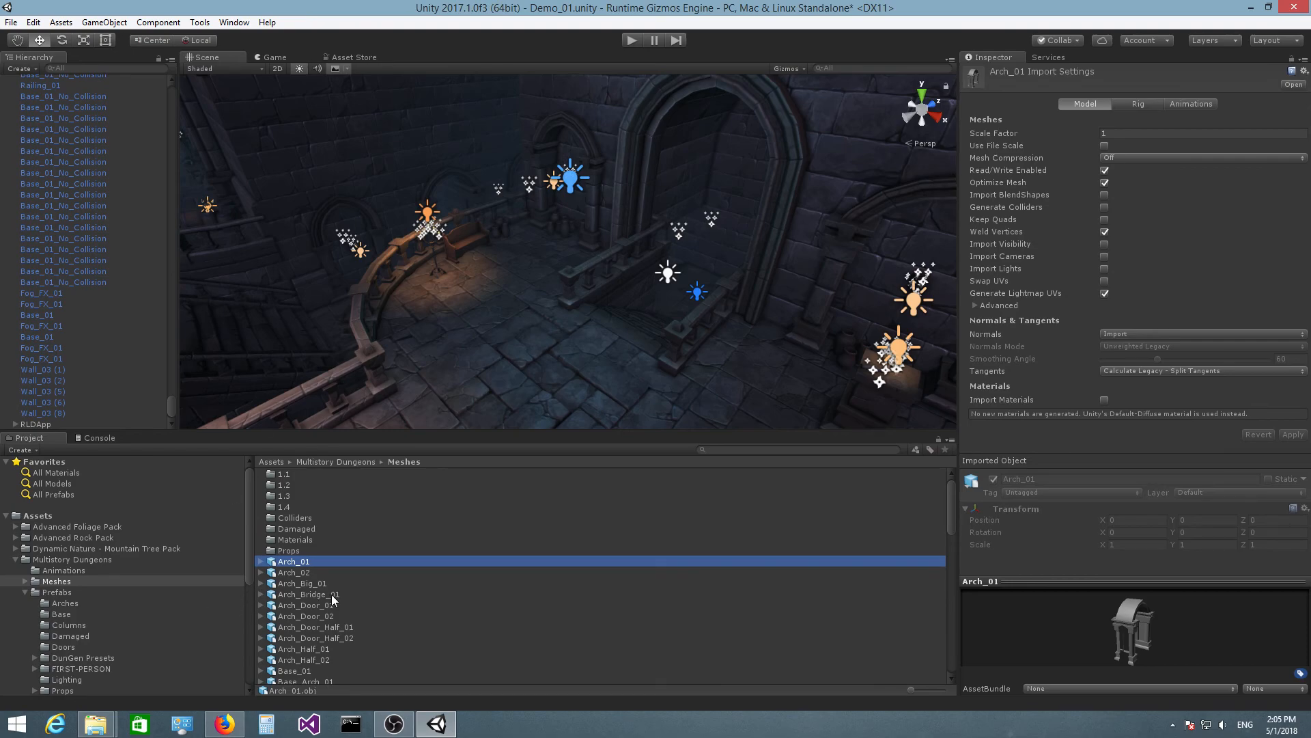
# Step: Scroll through the Meshes folder to bring the 73 dungeon meshes into view and select them
pyautogui.scroll(-3)
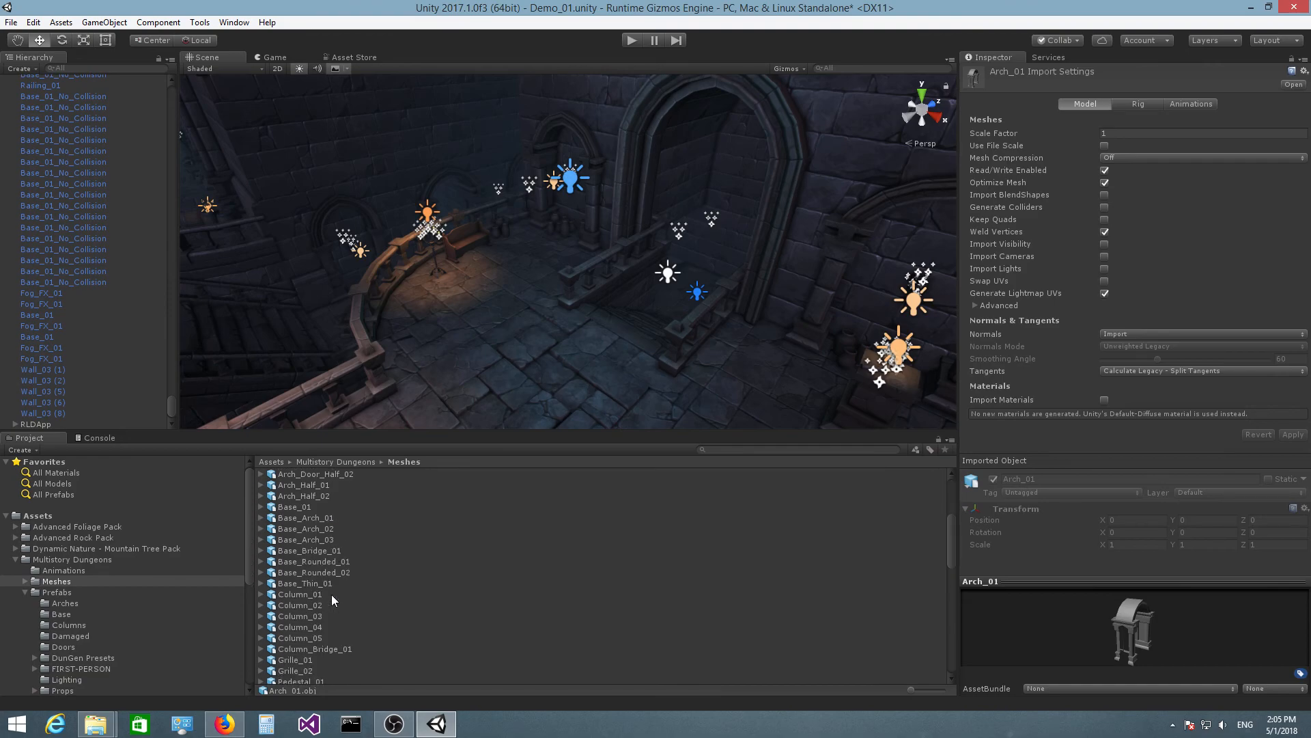
pyautogui.scroll(-3)
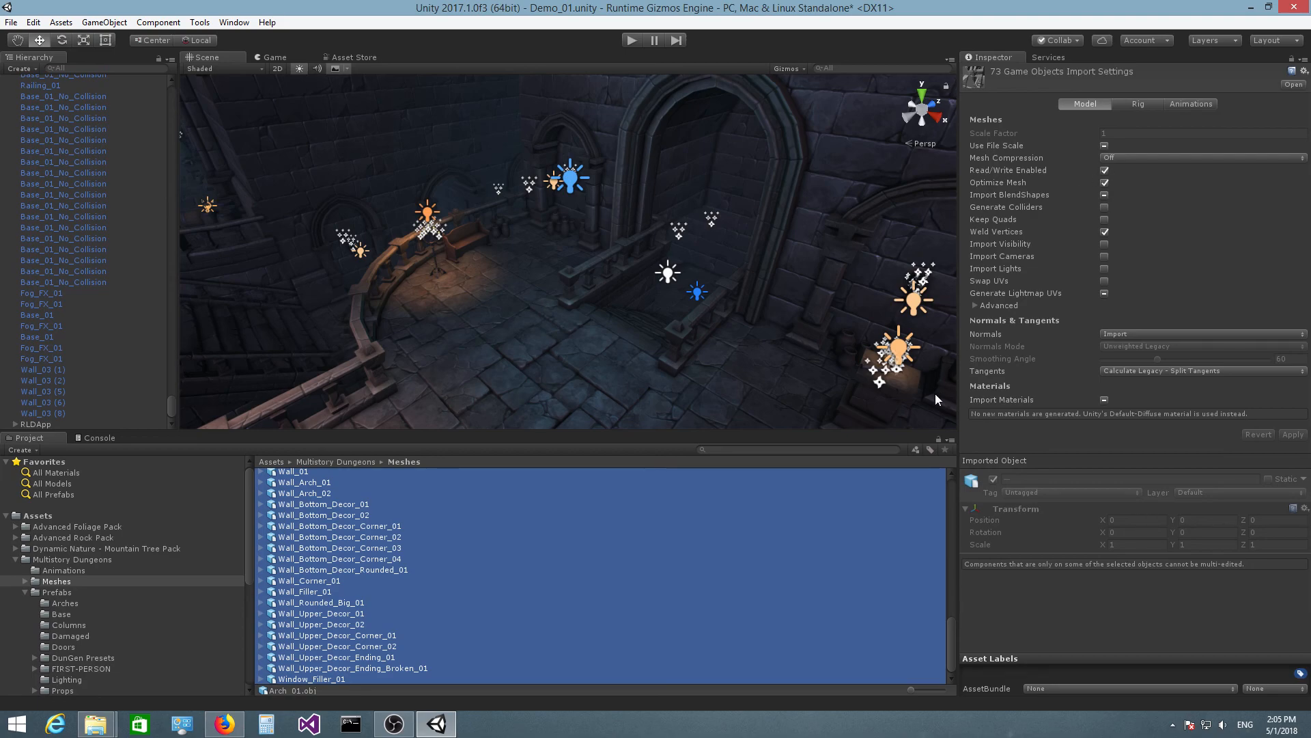
pyautogui.moveTo(994, 512)
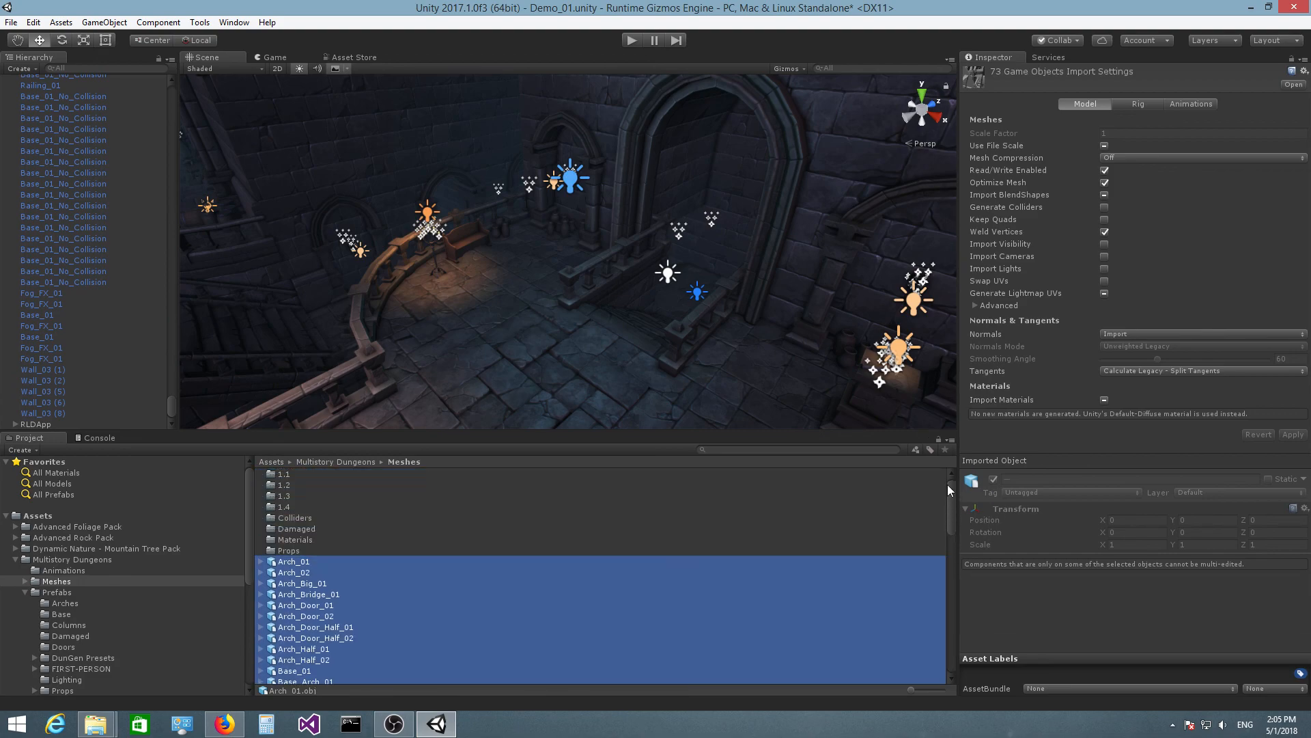
pyautogui.moveTo(341, 474)
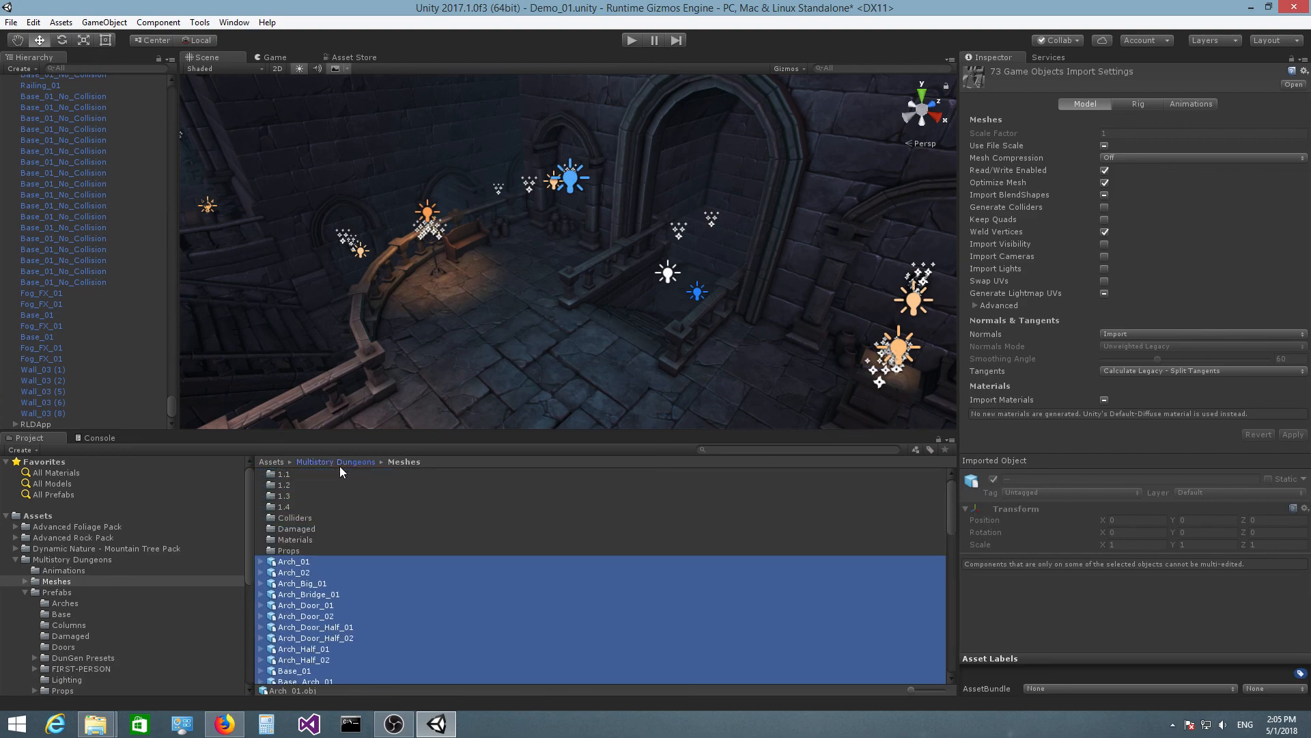
# Step: Return to the Multistory Dungeons folder via the Project window breadcrumb
pyautogui.click(335, 461)
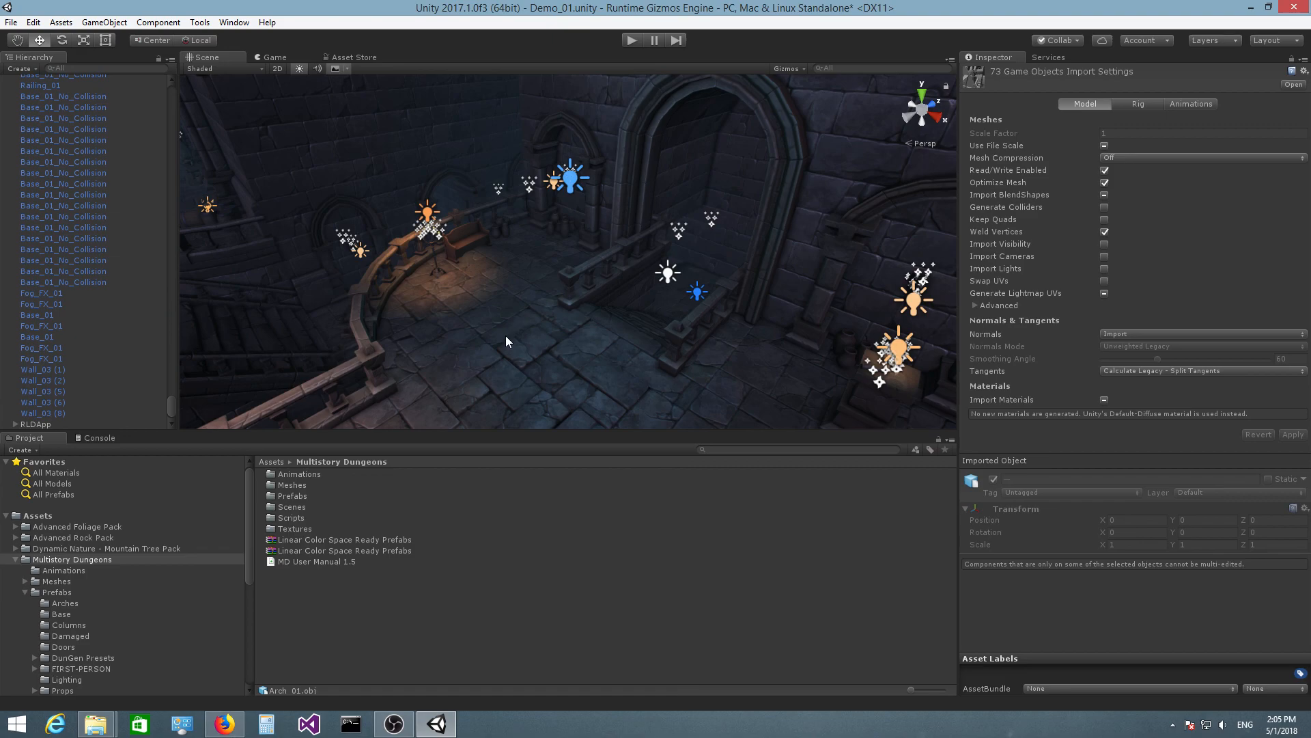
pyautogui.moveTo(530, 364)
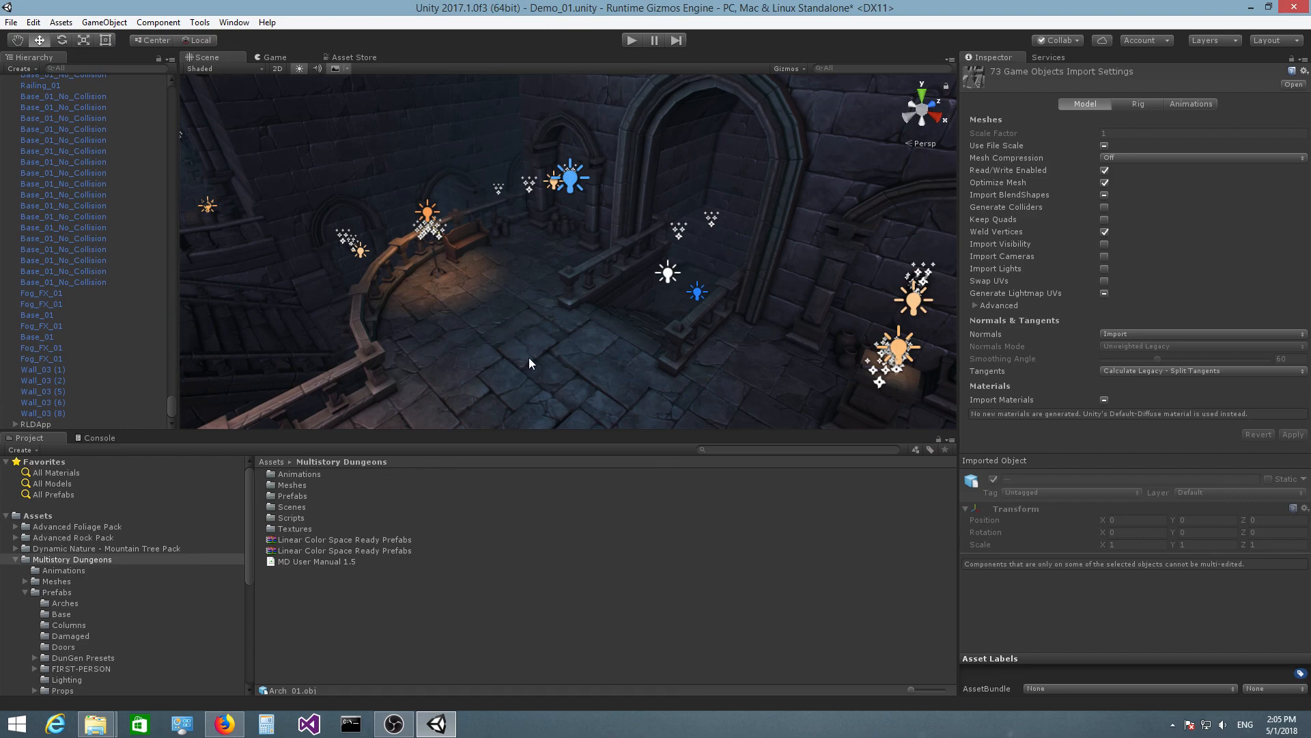